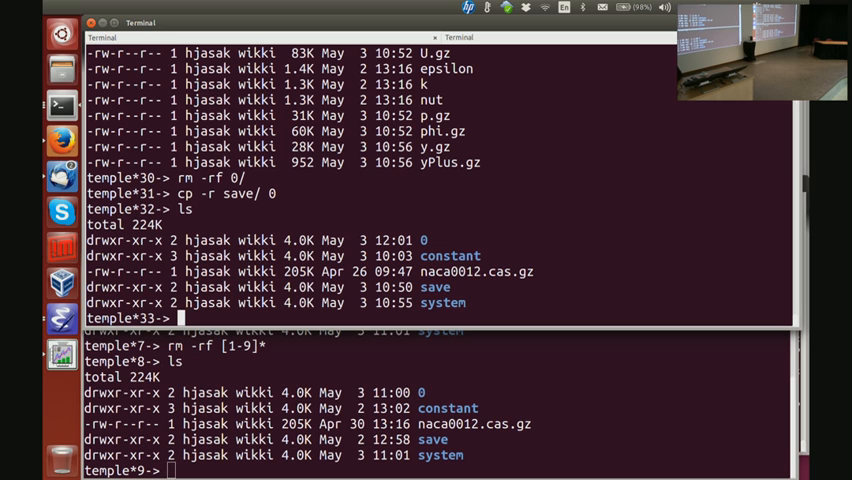
# - Print the naca0012 case path and show potentialFoam's -help usage options
pyautogui.write('pwd')
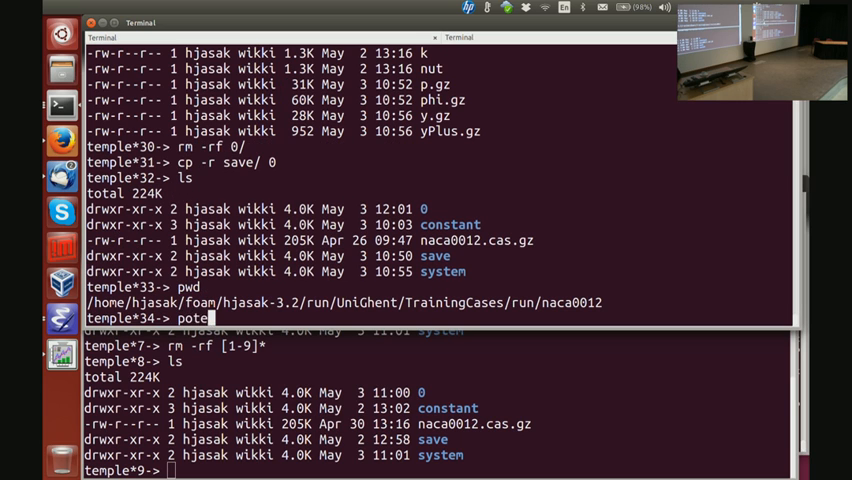
pyautogui.press('Tab')
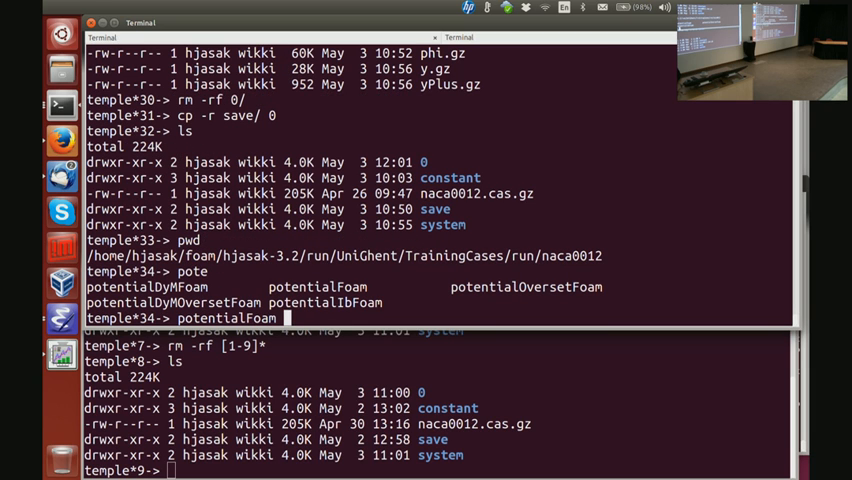
pyautogui.write('-help')
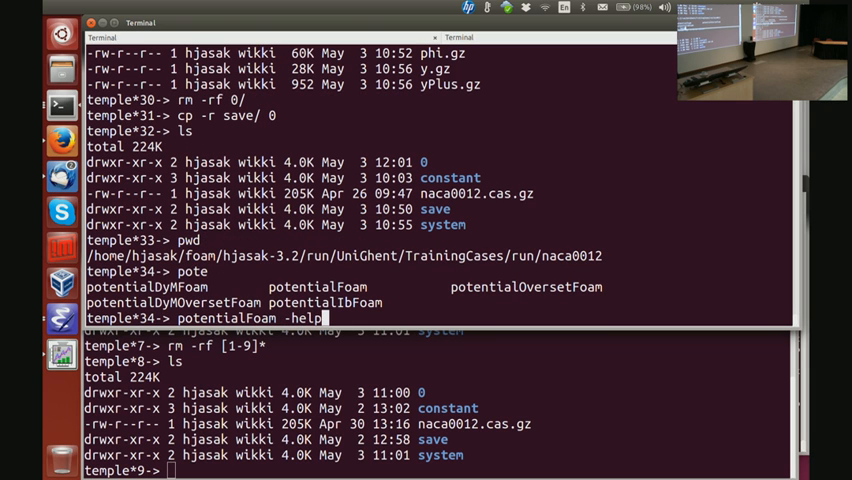
pyautogui.press('Return')
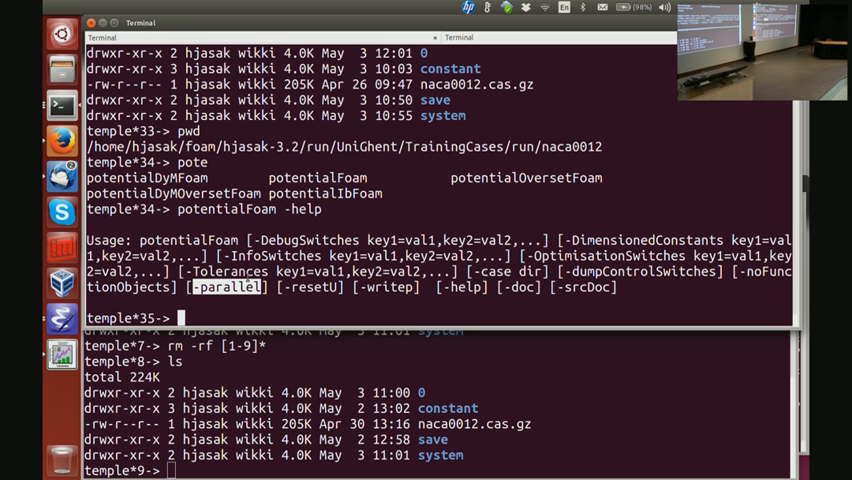
# - Run potentialFoam -writep to write pressure, then launch paraFoam with the native reader
pyautogui.write('potentialFoam')
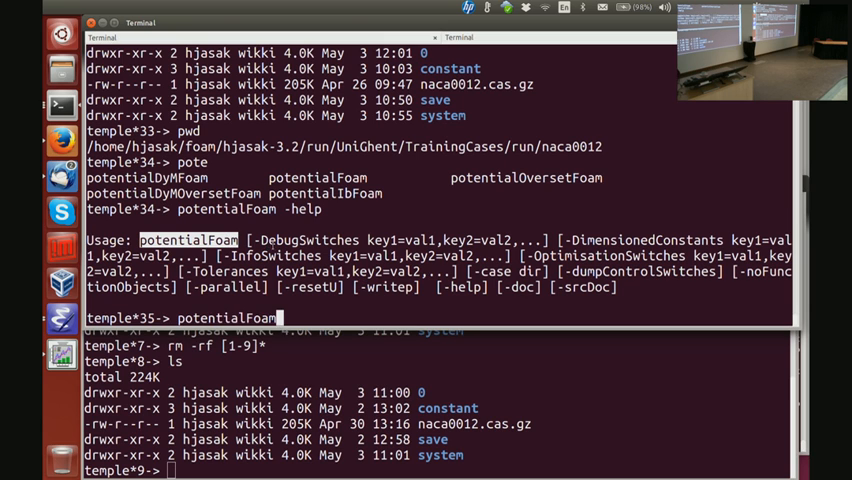
pyautogui.write('-writep')
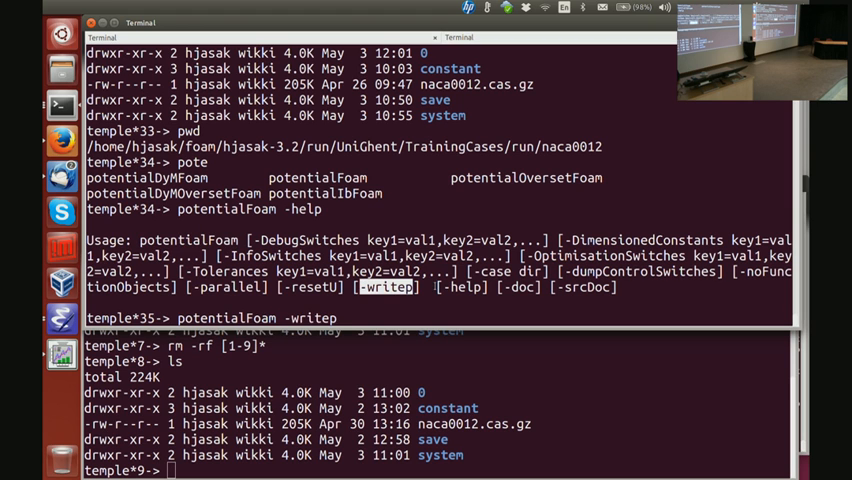
pyautogui.press('Return')
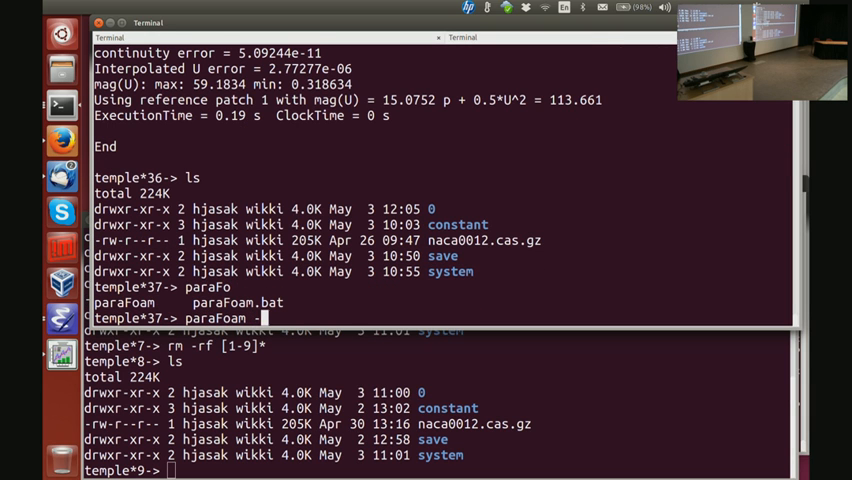
pyautogui.write('native')
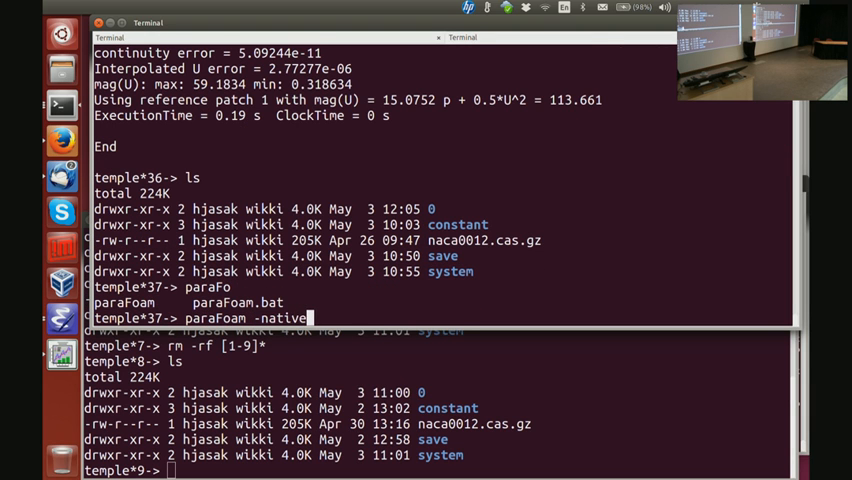
pyautogui.write('Read')
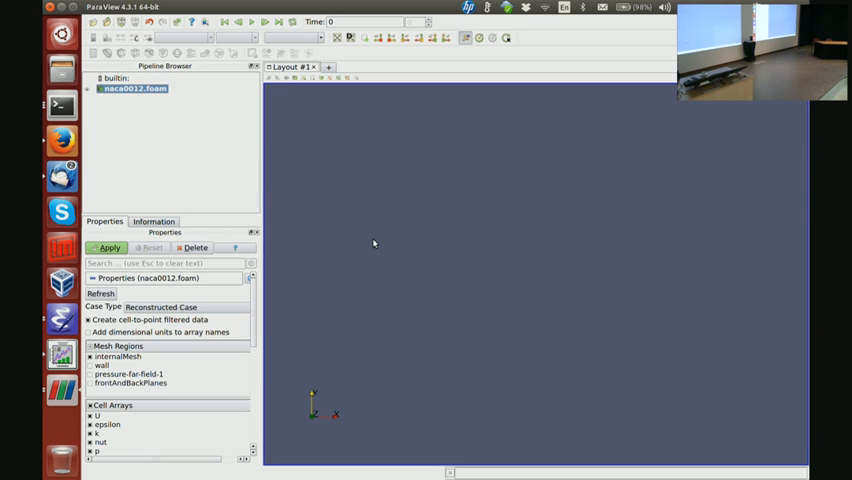
# - Apply the naca0012 case, zoom on the airfoil, colour by U, and set a standard camera view
pyautogui.click(108, 247)
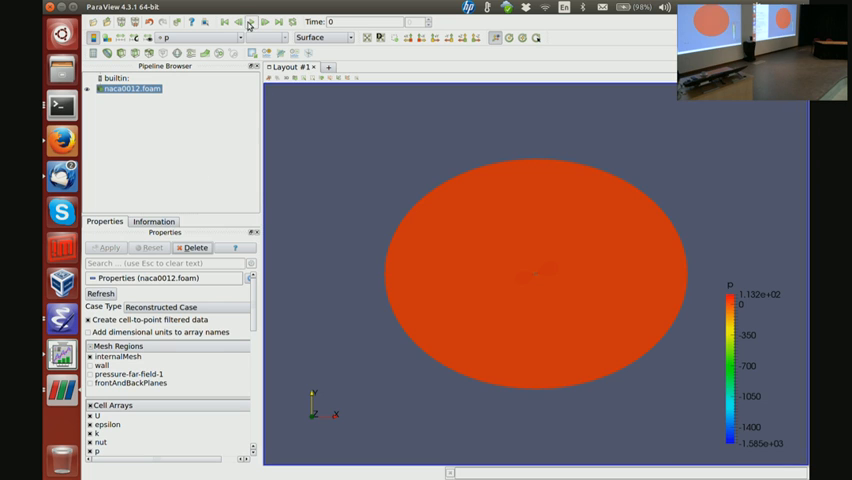
pyautogui.moveTo(315, 93)
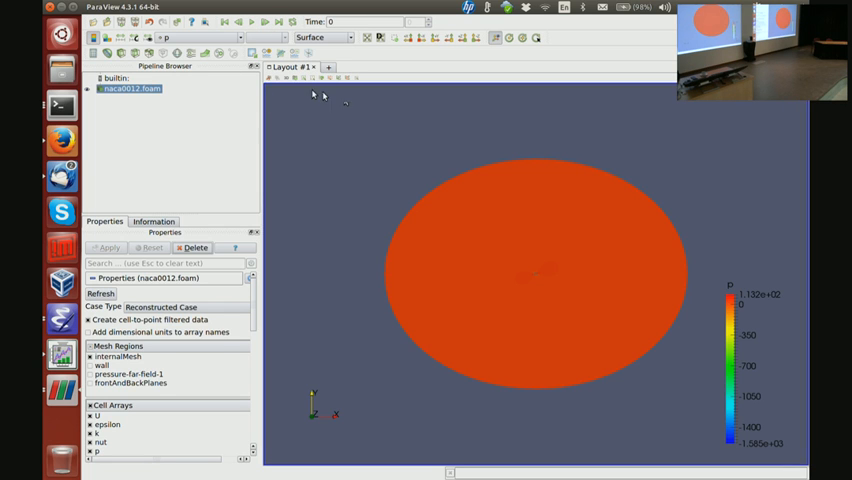
pyautogui.scroll(3)
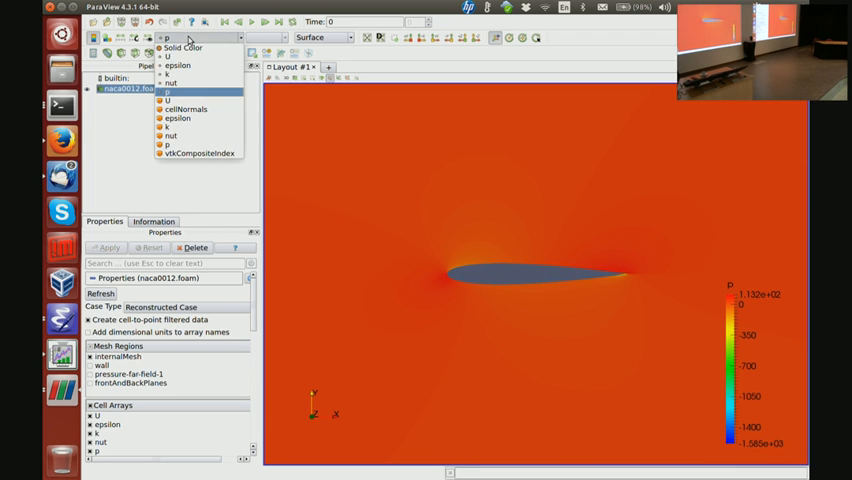
pyautogui.click(169, 99)
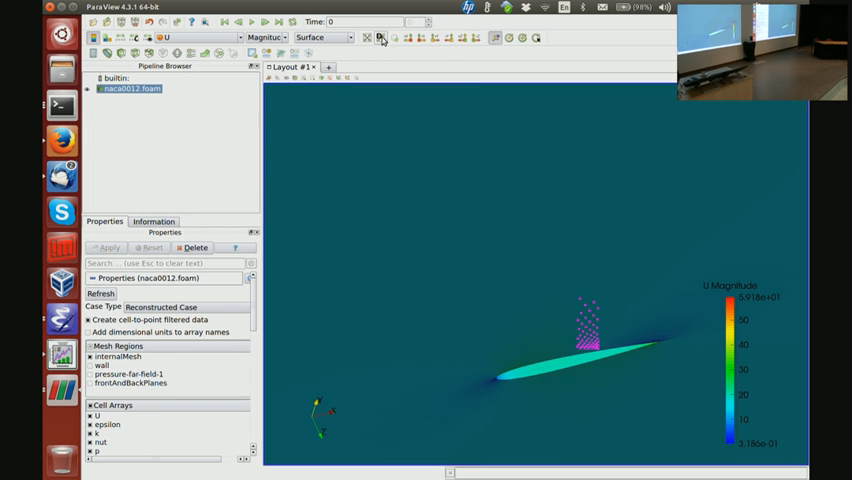
pyautogui.click(462, 38)
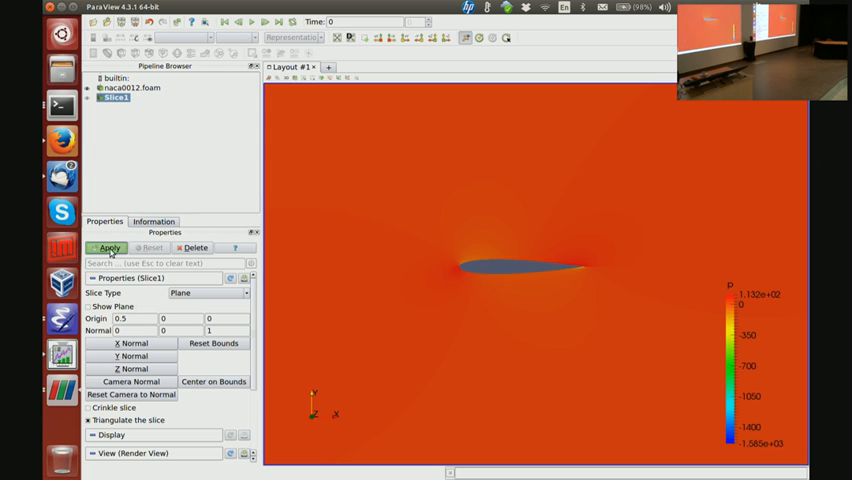
# - Apply the slice and add vector-scaled glyph arrows, settling on scale factor 0.02
pyautogui.click(110, 247)
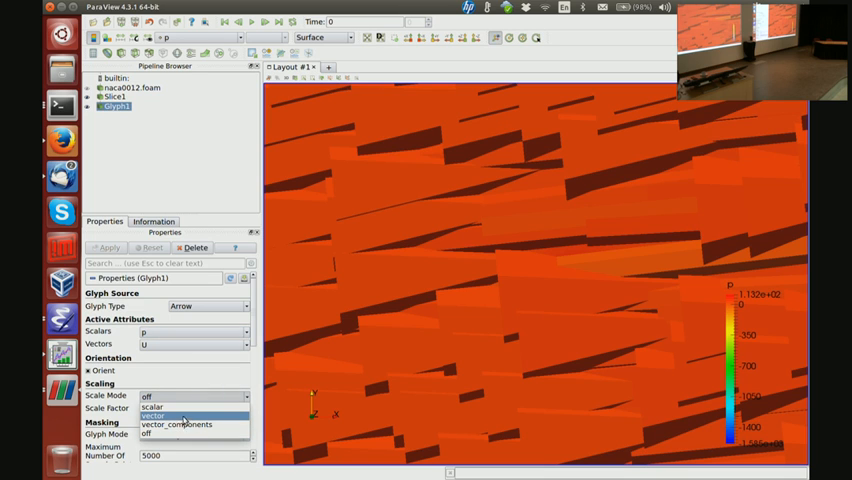
pyautogui.click(153, 415)
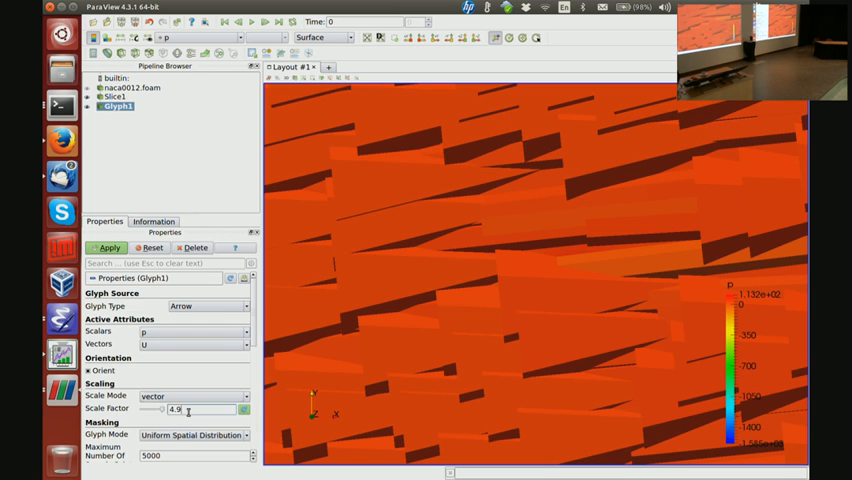
pyautogui.write('0.2')
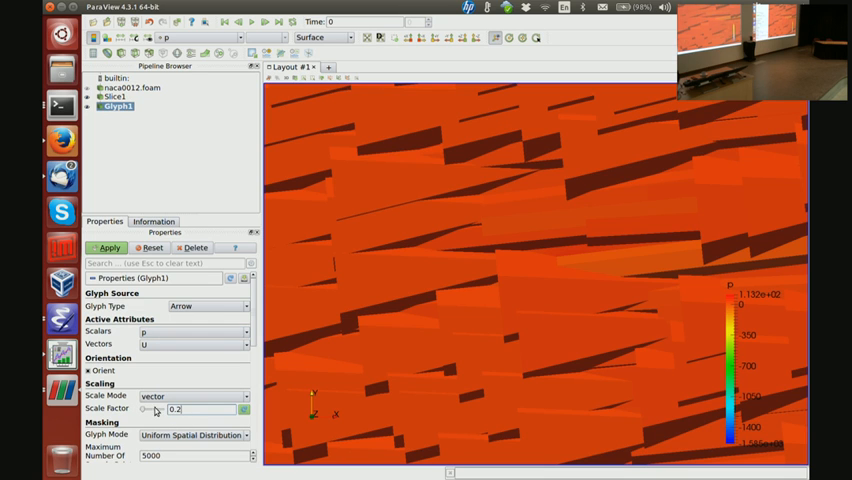
pyautogui.click(107, 247)
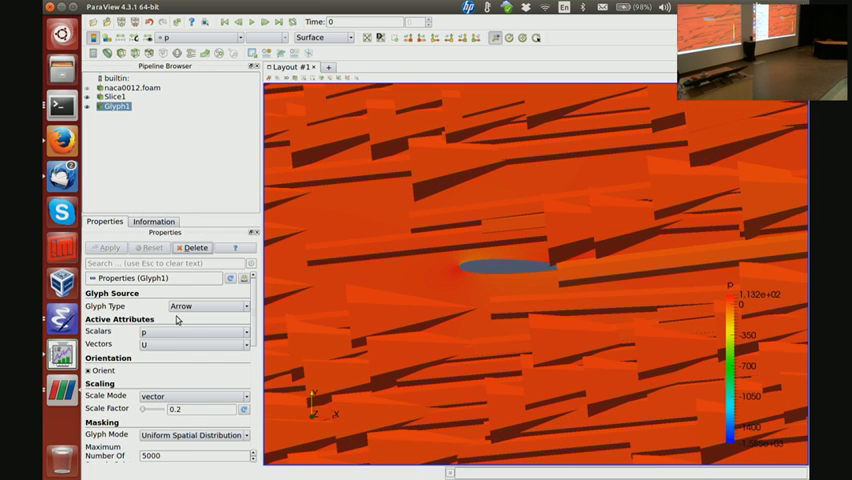
pyautogui.write('0.02')
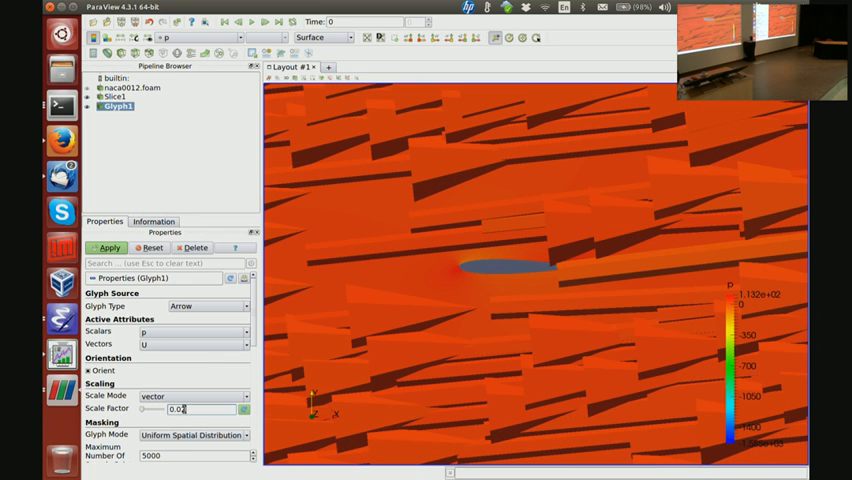
pyautogui.click(107, 247)
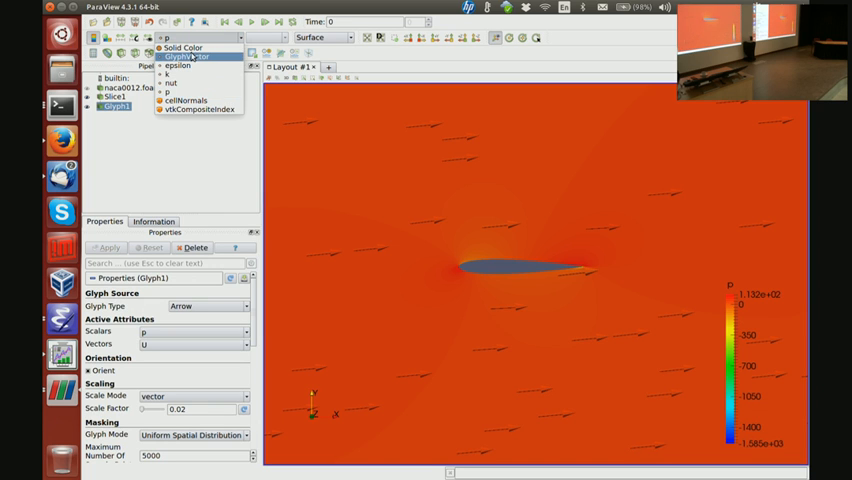
# - Colour arrows by GlyphVector at all points, set scale factor 0.001, and open controlDict
pyautogui.click(186, 57)
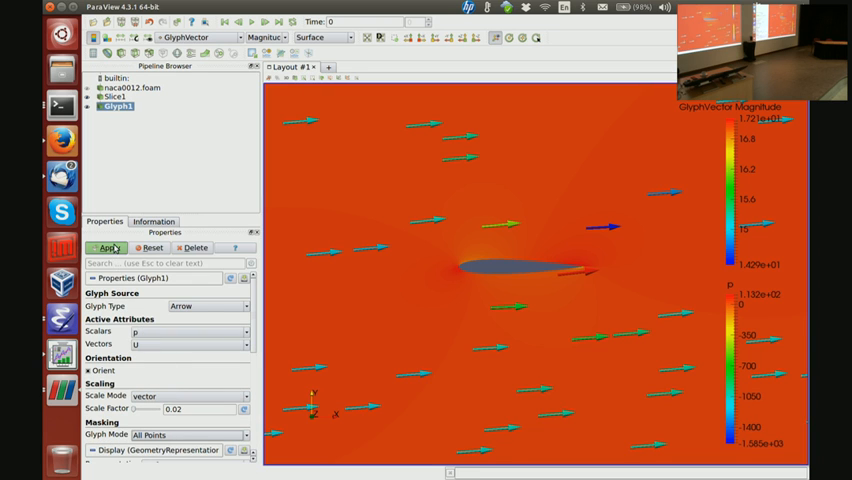
pyautogui.click(107, 247)
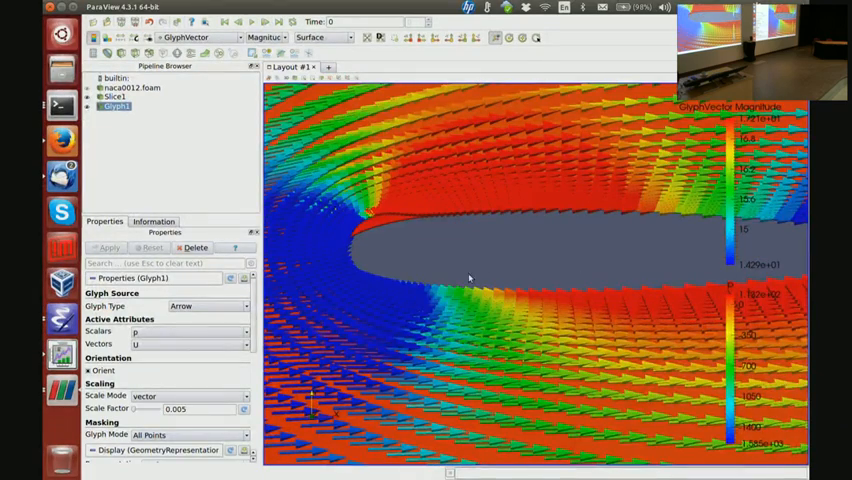
pyautogui.write('0.001')
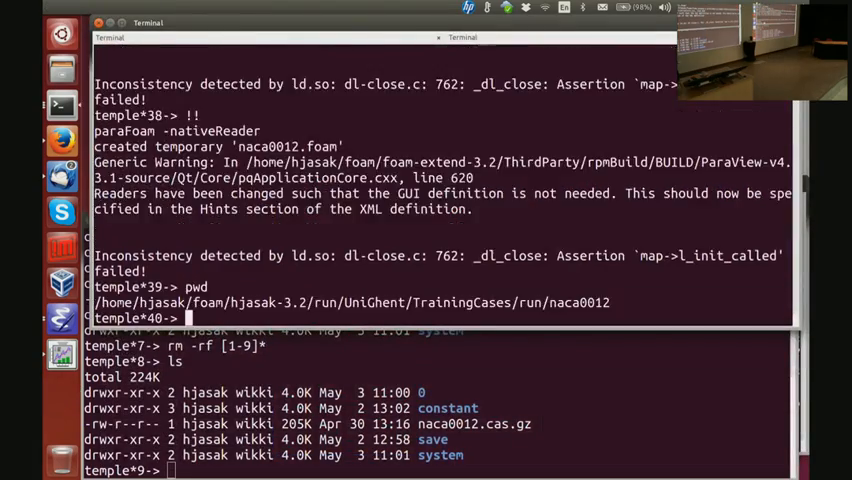
pyautogui.write('edit system/controlDict')
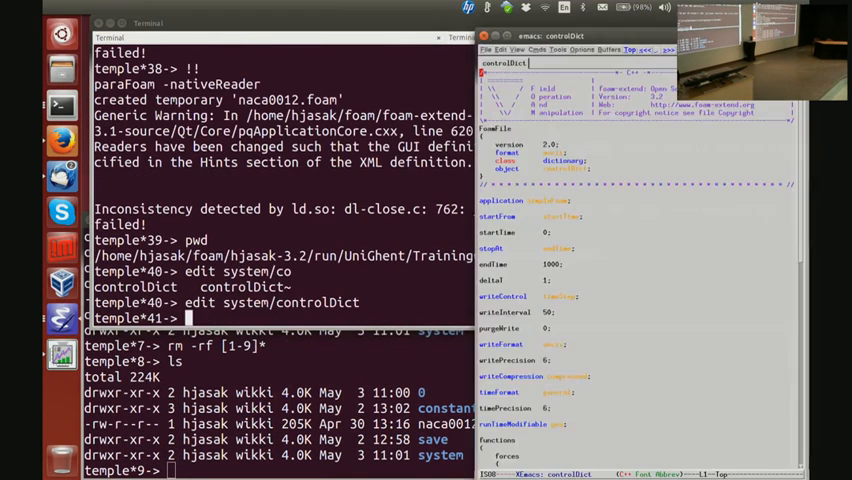
# - Scroll through controlDict's functions section to inspect the forces and minMax entries
pyautogui.scroll(-3)
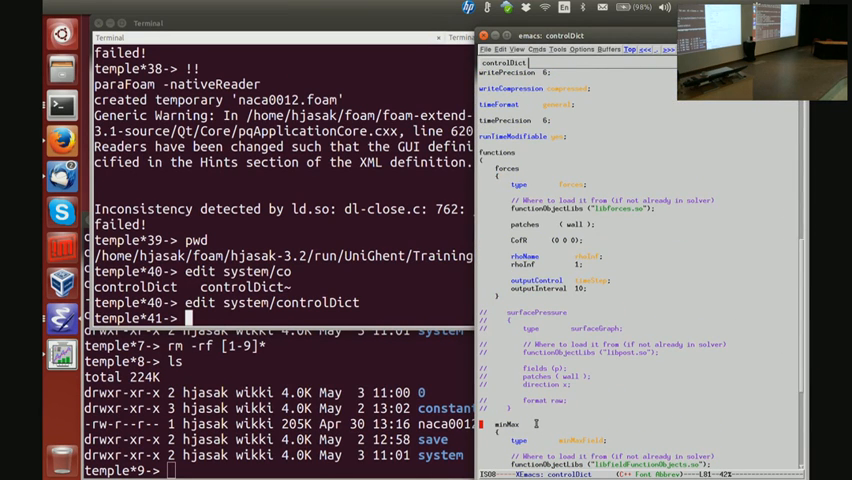
pyautogui.scroll(-3)
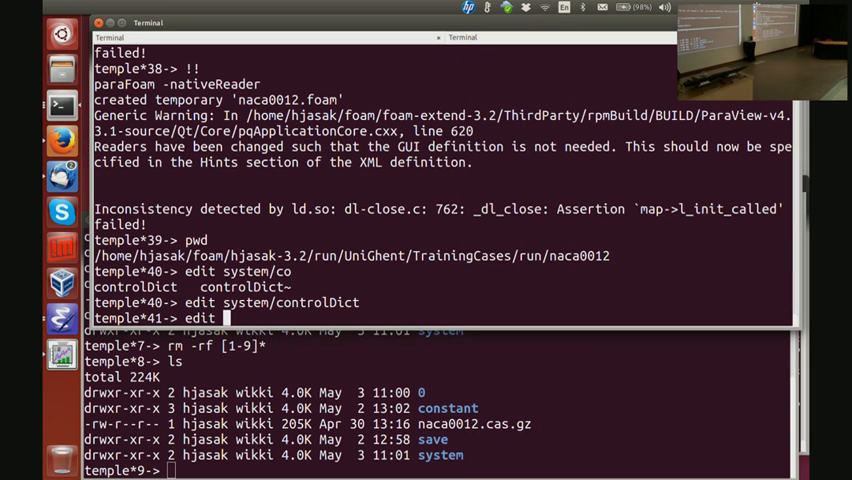
# - Open system/fvSolution in Emacs to view its relaxation factors
pyautogui.write('system/fvSo')
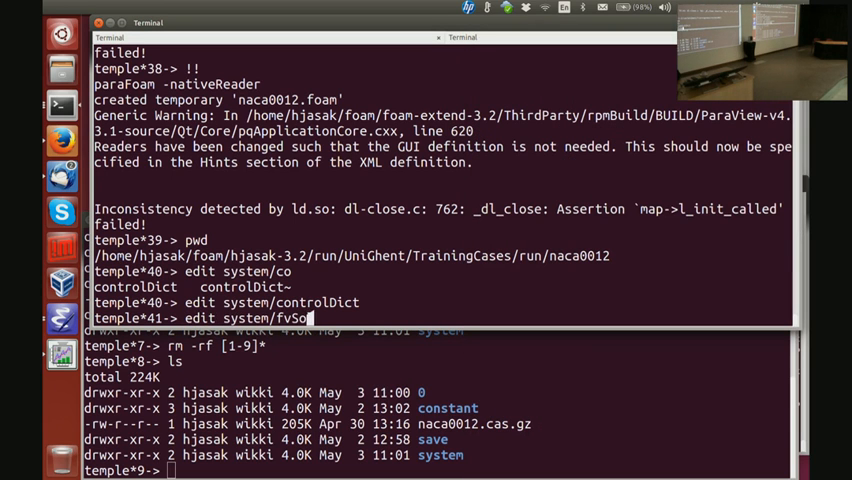
pyautogui.press('Return')
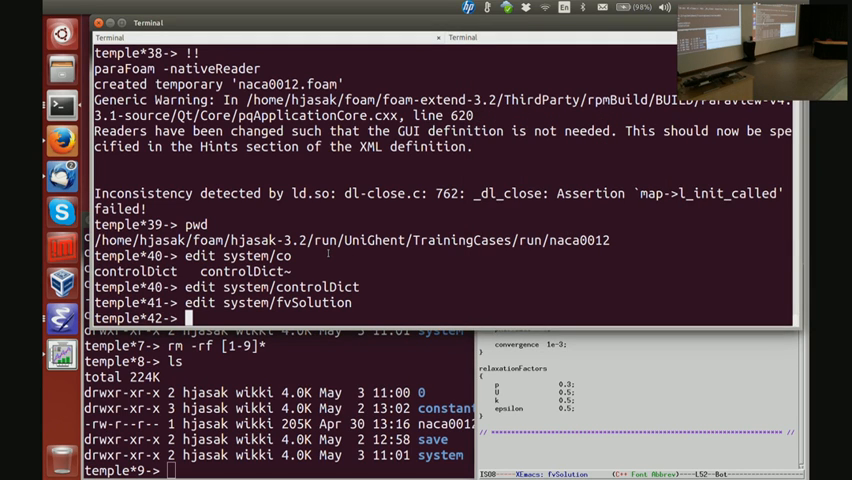
pyautogui.write('sinm')
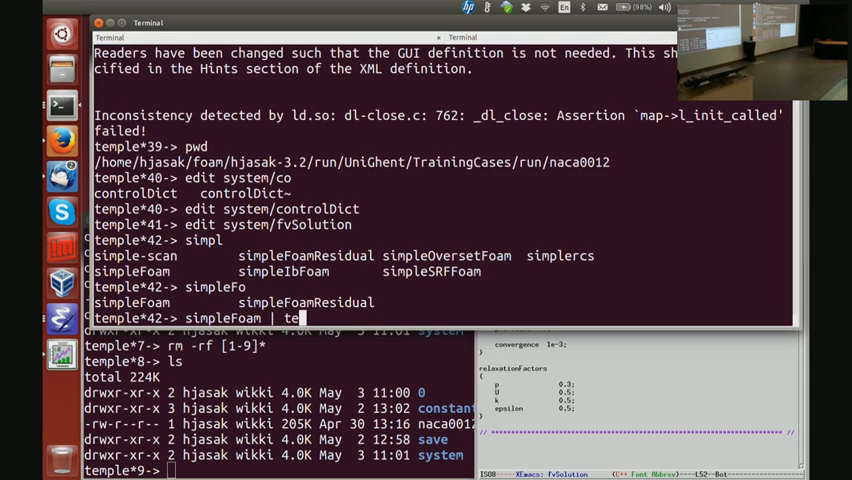
# - Run simpleFoam piped to tee log, producing time folders up to 595
pyautogui.press('Return')
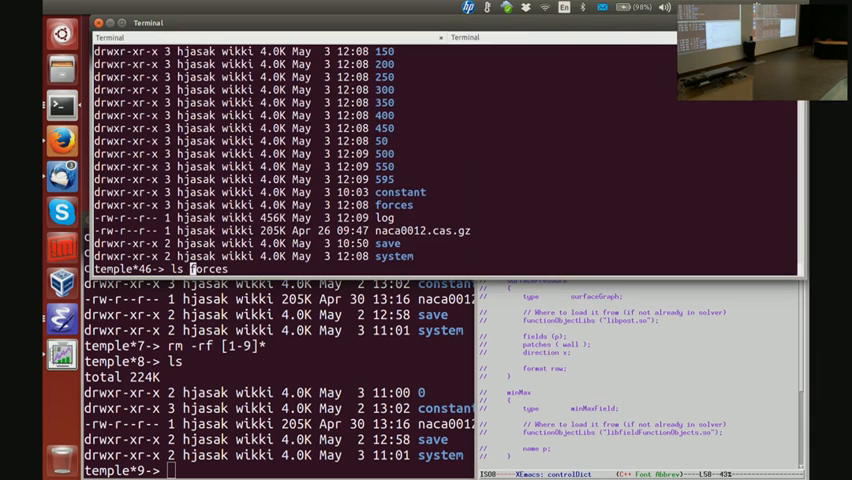
# - Page through forces/0/forces.dat with more, up to the iteration 590 values
pyautogui.write('/0/forces.dat')
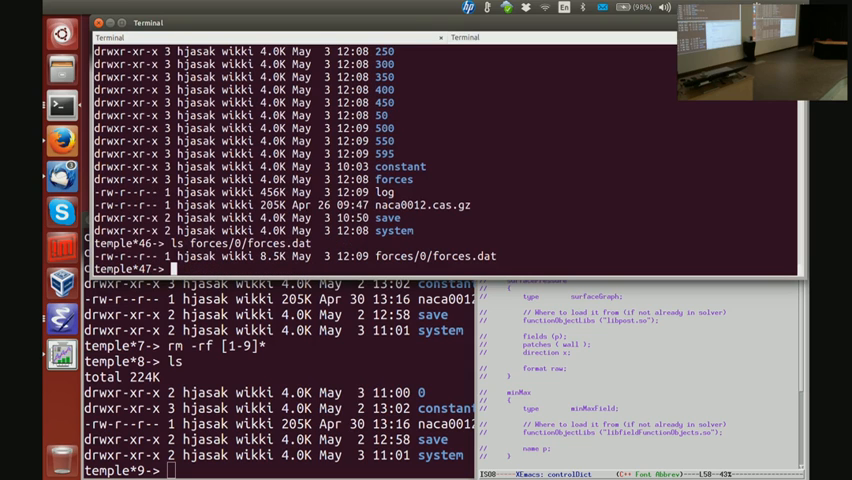
pyautogui.write('mor e!$')
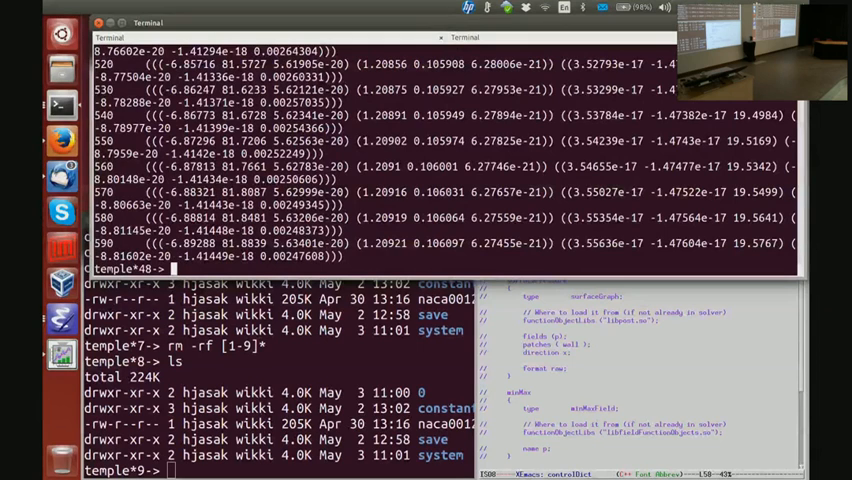
# - Start the plotForces.py force-plotting script
pyautogui.write('plot')
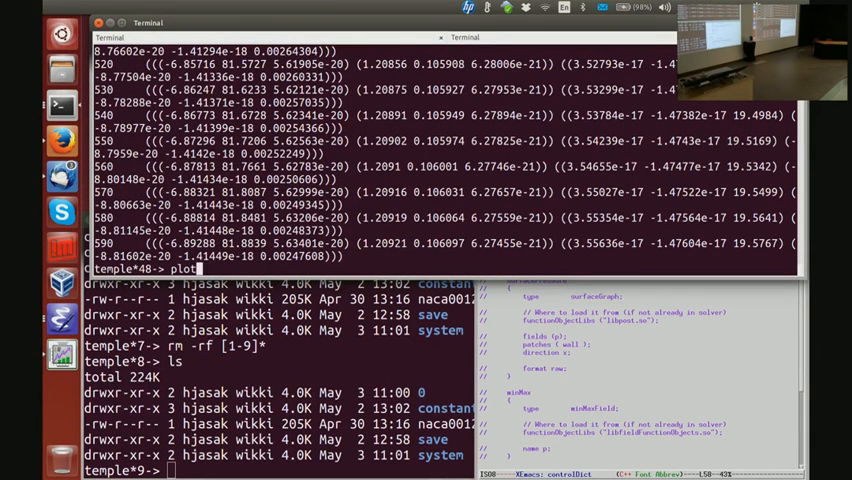
pyautogui.write('Forces.py')
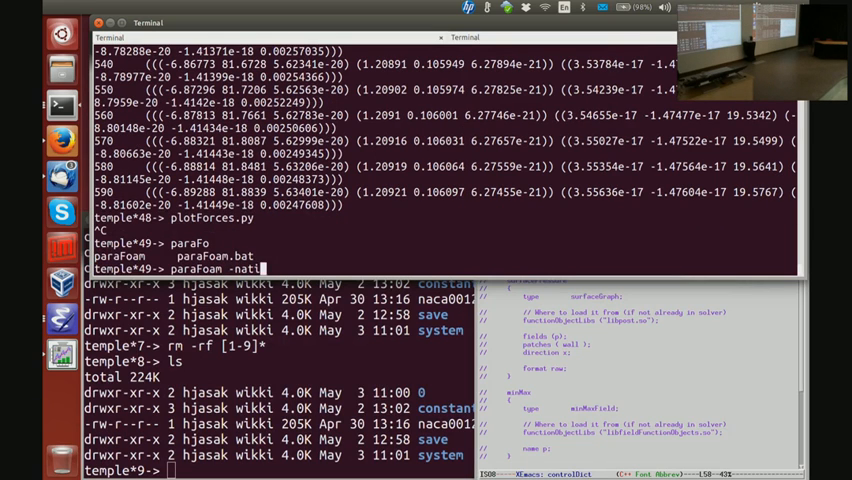
# - Apply the naca0012 foam reader, view along -Z, and switch the colouring to k
pyautogui.write('veReader')
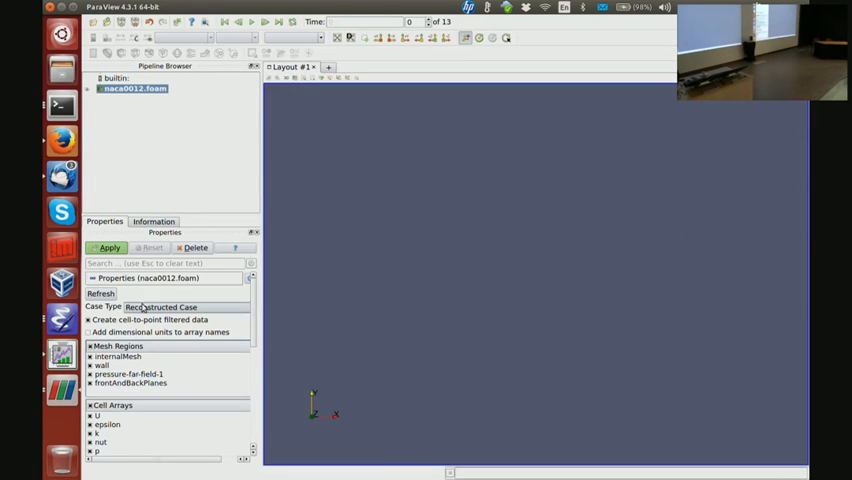
pyautogui.click(109, 247)
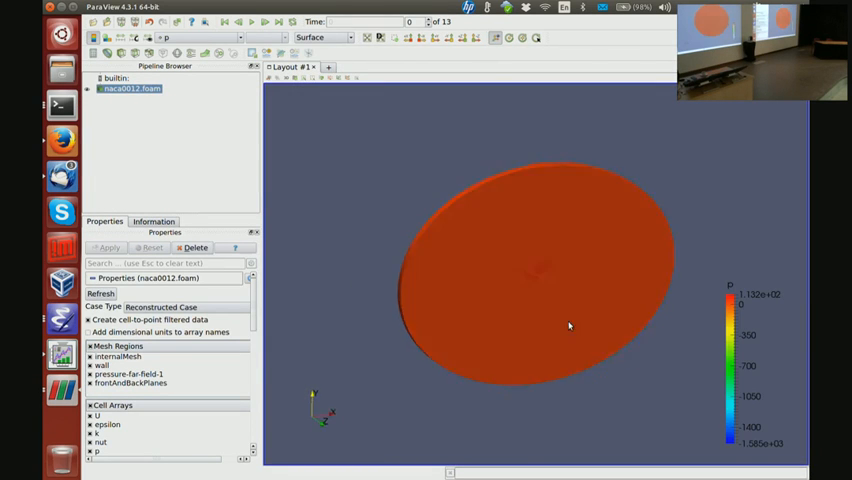
pyautogui.click(476, 38)
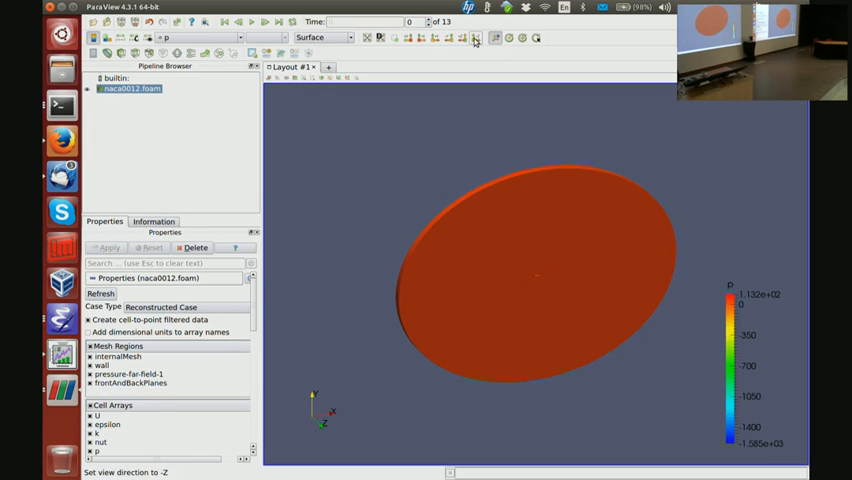
pyautogui.click(392, 38)
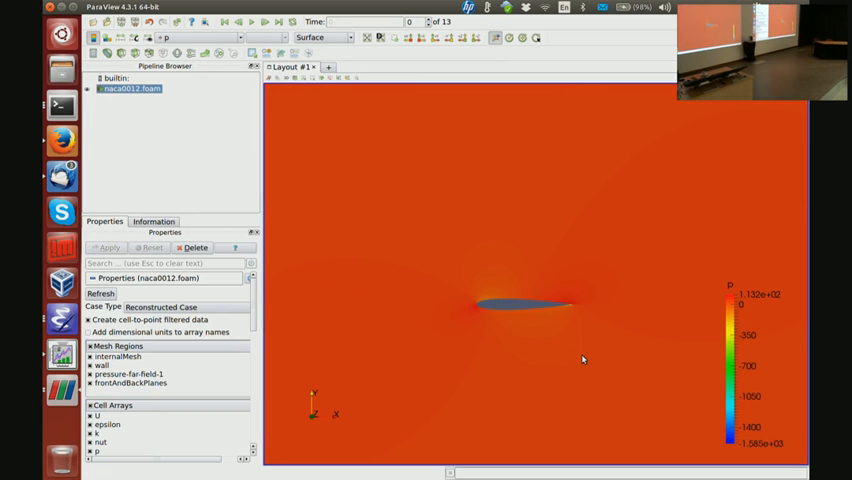
pyautogui.click(208, 37)
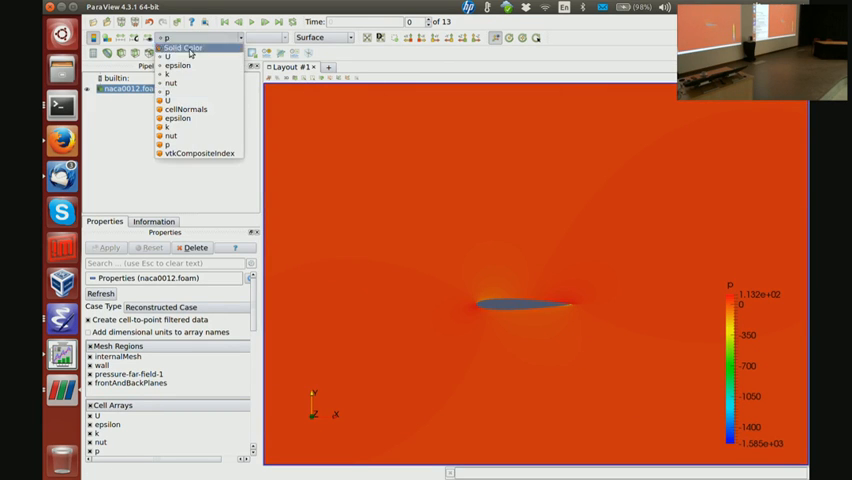
pyautogui.click(167, 126)
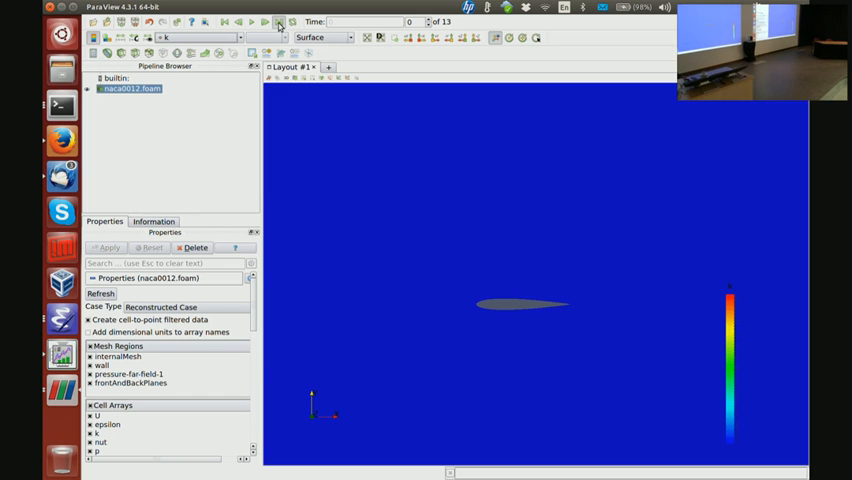
# - Jump to the last time step (12) of the airfoil results
pyautogui.click(279, 21)
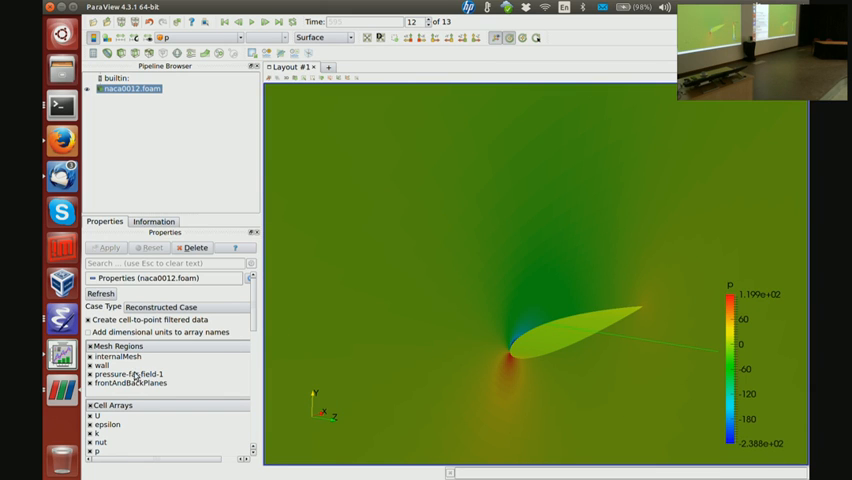
pyautogui.moveTo(600, 305)
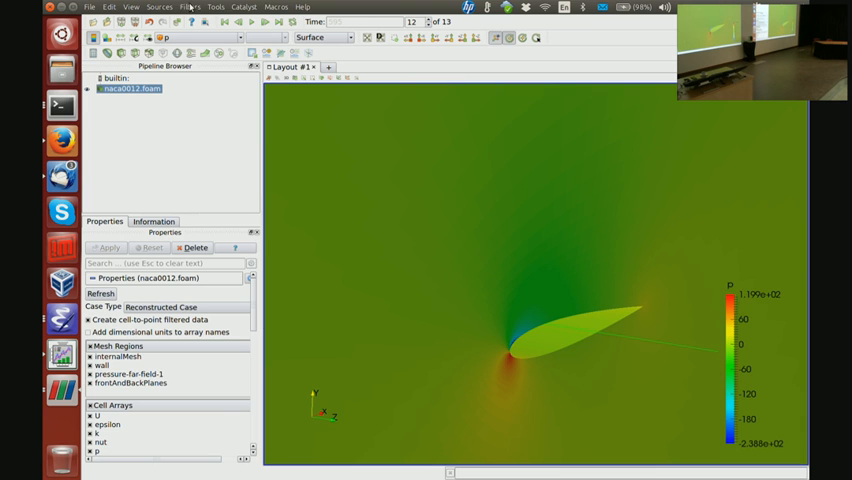
# - Add an Extract Block filter with only the wall patch ticked, and apply it
pyautogui.click(189, 7)
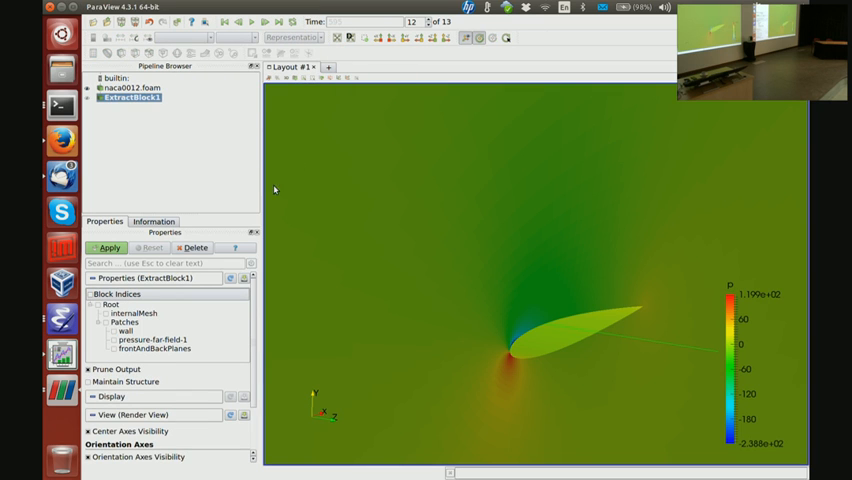
pyautogui.click(122, 330)
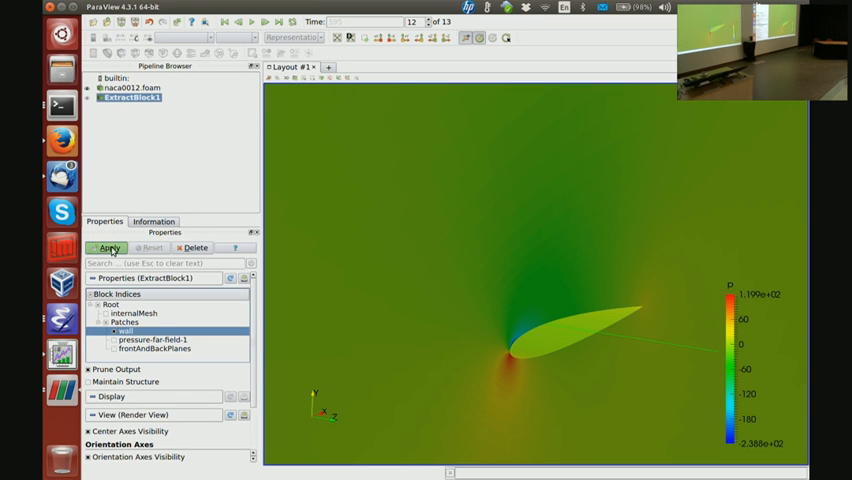
pyautogui.click(107, 247)
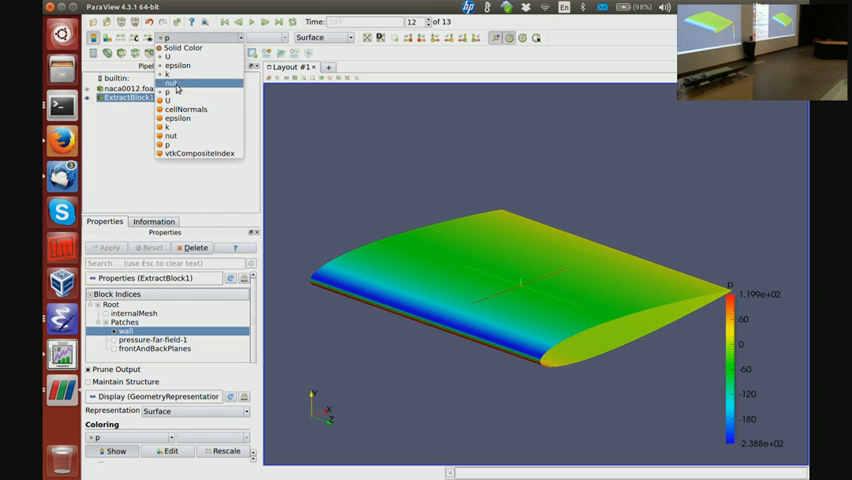
pyautogui.click(168, 124)
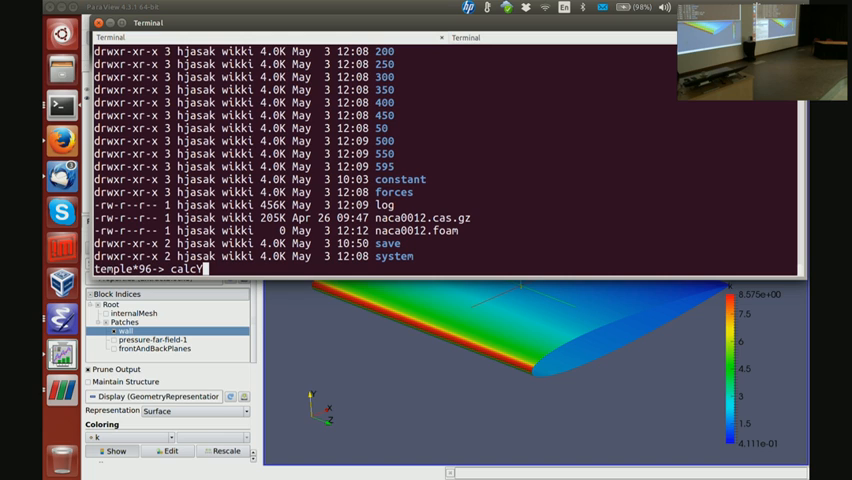
# - Erase a character while typing the calc utility command in the terminal
pyautogui.press('BackSpace')
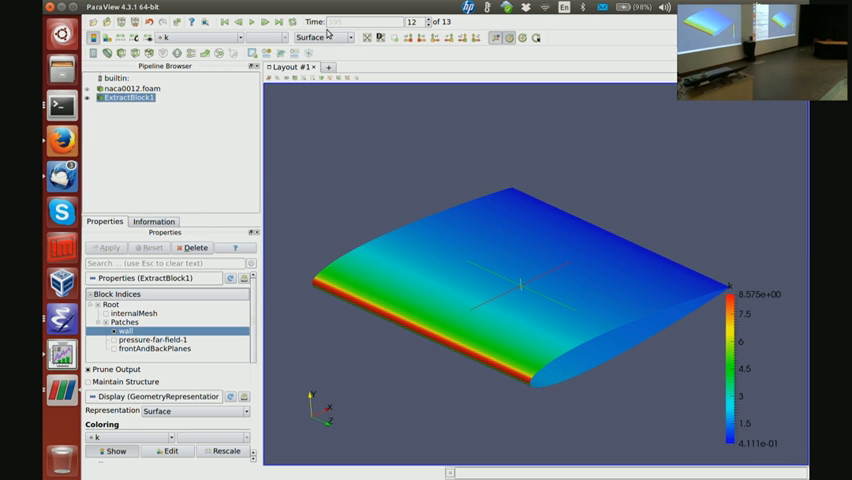
# - Use the ParaView toolbar to start the wall-patch extraction on naca0012.foam
pyautogui.click(238, 22)
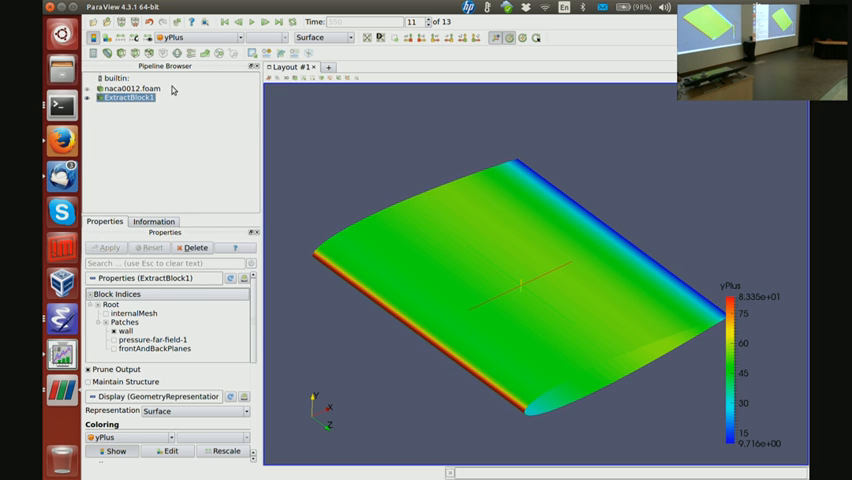
# - Apply an Arrow glyph of U with scale factor 0.002 over the pressure slice
pyautogui.click(130, 88)
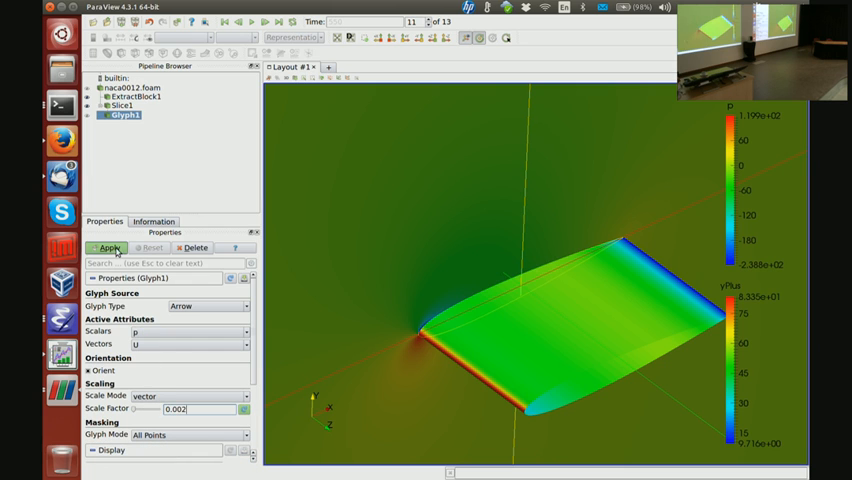
pyautogui.click(109, 247)
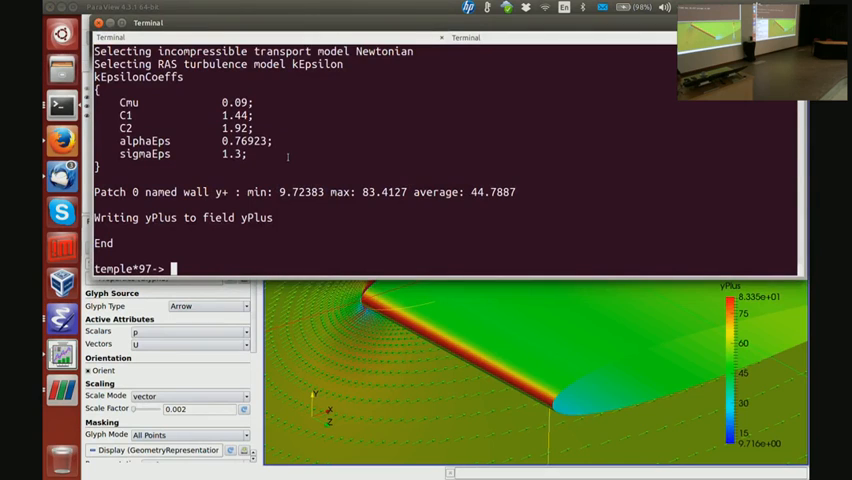
# - Run an incomplete foamCalc command that errors, then type foamCalc magGrad p
pyautogui.write('foam')
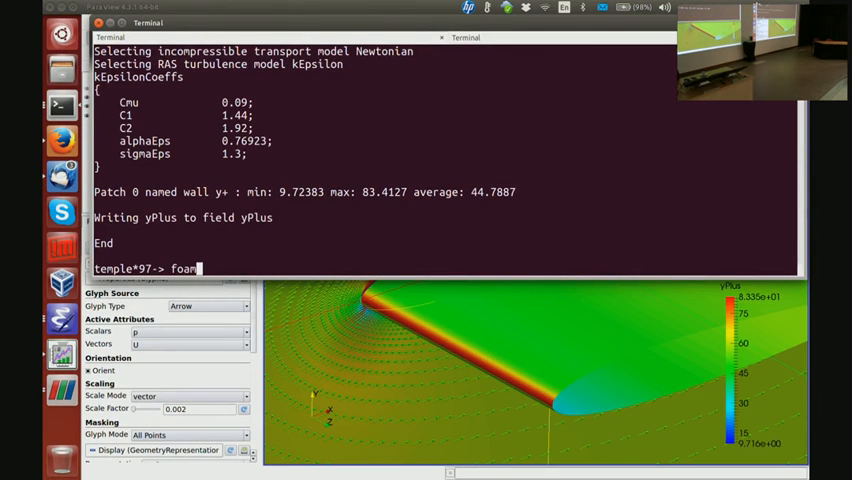
pyautogui.write('Calc -')
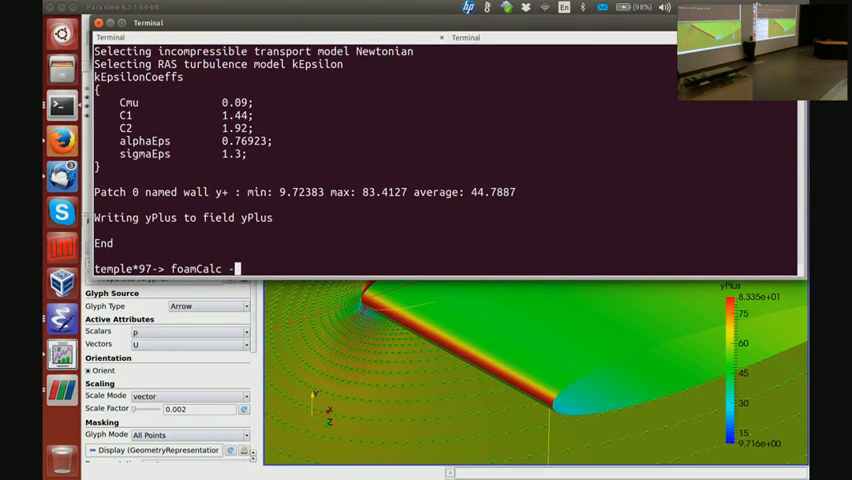
pyautogui.press('Return')
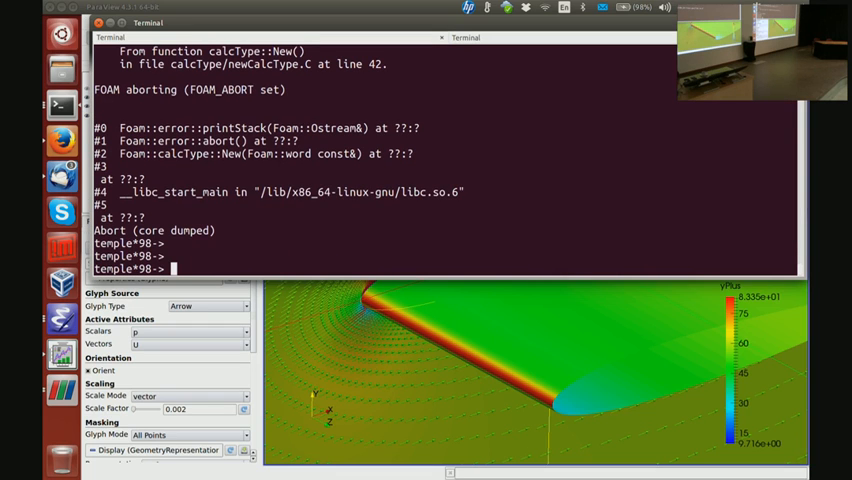
pyautogui.write('foamCalc magGrad')
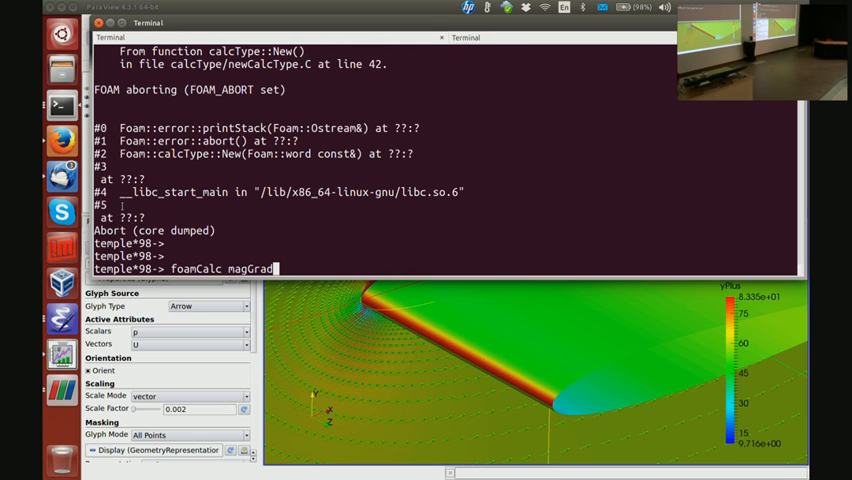
pyautogui.write('p')
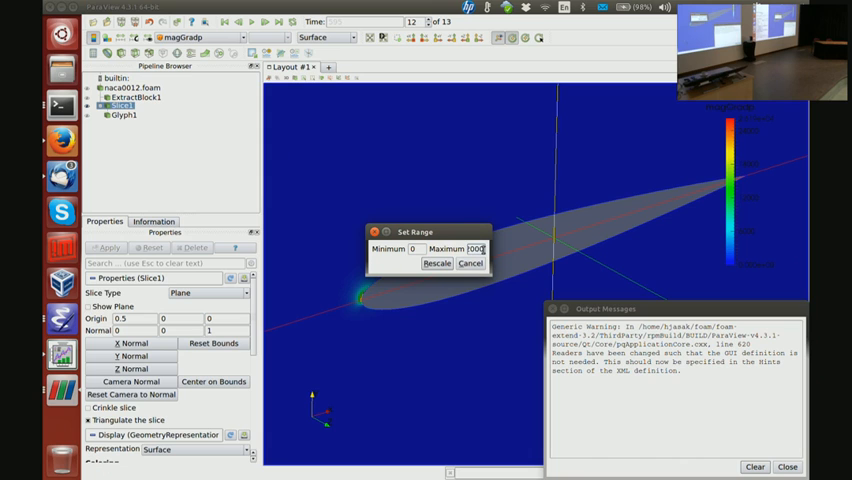
# - Rescale the magGradp colour range to 0–2000 and close the warning messages
pyautogui.click(437, 263)
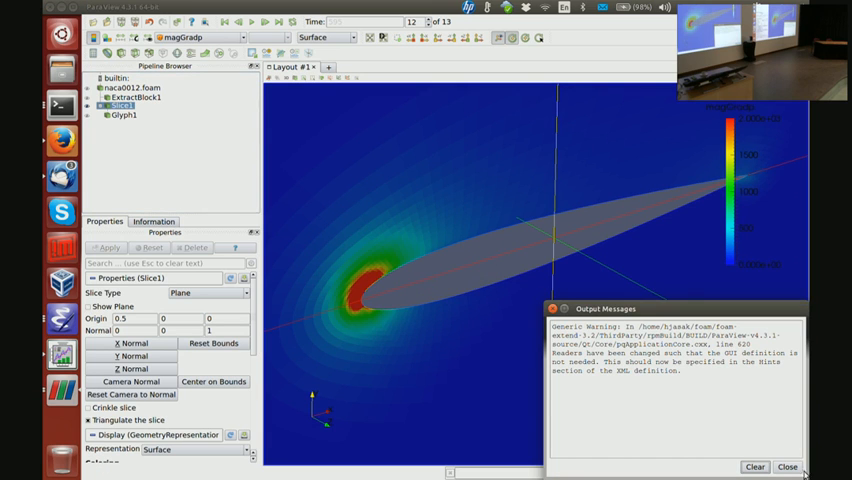
pyautogui.click(787, 467)
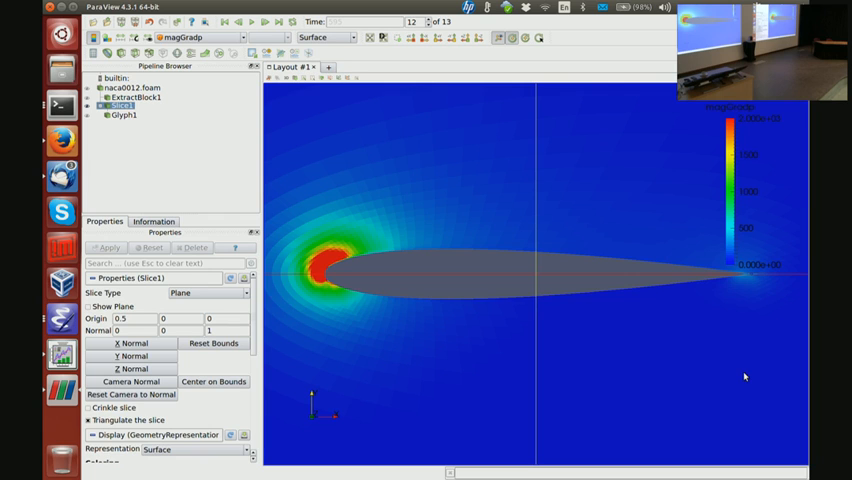
pyautogui.moveTo(138, 110)
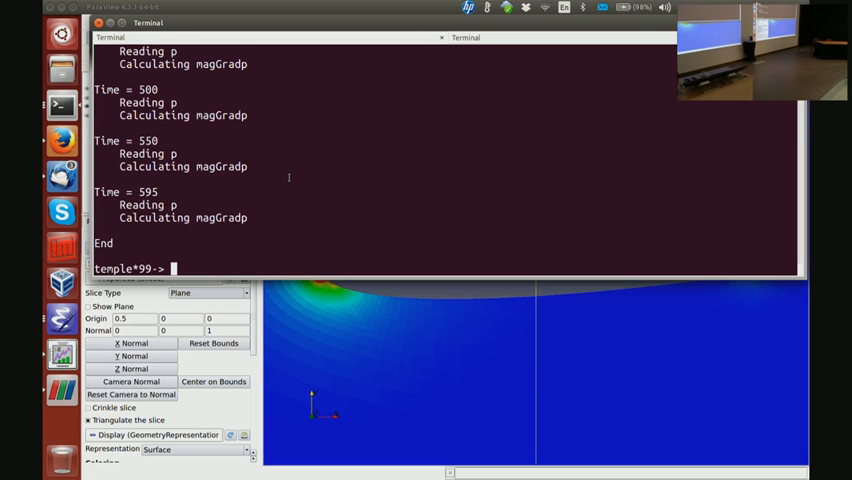
# - Run foamCalc div phi, then edit the recalled command into foamCalc mag divphi
pyautogui.write('foamCala')
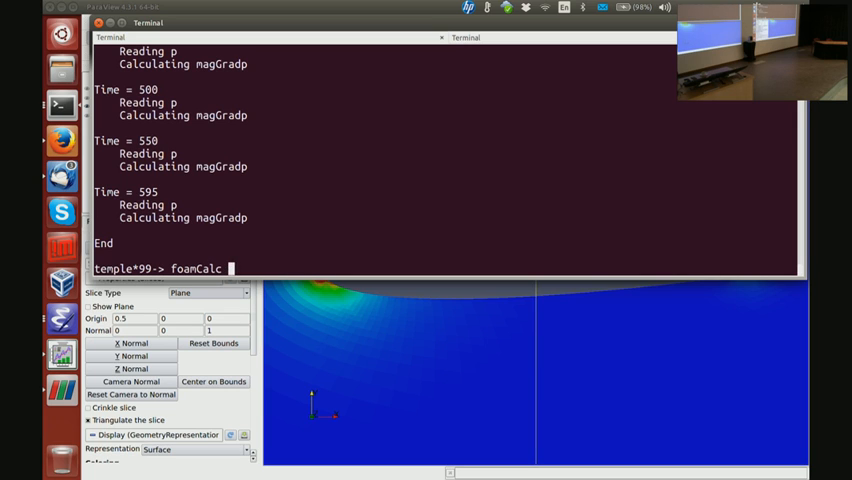
pyautogui.write('div phi')
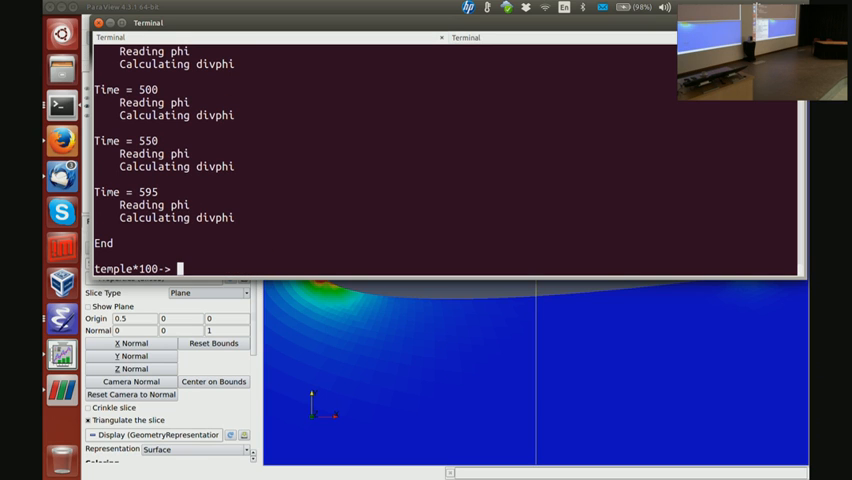
pyautogui.write('foamCalc div phi')
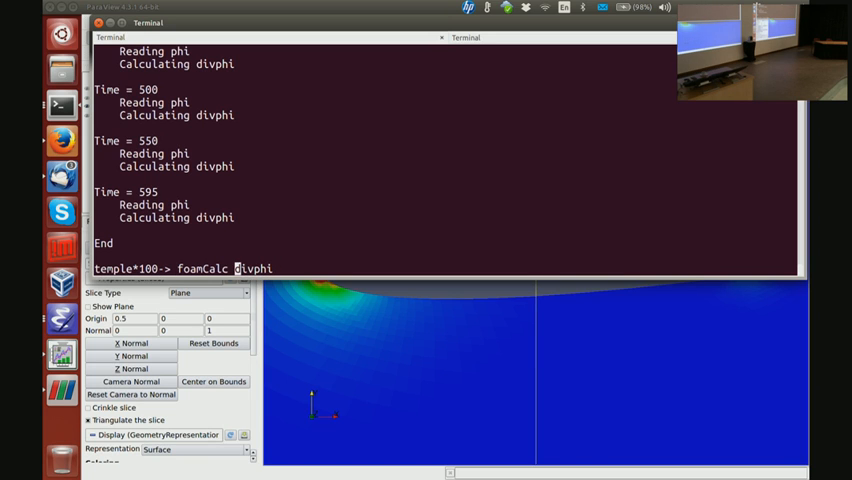
pyautogui.write('mag')
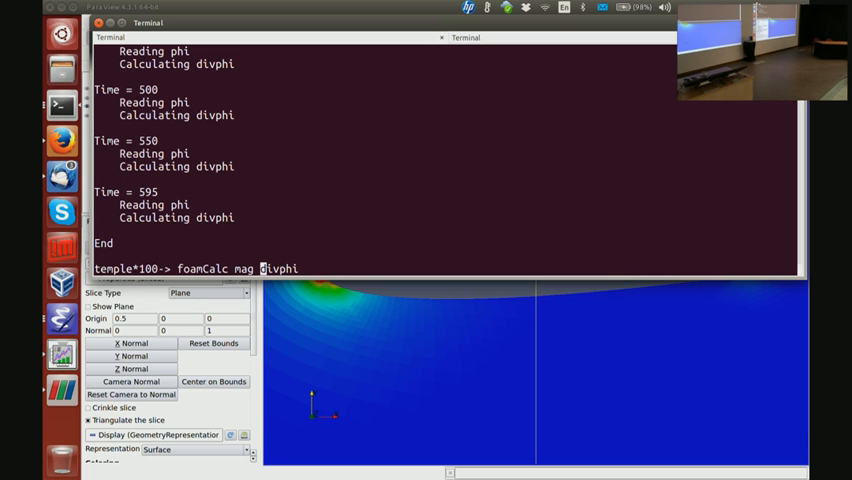
pyautogui.moveTo(320, 225)
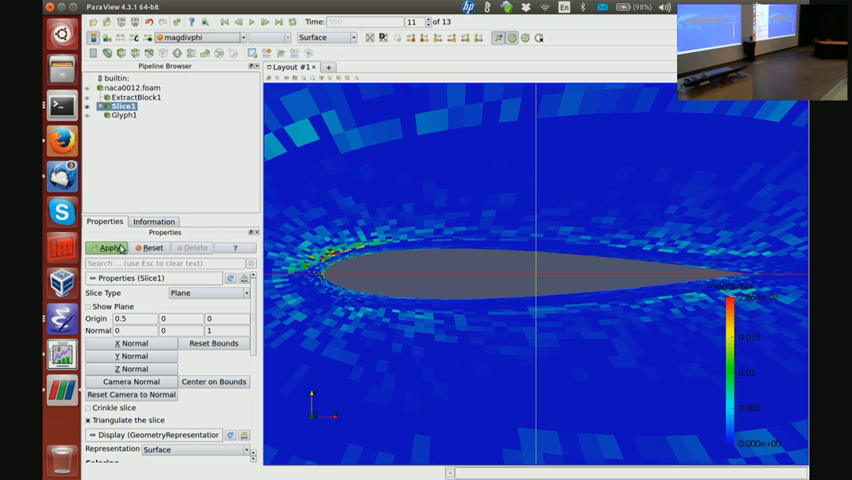
# - Apply the reloaded case so the new magdivphi field enters the pipeline
pyautogui.click(107, 247)
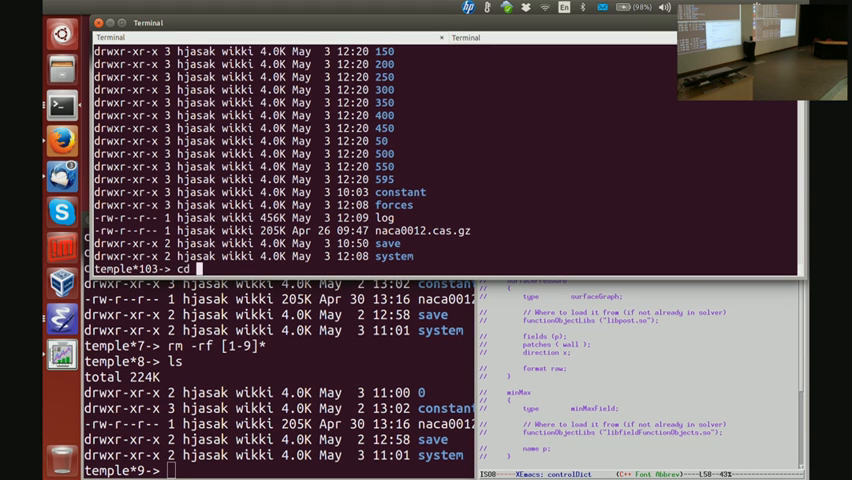
# - List the contents of the training cases run folder with ls
pyautogui.write('ls')
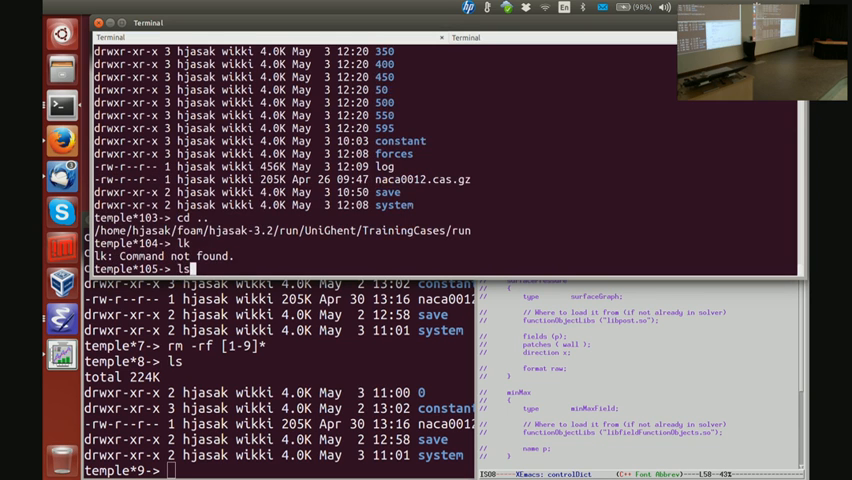
pyautogui.press('Return')
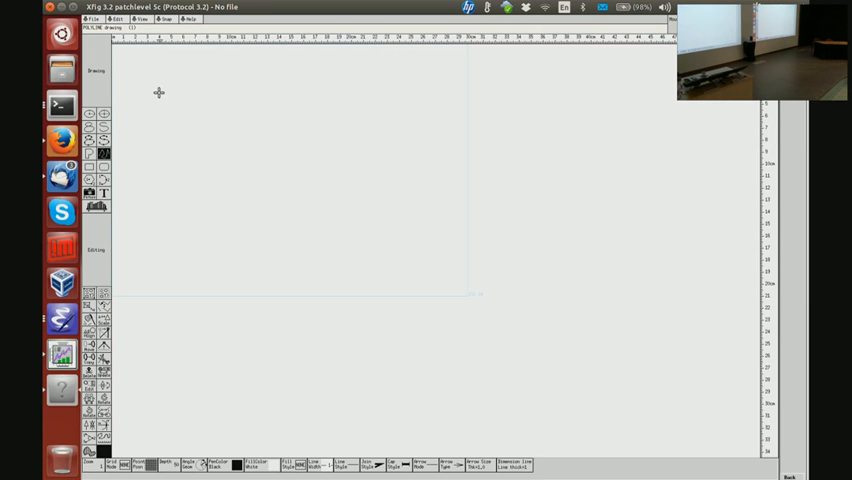
# - Trace the step outline: top edge, right corners, inner step corner and lower-left inlet corner
pyautogui.moveTo(156, 88); pyautogui.dragTo(384, 86)
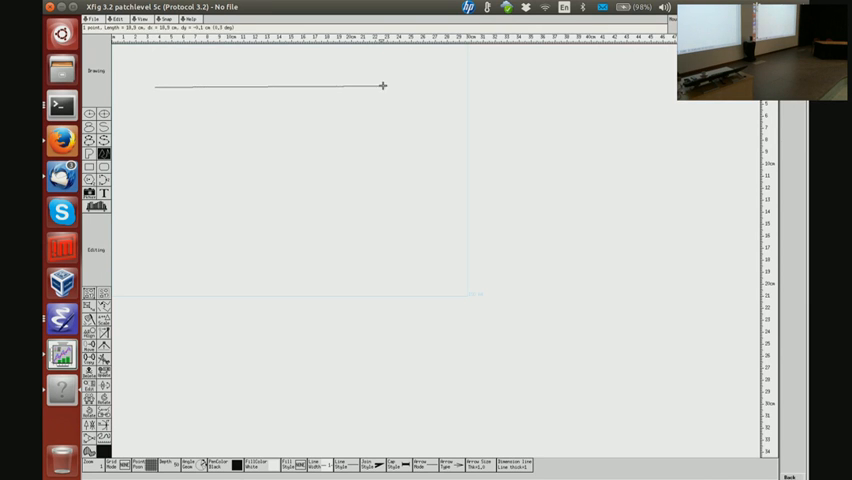
pyautogui.click(383, 85)
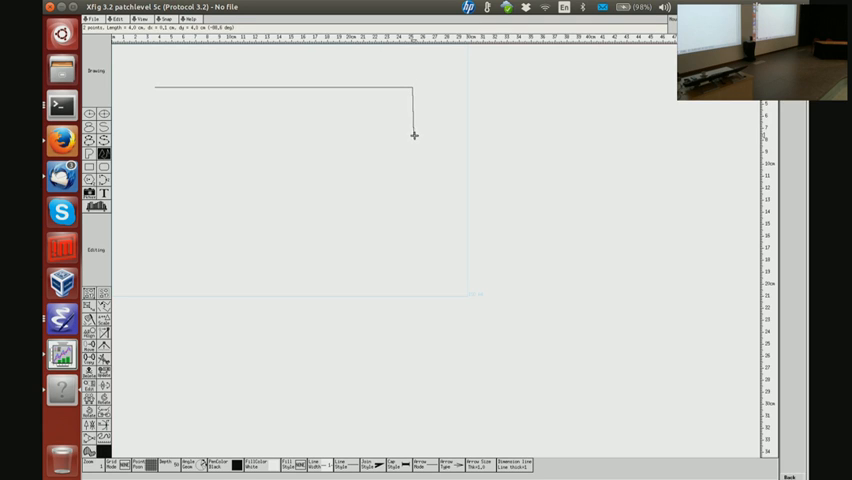
pyautogui.click(320, 149)
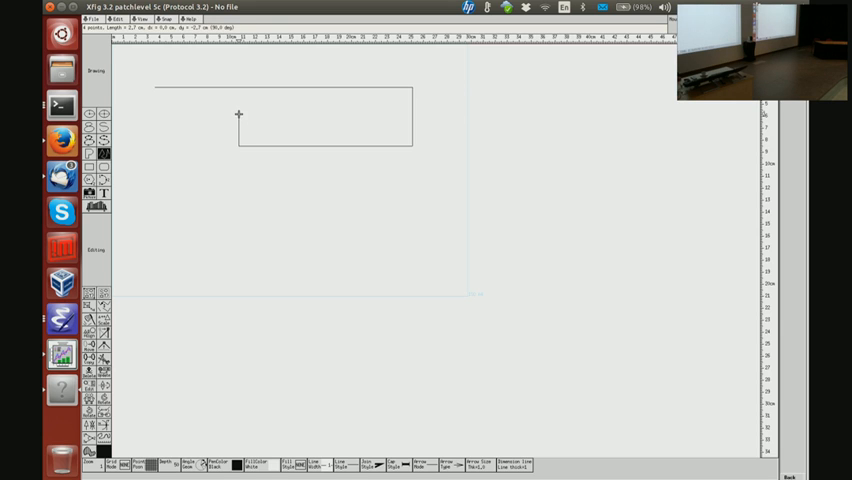
pyautogui.click(157, 115)
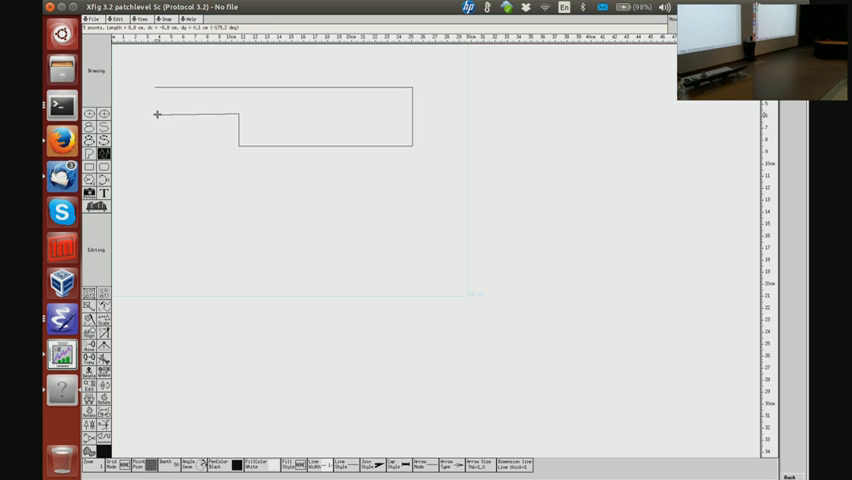
pyautogui.click(157, 90)
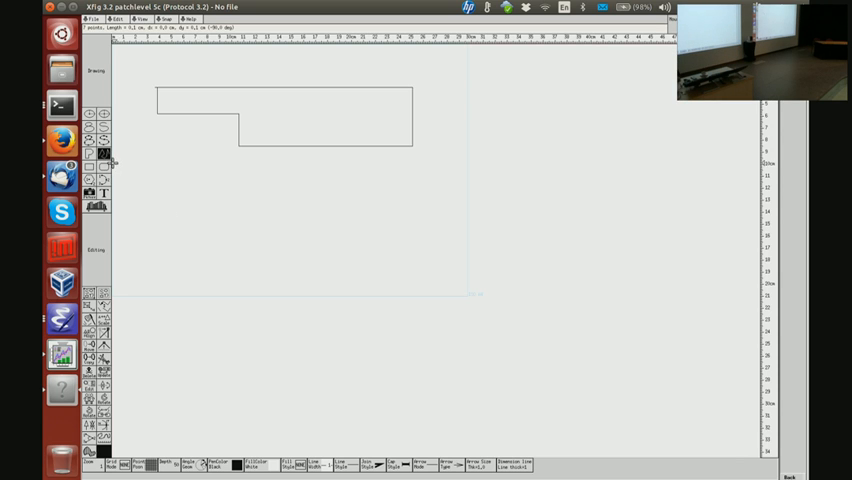
# - Draw the cube's front face as a box, then add slanted top, side and back edges
pyautogui.click(88, 155)
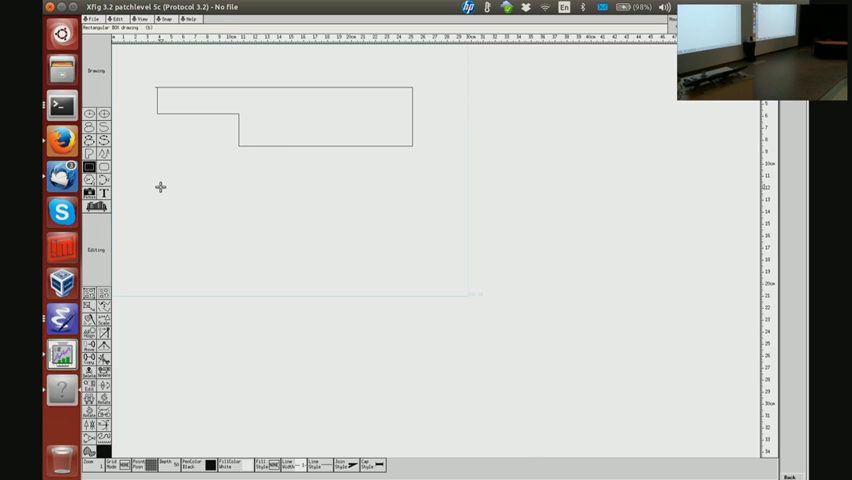
pyautogui.moveTo(158, 168); pyautogui.dragTo(262, 255)
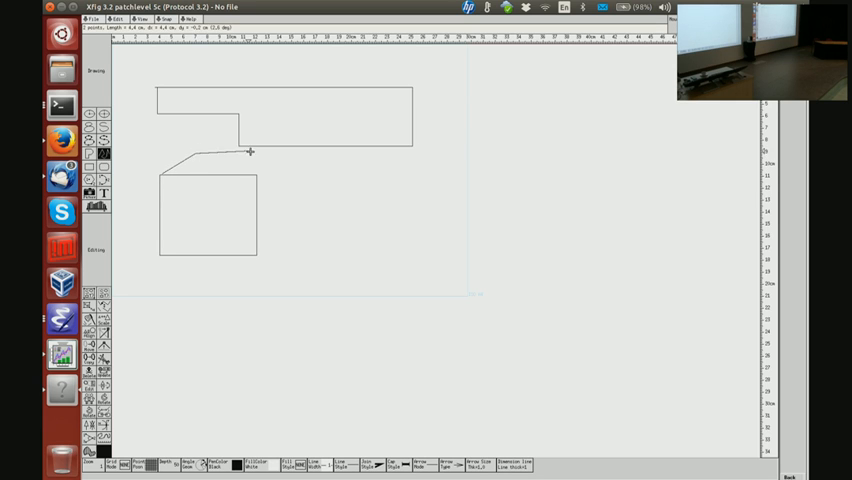
pyautogui.click(258, 175)
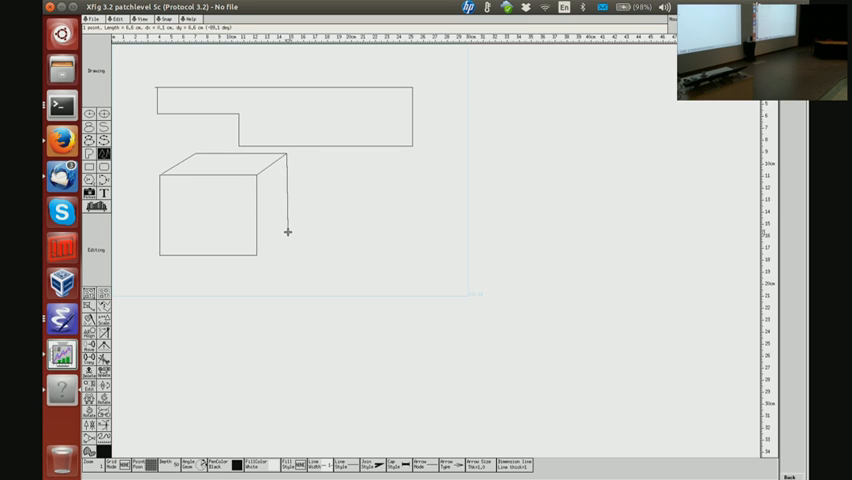
pyautogui.click(258, 255)
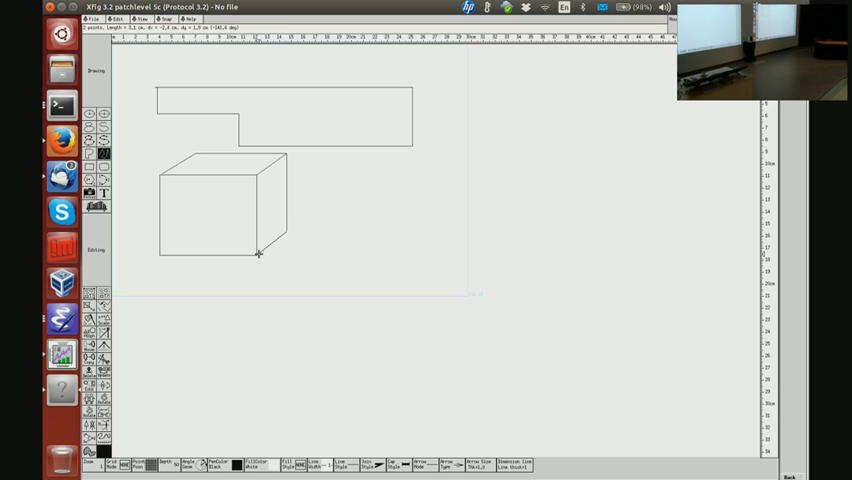
pyautogui.moveTo(153, 155)
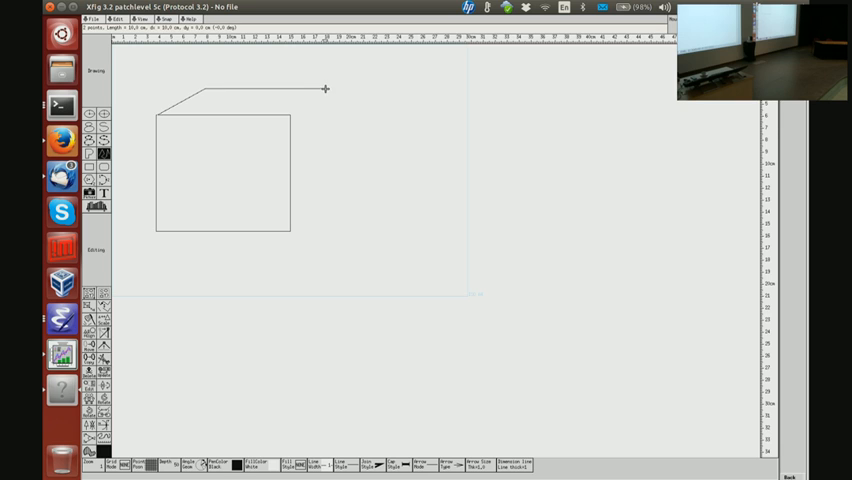
pyautogui.click(293, 116)
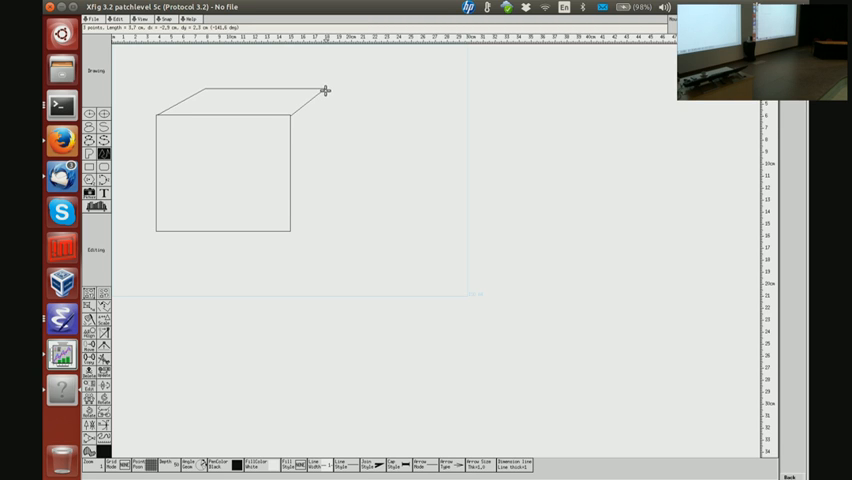
pyautogui.moveTo(325, 90); pyautogui.dragTo(325, 197)
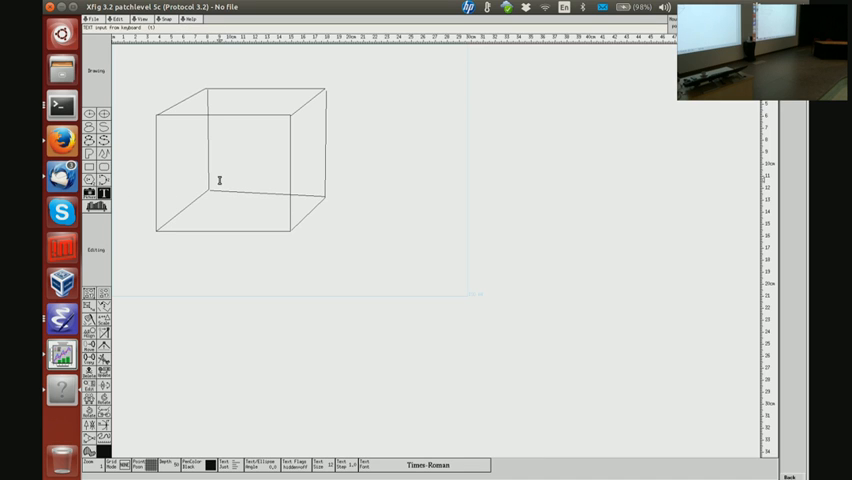
# - Place a corner number label, enlarge the text size to 20, and delete the small label
pyautogui.click(220, 181)
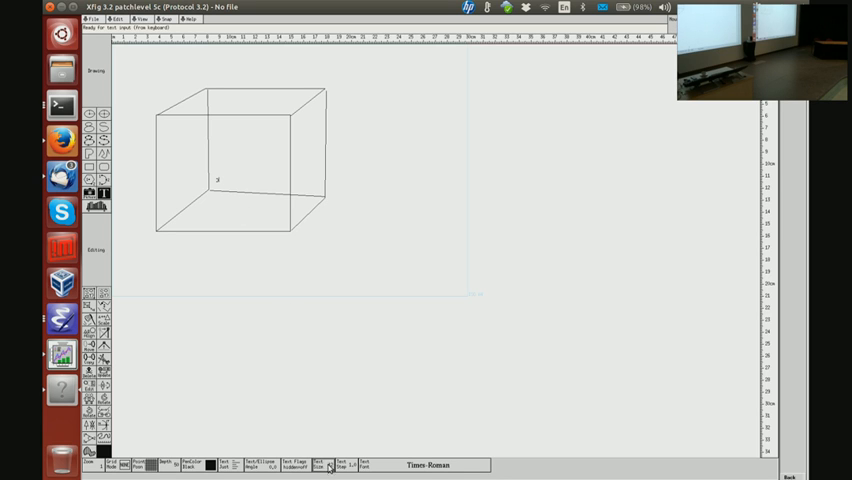
pyautogui.click(324, 464)
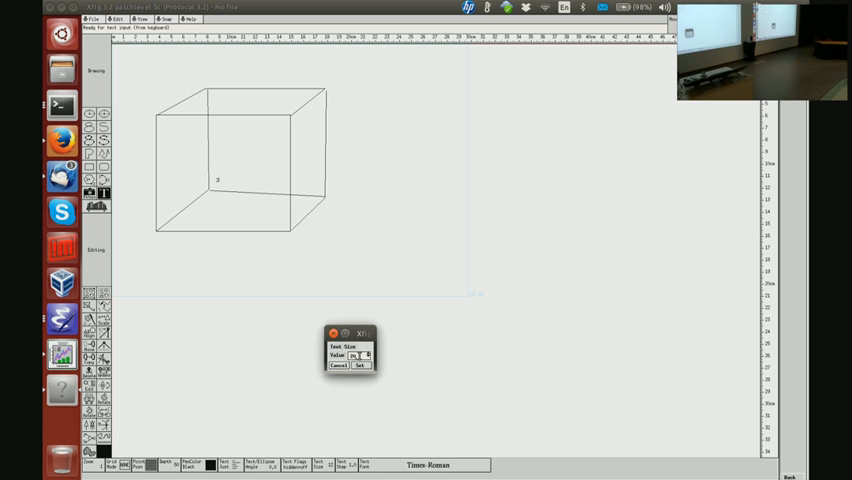
pyautogui.click(359, 364)
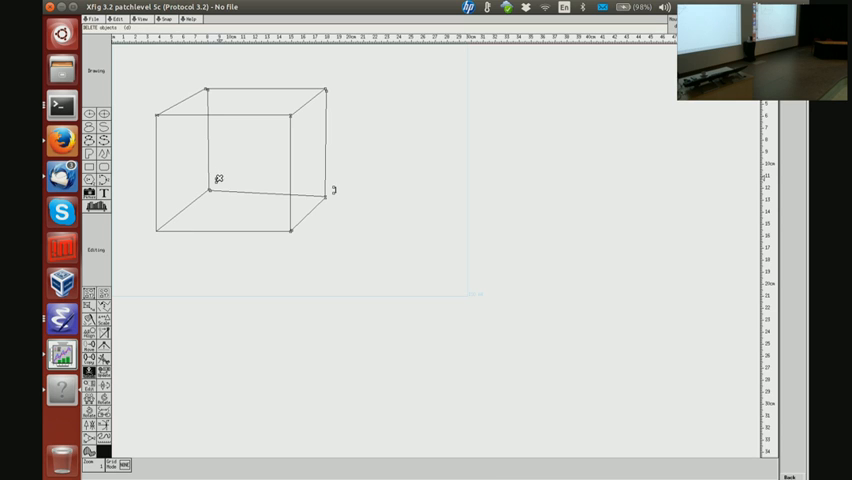
pyautogui.click(111, 192)
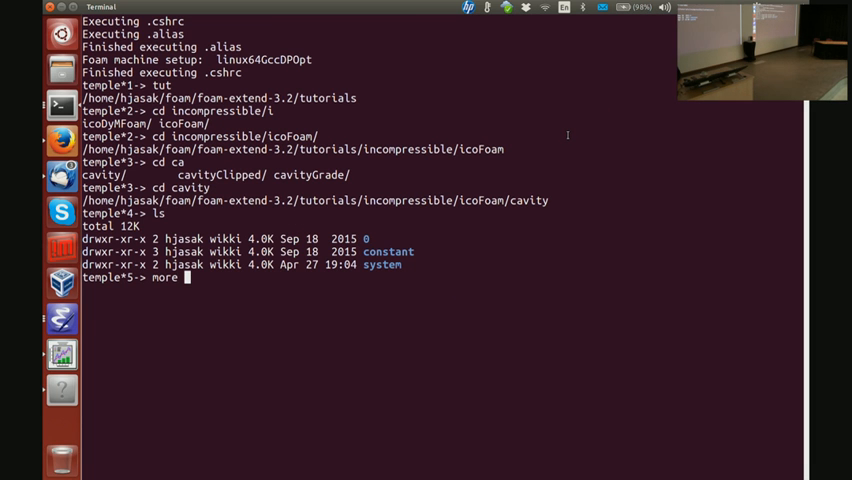
# - Run the more command to page through the cavity case file
pyautogui.press('Return')
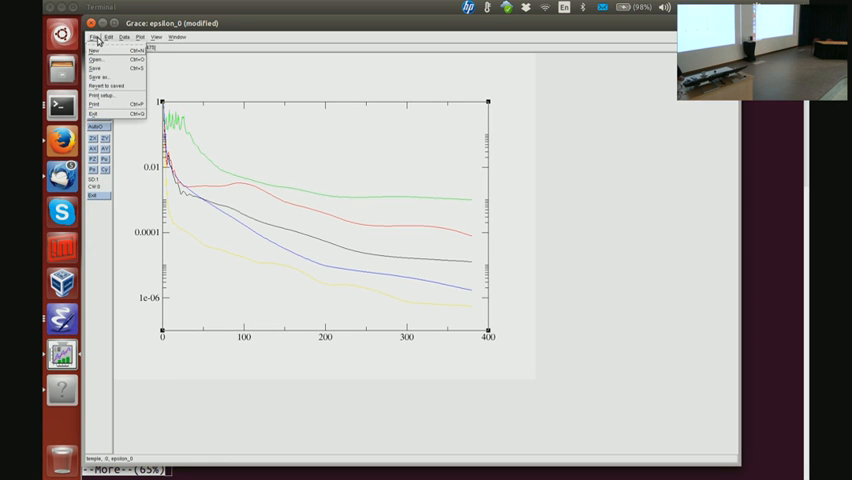
# - Open Grace's Save project dialog and browse into /home/ and the user's folder
pyautogui.click(96, 78)
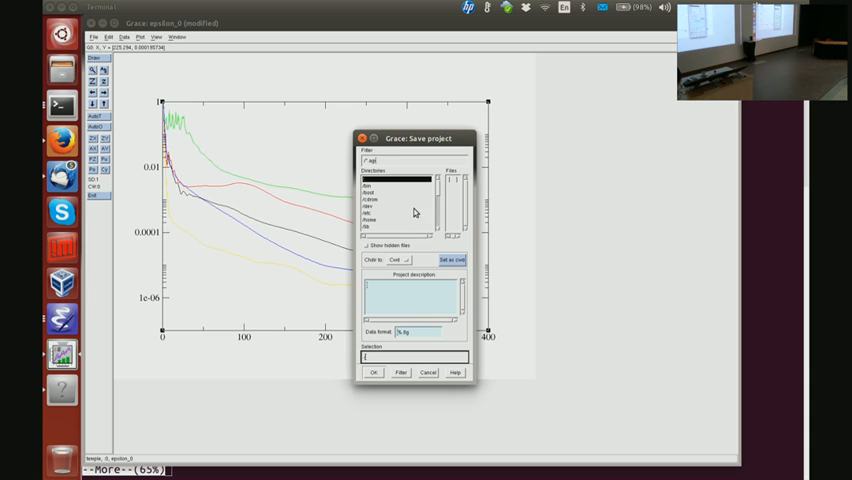
pyautogui.doubleClick(372, 179)
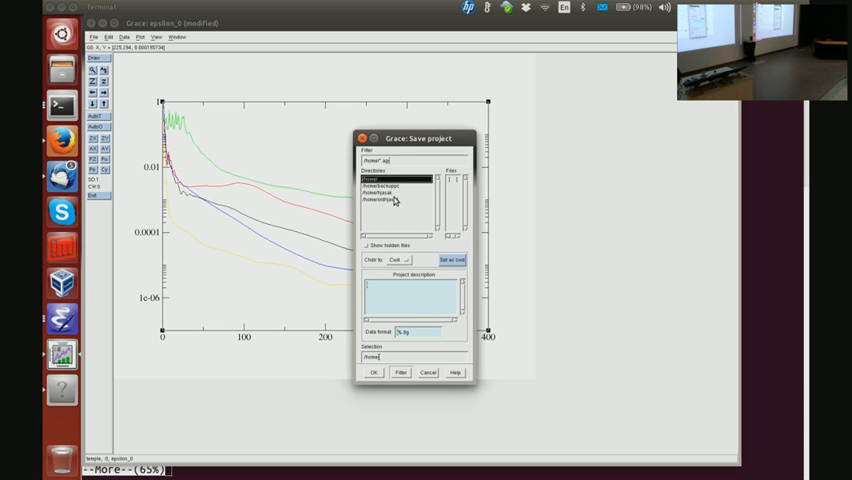
pyautogui.doubleClick(378, 177)
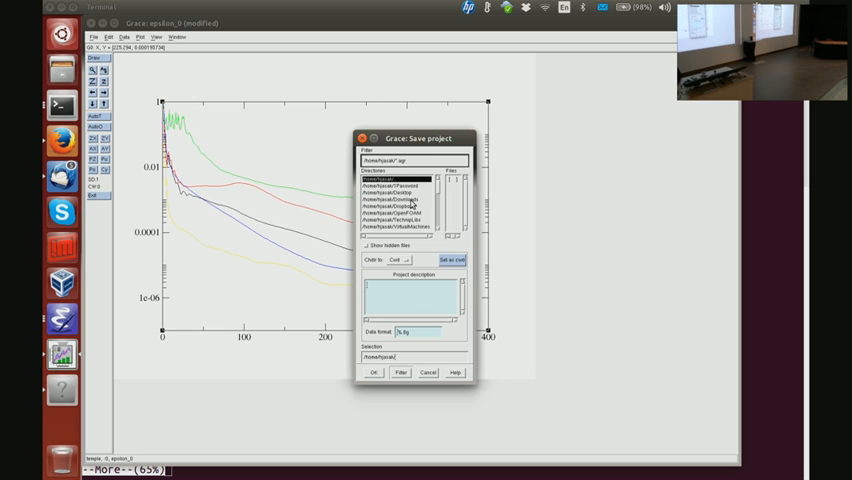
pyautogui.moveTo(430, 353)
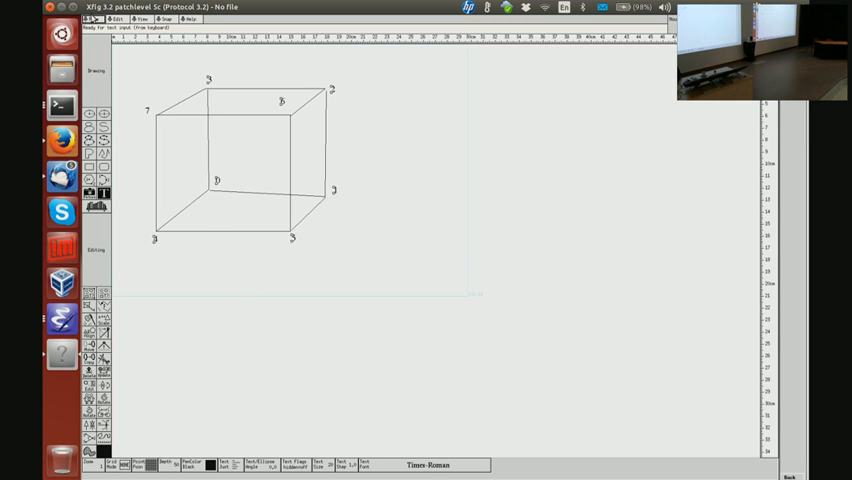
# - Save the cube drawing as b.fig in the home folder after clearing the directory error
pyautogui.click(92, 19)
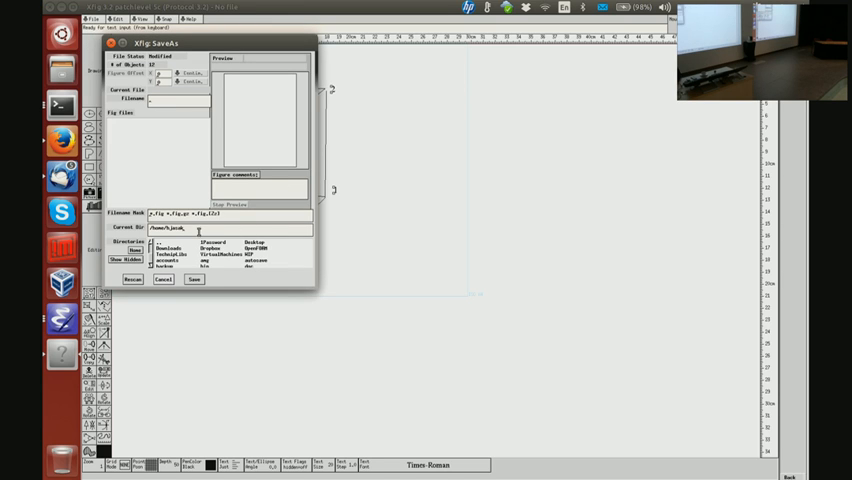
pyautogui.write('/b')
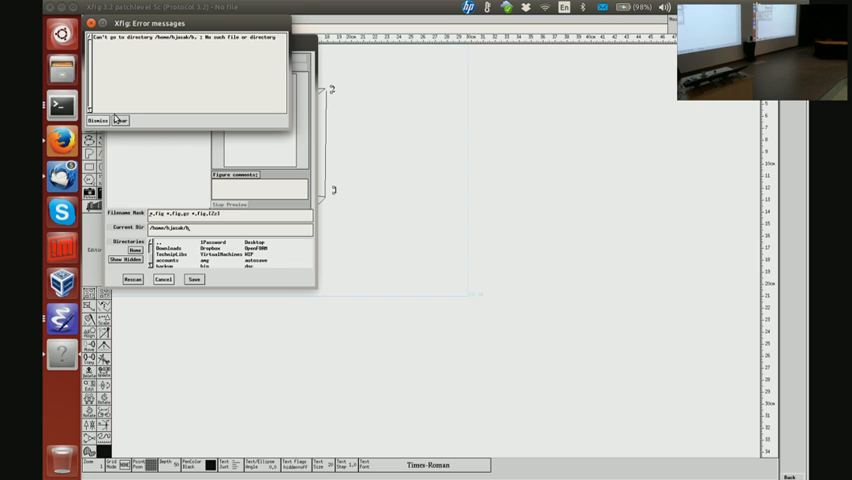
pyautogui.click(99, 120)
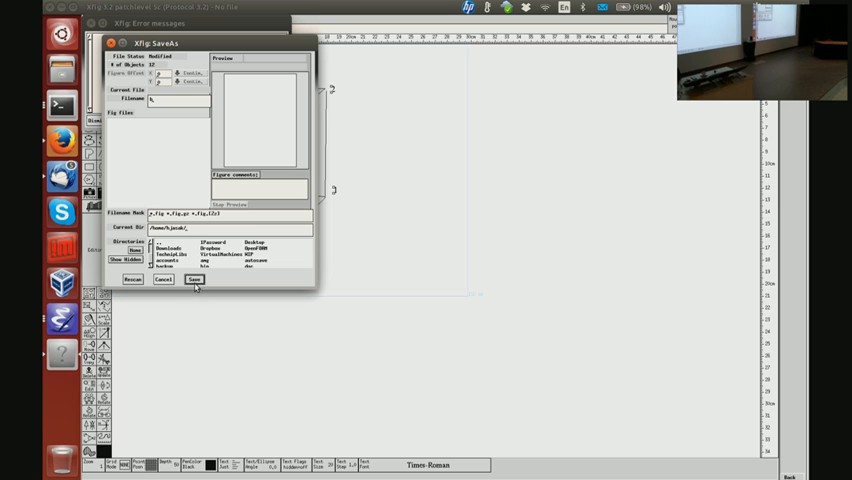
pyautogui.click(194, 280)
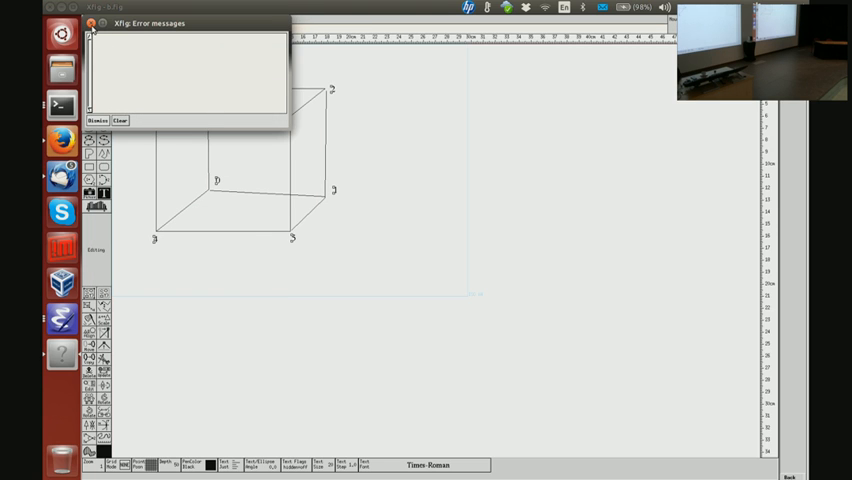
# - Dismiss the error messages window and start the step outline right of the cube
pyautogui.click(96, 120)
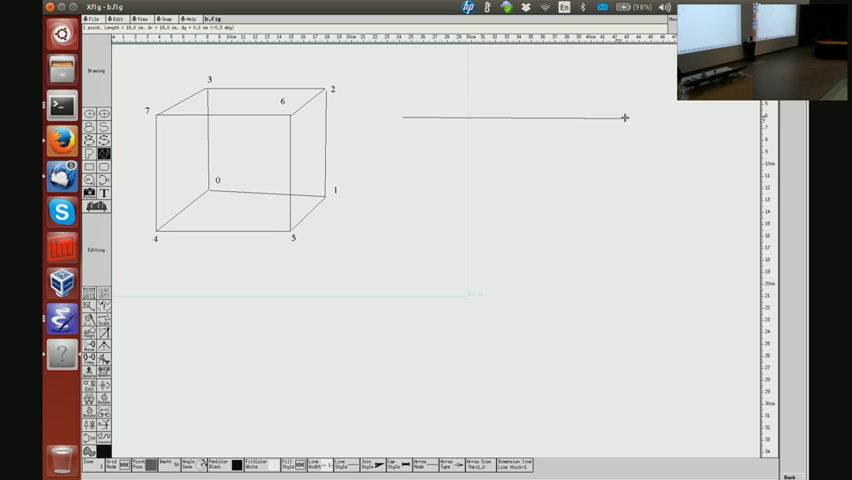
pyautogui.click(724, 181)
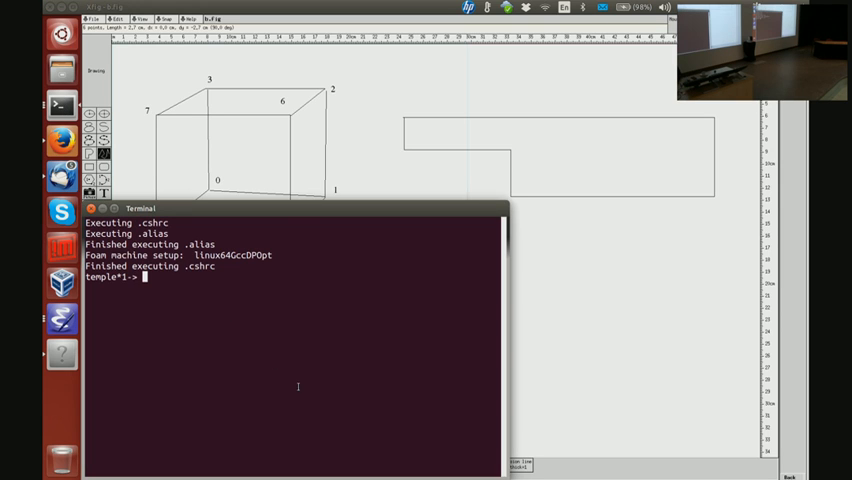
# - Run work, then cd into TrainingCases/run/backStep/
pyautogui.write('work')
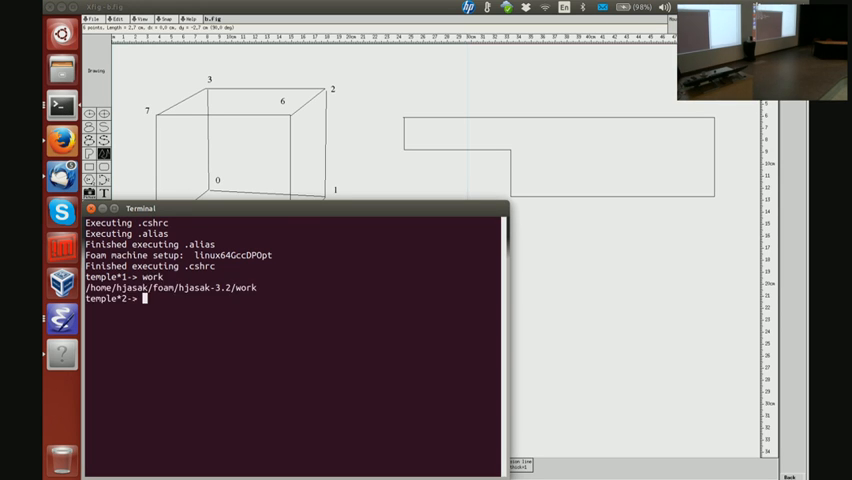
pyautogui.write('cd TrainingCases/')
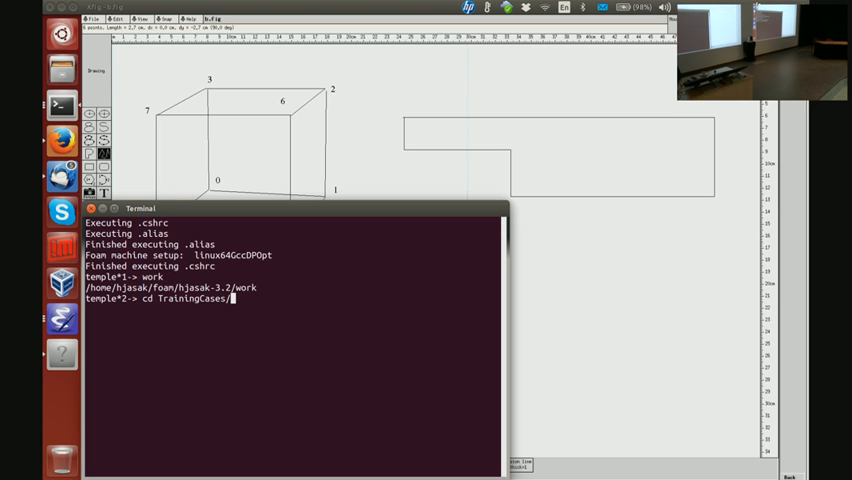
pyautogui.write('run/backStep/')
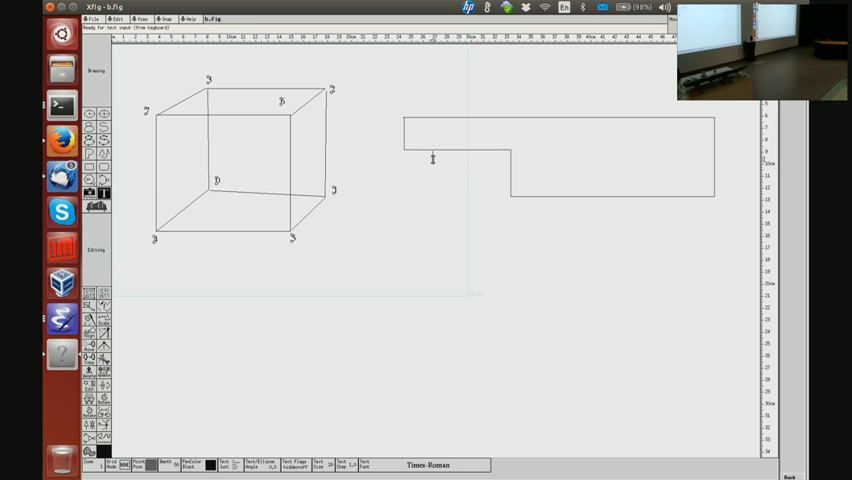
# - Type the step's dimension labels L = 1.5, H = 0.5 and L = 8
pyautogui.write('L = 1.5')
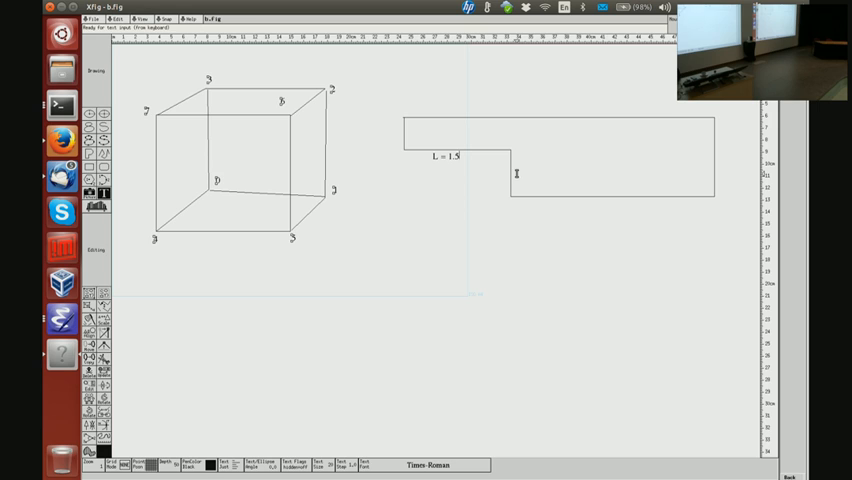
pyautogui.write('H = 0.5')
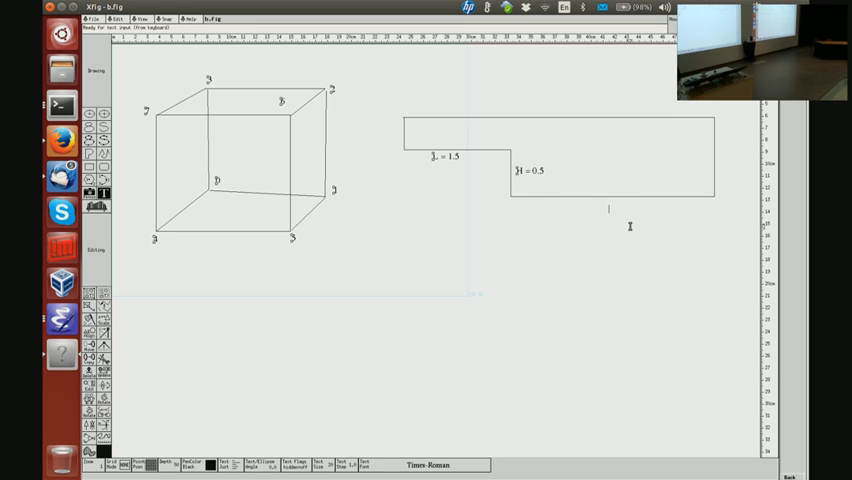
pyautogui.write('L = 8')
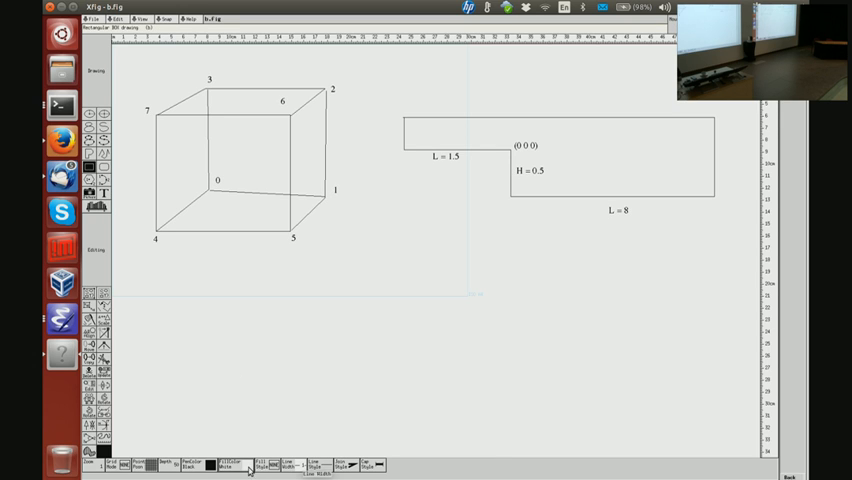
# - Set Xfig's pen colour to red for the block outlines and vertex numbers
pyautogui.click(207, 464)
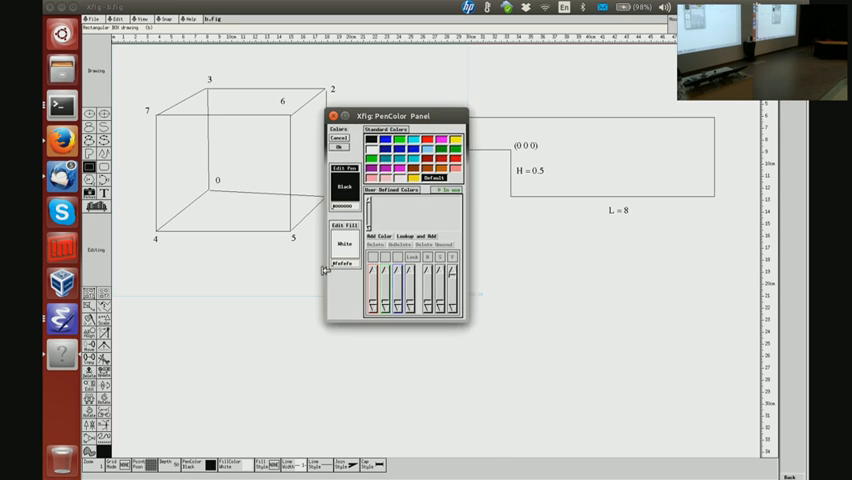
pyautogui.click(443, 148)
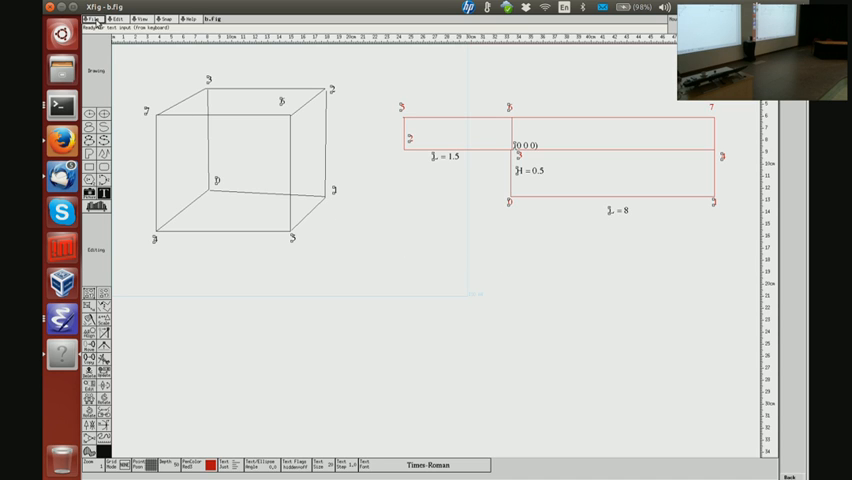
pyautogui.click(84, 18)
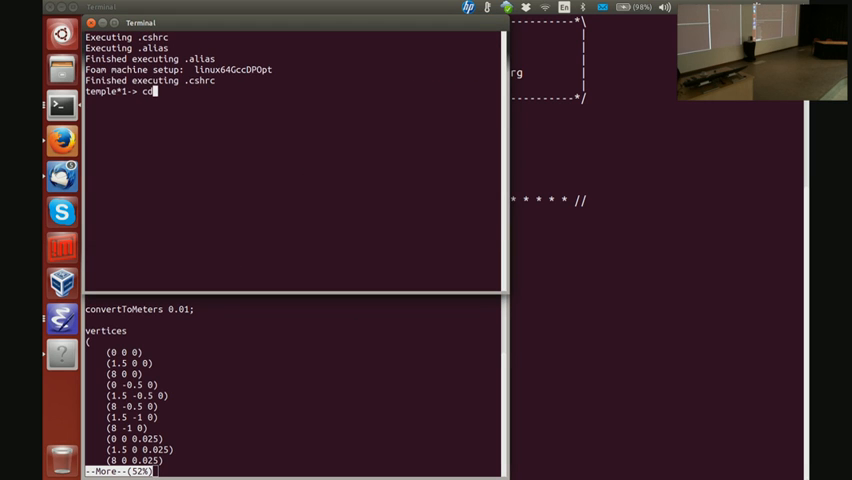
# - Grep the GenericTraining slides for blockMesh and open BaseTutorials slides.pdf in Acrobat
pyautogui.press('BackSpace')
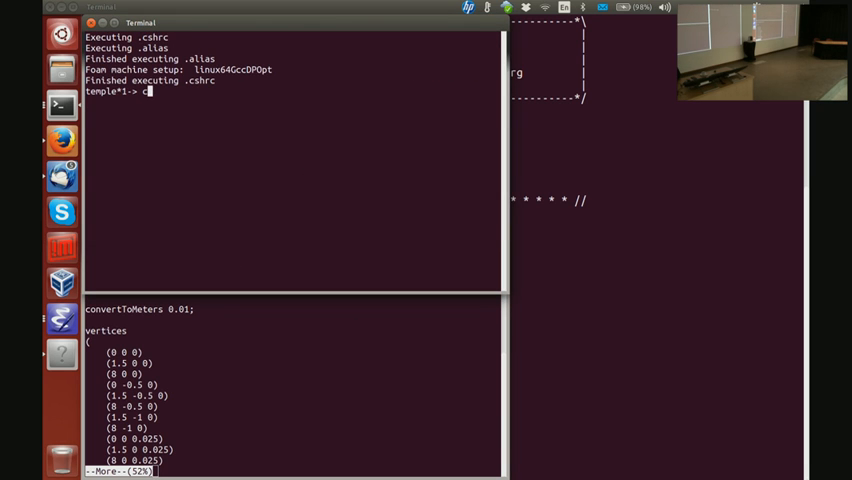
pyautogui.write('cd doc/latex/presentations/OpenFOAMTraining/GenericTraining/')
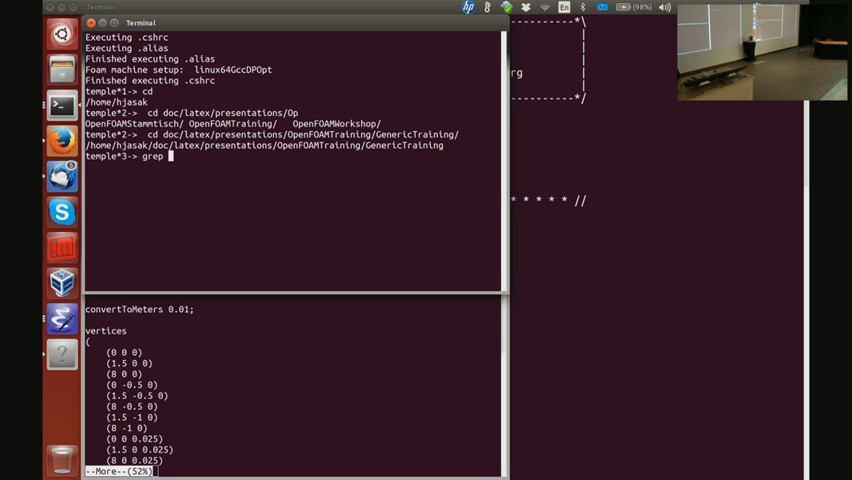
pyautogui.write('blockMe')
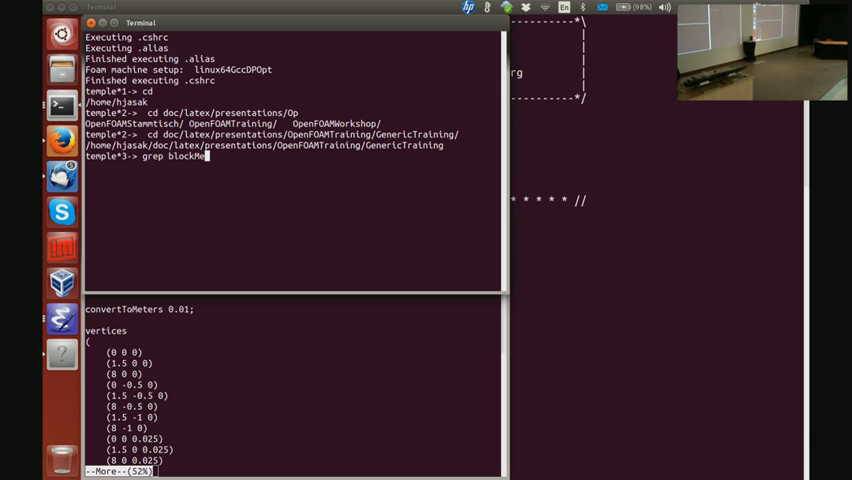
pyautogui.write('*/*/')
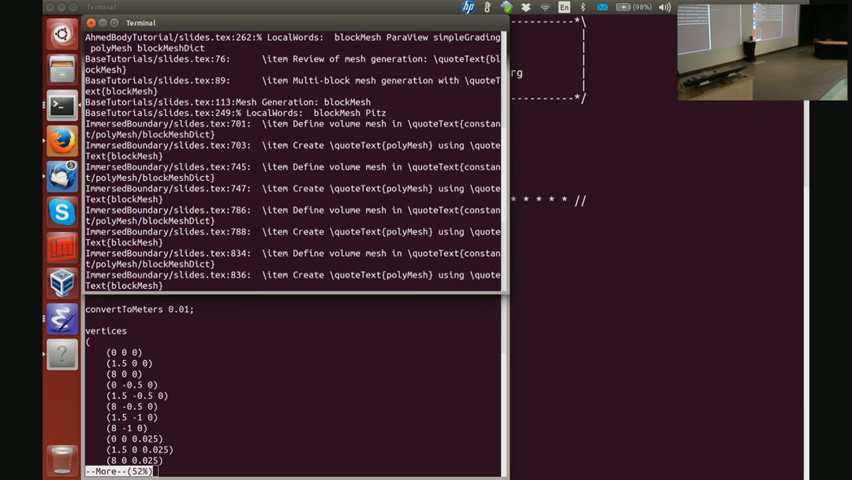
pyautogui.scroll(-3)
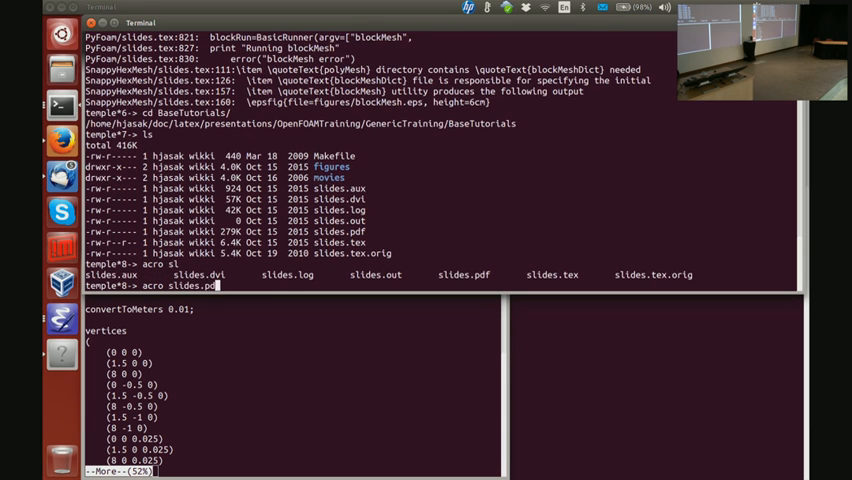
pyautogui.press('Return')
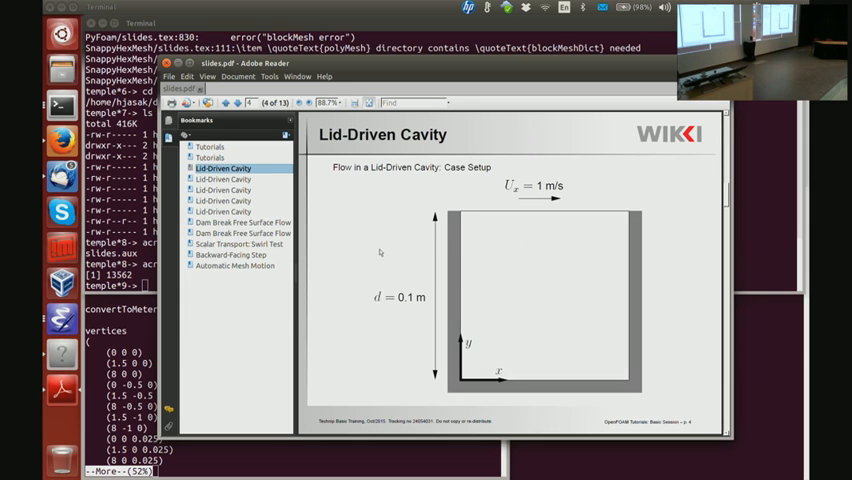
# - Show the Lid-Driven Cavity slides full screen and advance to the blockMesh page
pyautogui.click(223, 179)
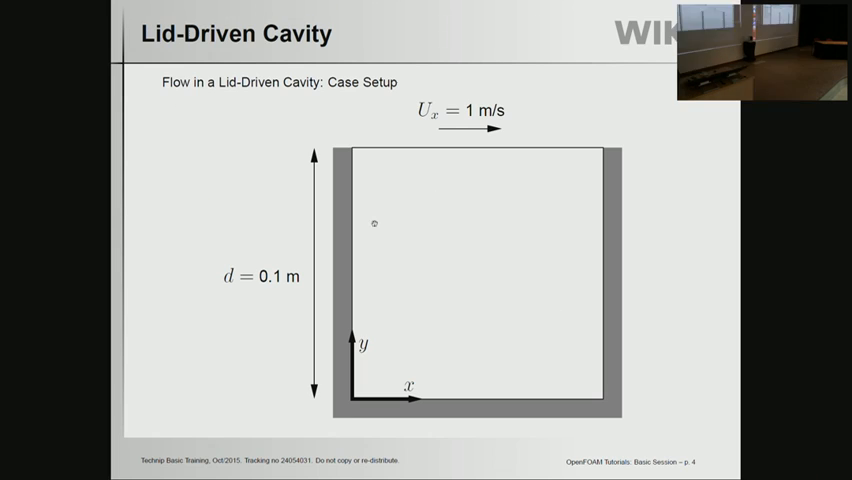
pyautogui.moveTo(393, 244)
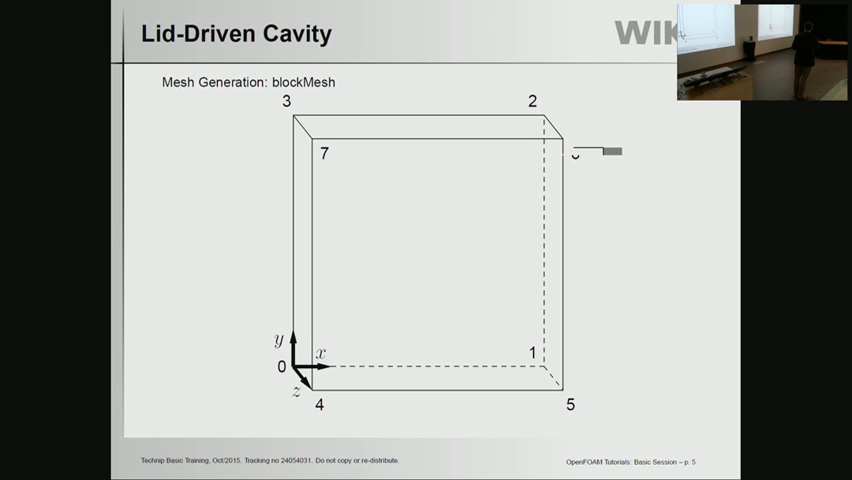
pyautogui.moveTo(394, 244)
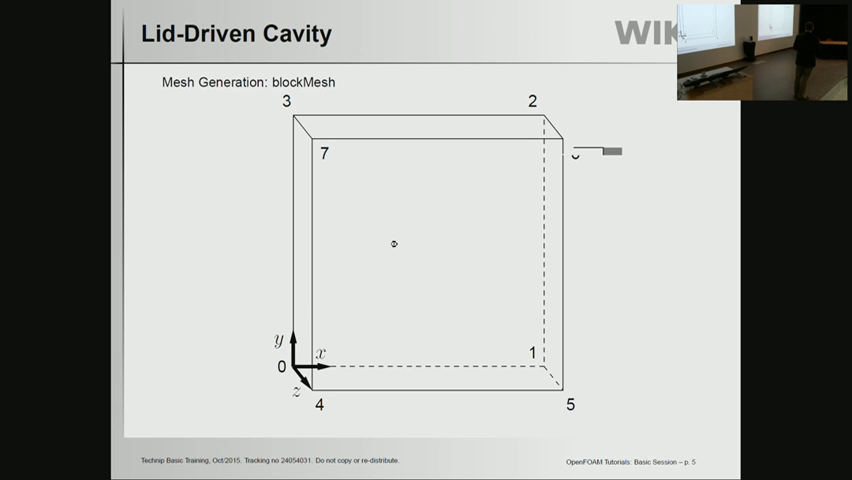
pyautogui.press('right')
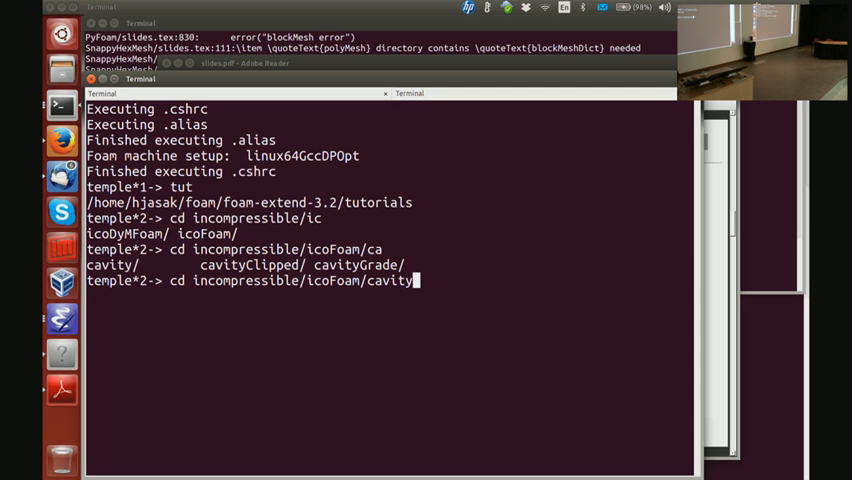
# - Print the cavity case's constant/polyMesh/blockMeshDict with more
pyautogui.write('more co')
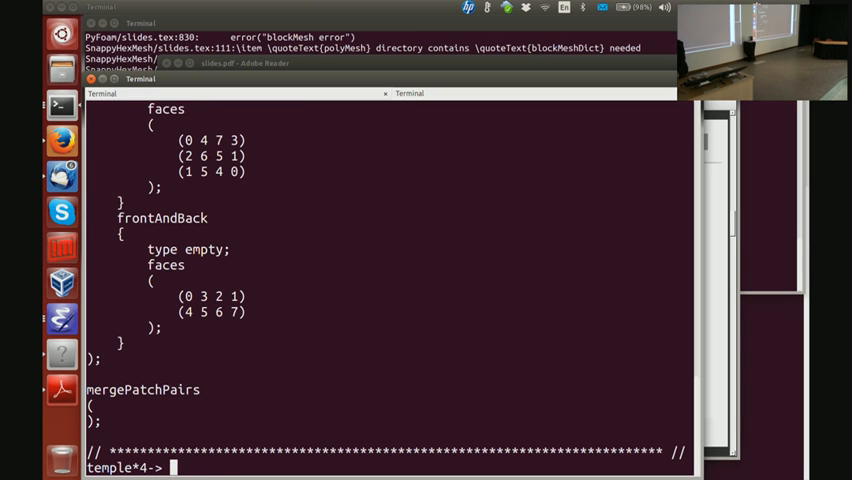
pyautogui.scroll(-3)
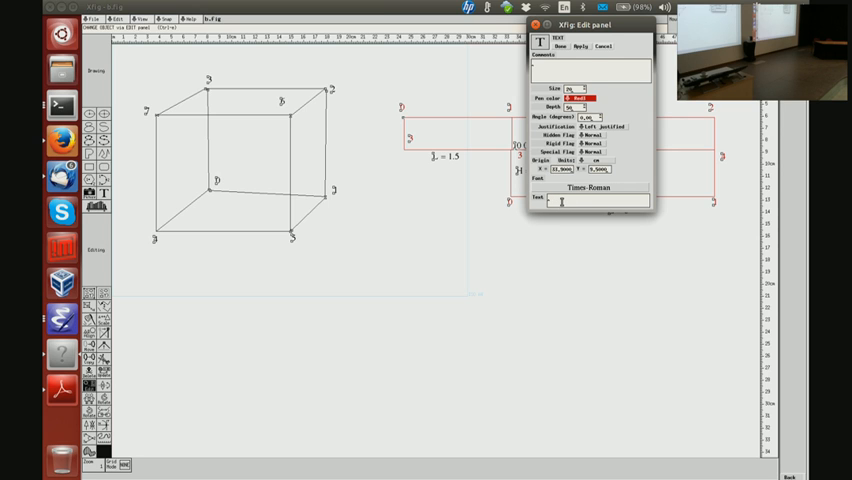
# - Change a red vertex label's number to 4 and confirm the edit
pyautogui.write('4')
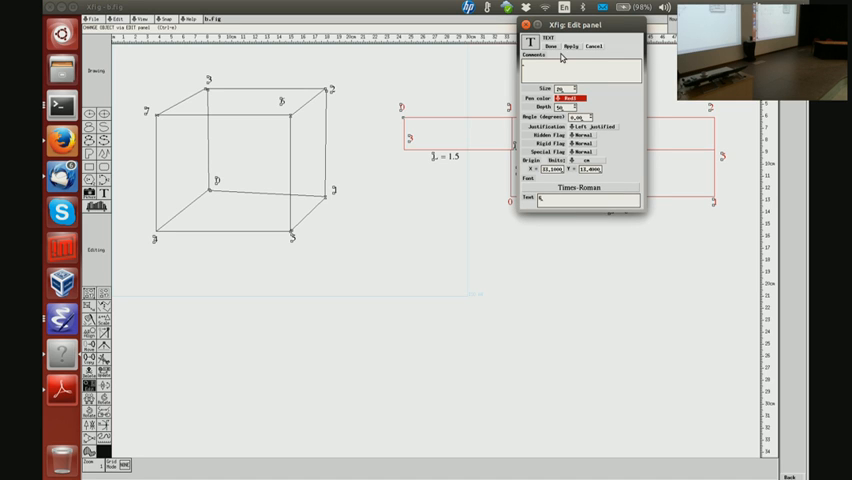
pyautogui.click(557, 46)
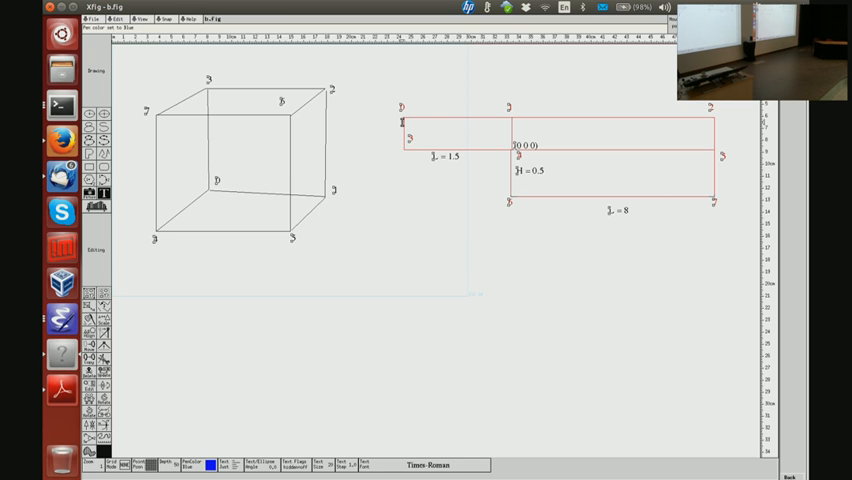
# - Place the first blue vertex number beside a corner of the step outline
pyautogui.click(400, 107)
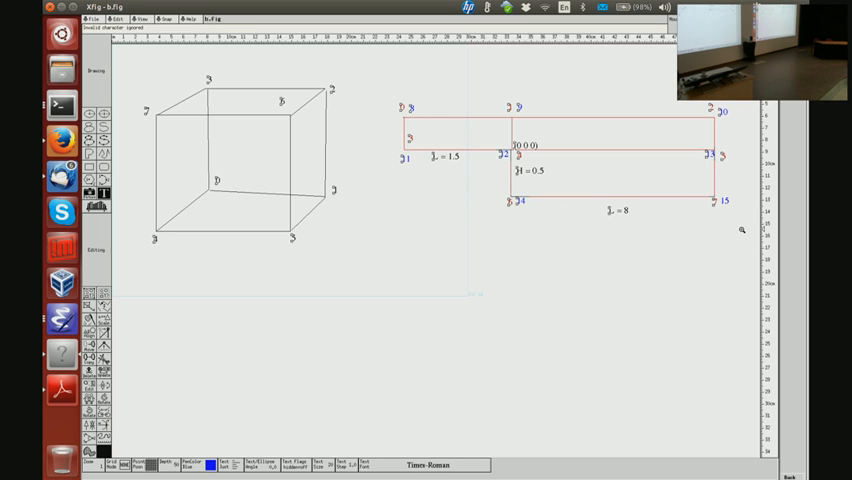
pyautogui.moveTo(583, 218)
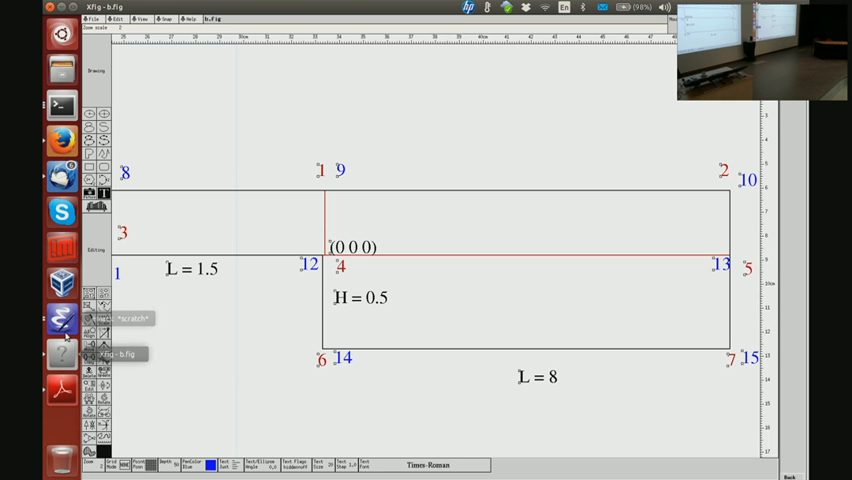
pyautogui.moveTo(75, 318)
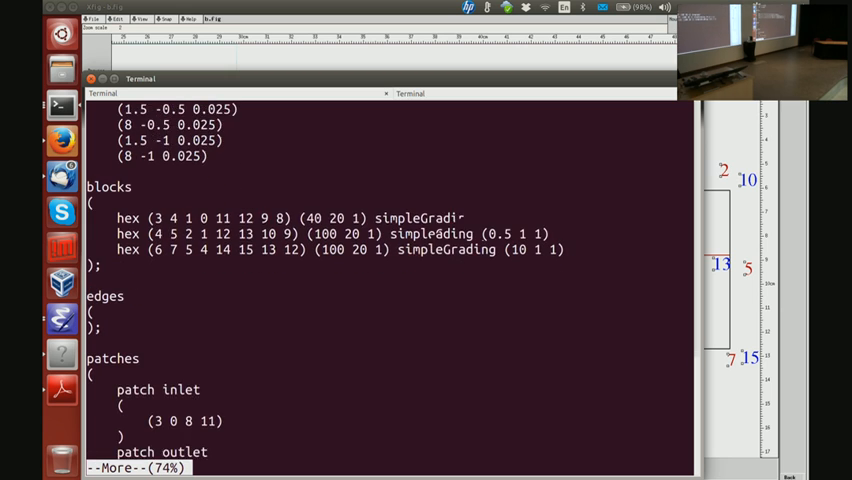
# - Scroll through the blockMeshDict output, then print the working directory with pwd
pyautogui.scroll(-3)
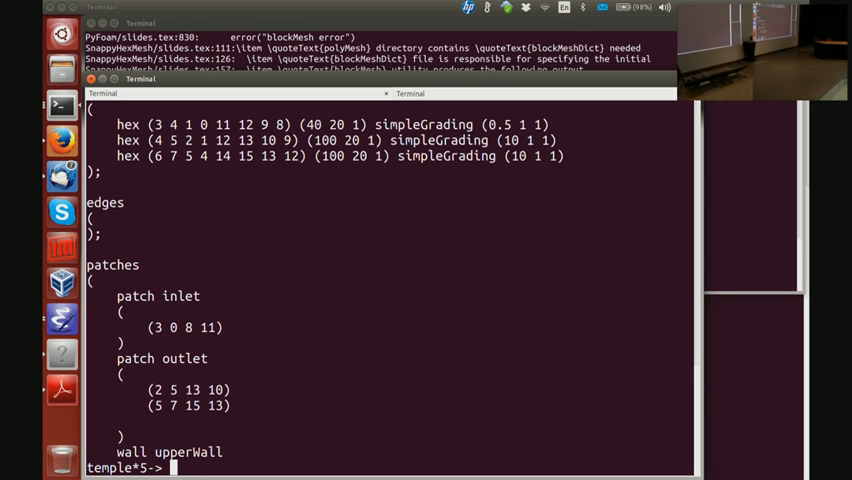
pyautogui.write('pwd')
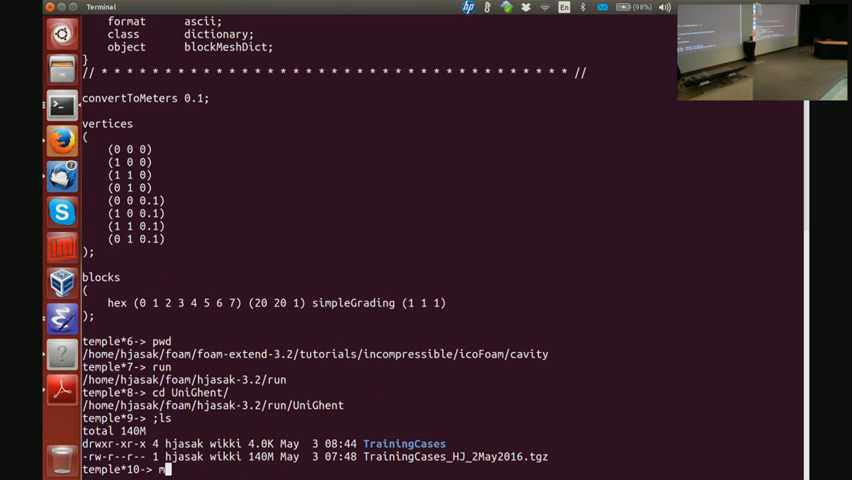
# - Create the myCases folder and copy the pitzDaily tutorial into it
pyautogui.write('mkdir')
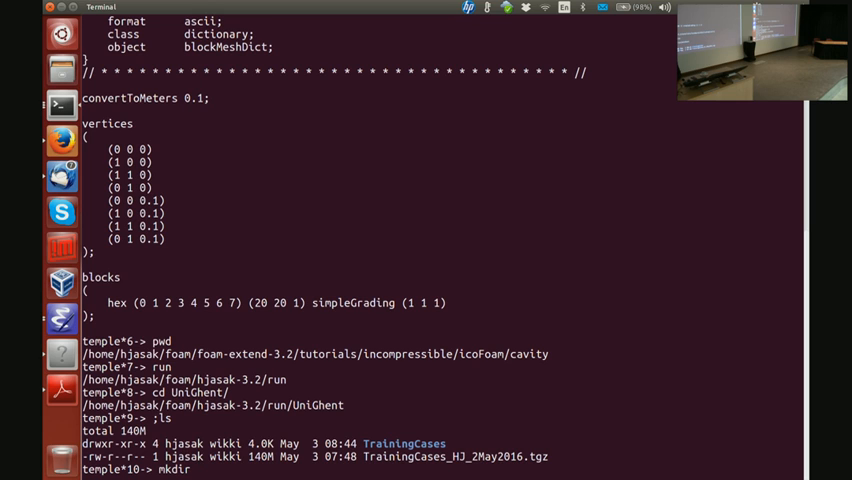
pyautogui.write('myy')
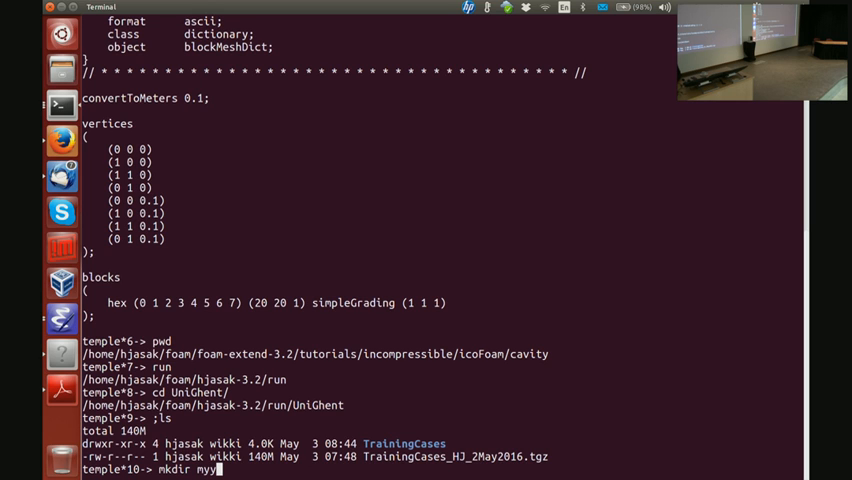
pyautogui.write('Cases')
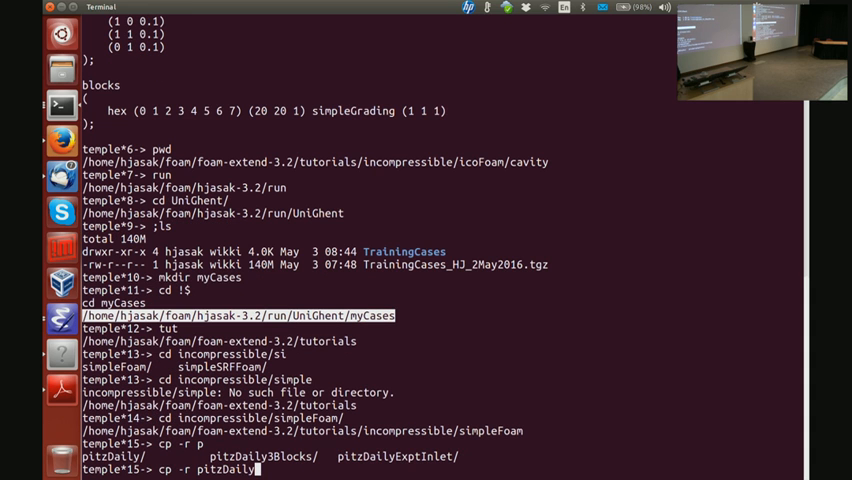
pyautogui.press('Return')
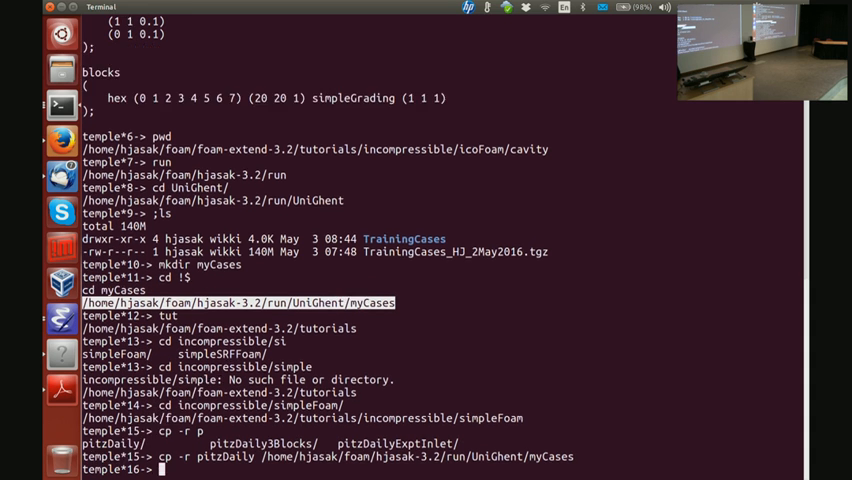
# - Rename the copy to myBackStep and enter that case directory
pyautogui.write('cd  !$')
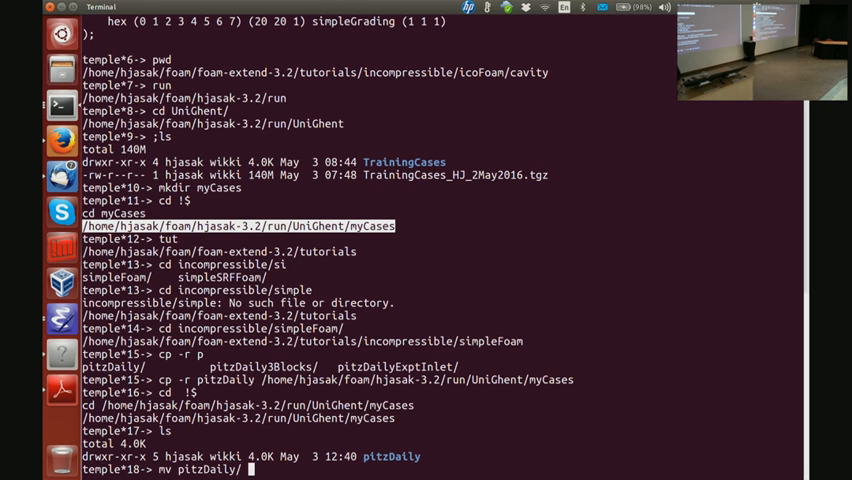
pyautogui.write('my')
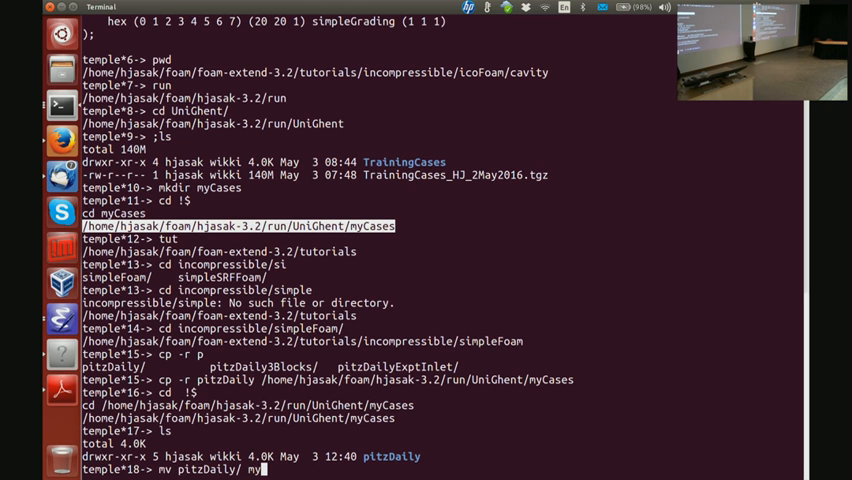
pyautogui.write('BackStep')
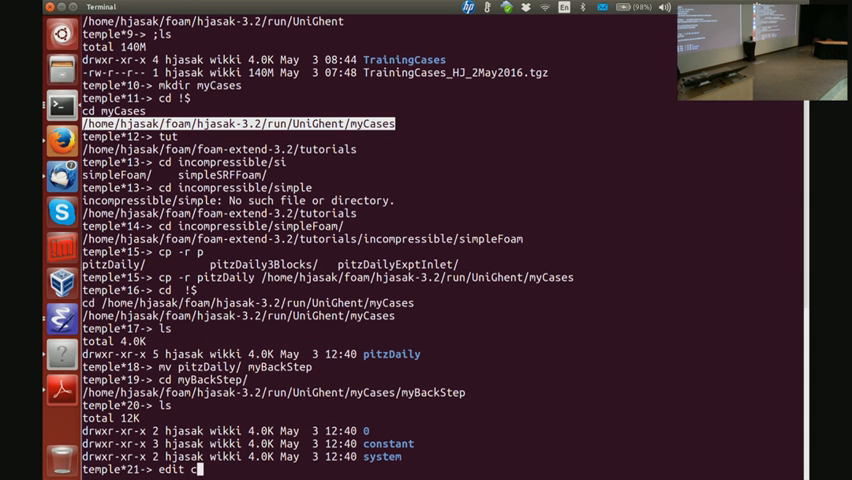
# - Open myBackStep's constant/polyMesh/blockMeshDict in XEmacs and scroll through it
pyautogui.write('onstant/polyMesh/bo')
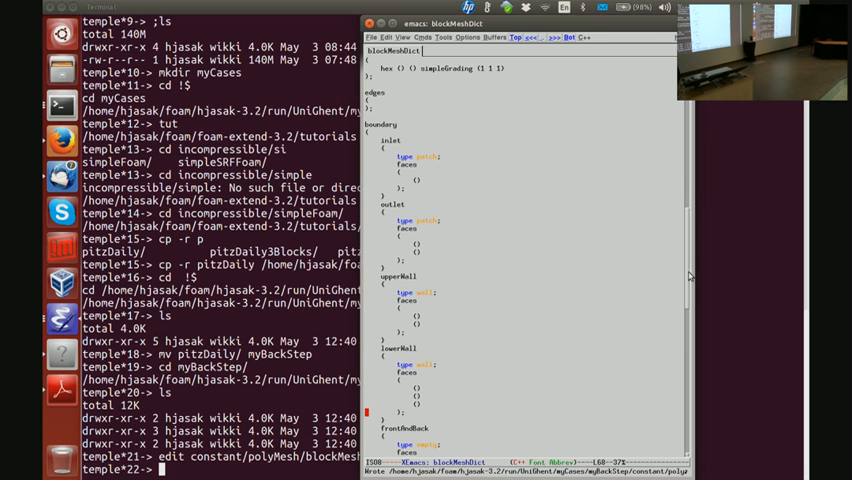
pyautogui.scroll(-3)
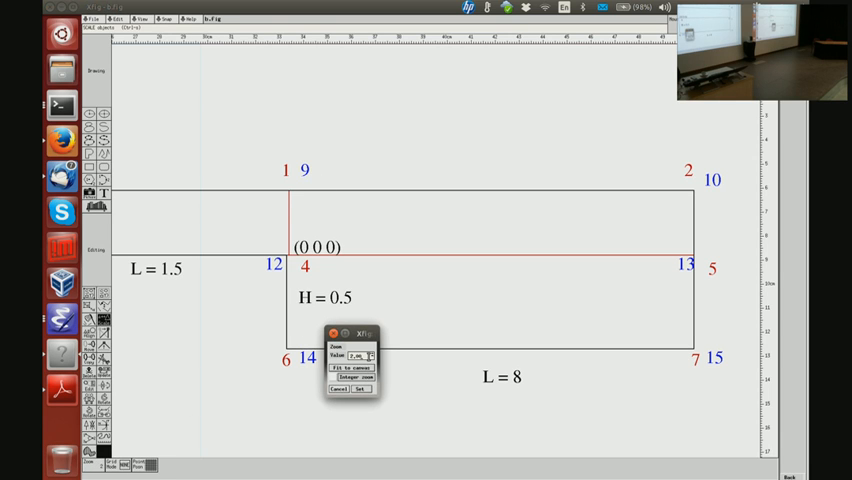
# - Apply the new zoom level to the numbered backward-step sketch in Xfig
pyautogui.click(358, 388)
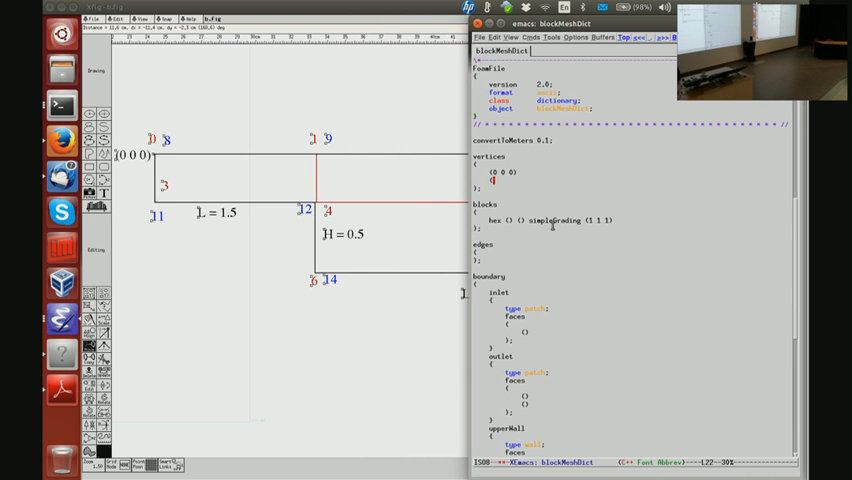
# - Enter the eight back-plane vertex coordinates and add a '// Front plane' comment above the copy
pyautogui.write('1.5 -1  0)')
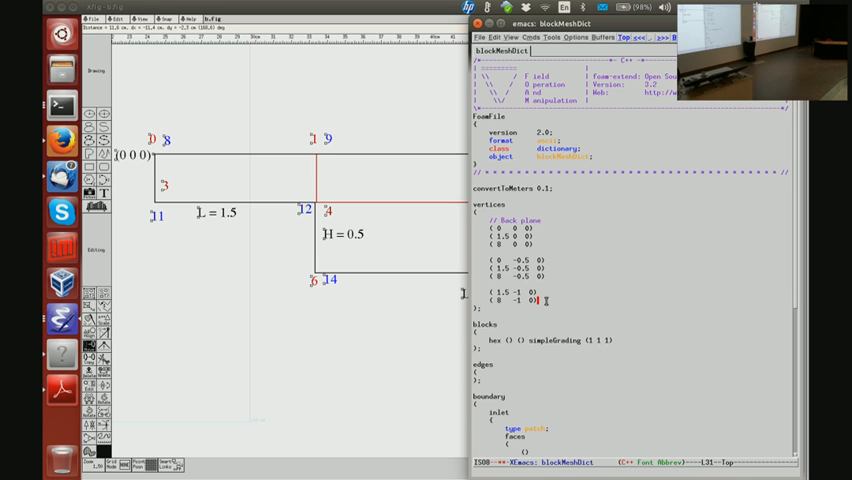
pyautogui.write('// Fro')
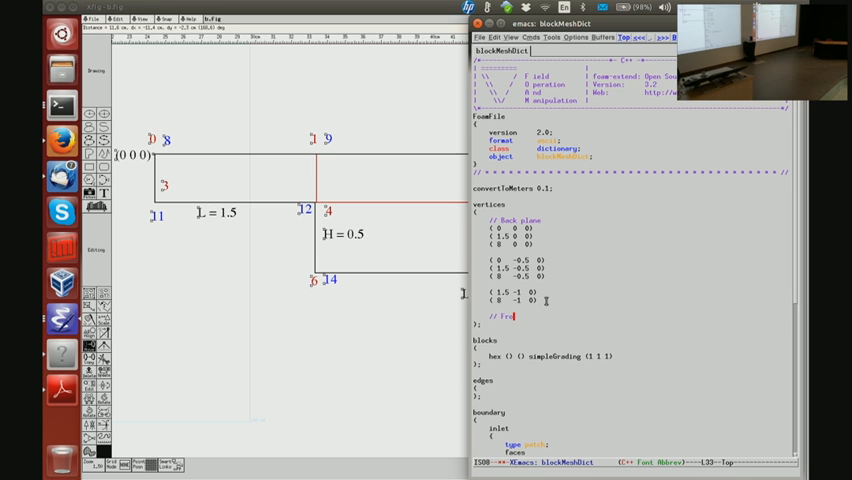
pyautogui.write('// Front plane')
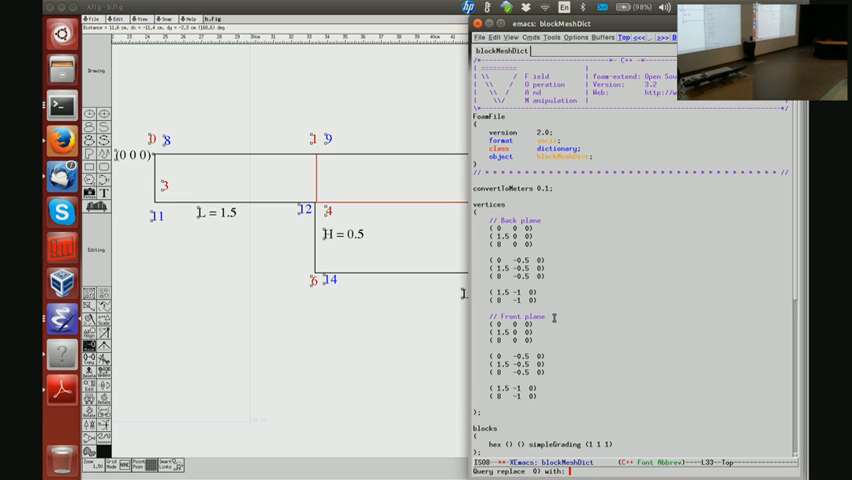
# - Query-replace '0)' with '0.1)' so the front-plane vertices sit at z = 0.1
pyautogui.write('(15 37 43 21)')
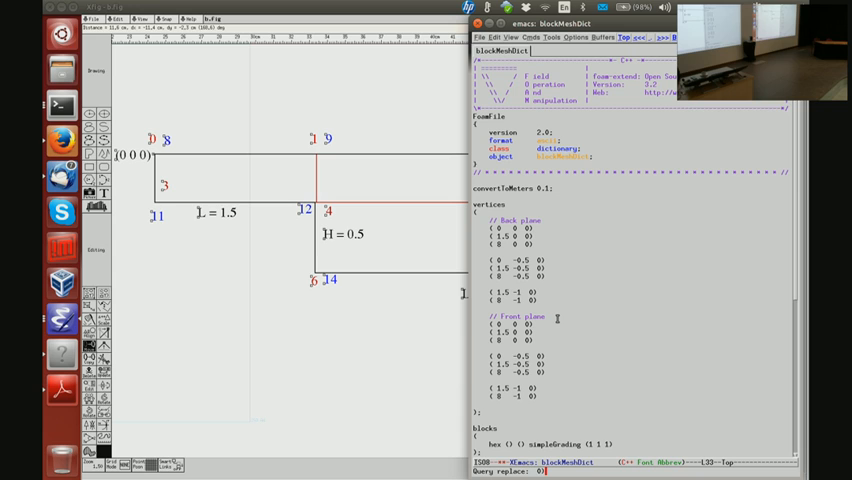
pyautogui.write('0)')
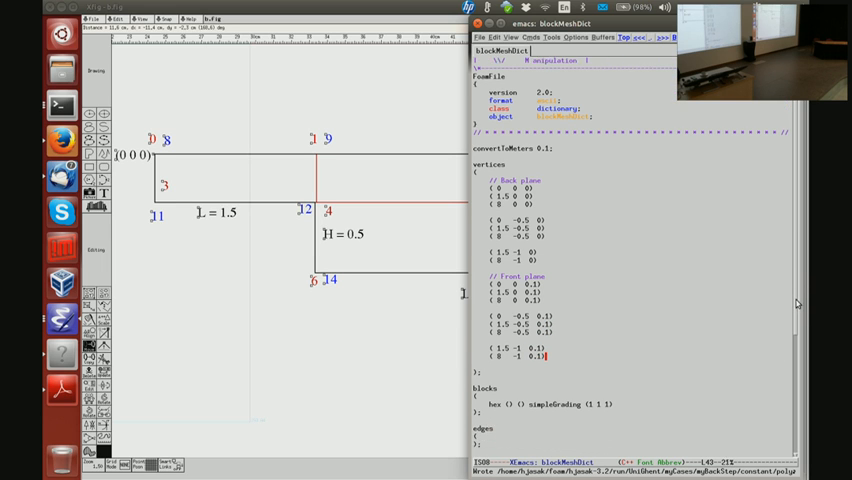
pyautogui.scroll(-3)
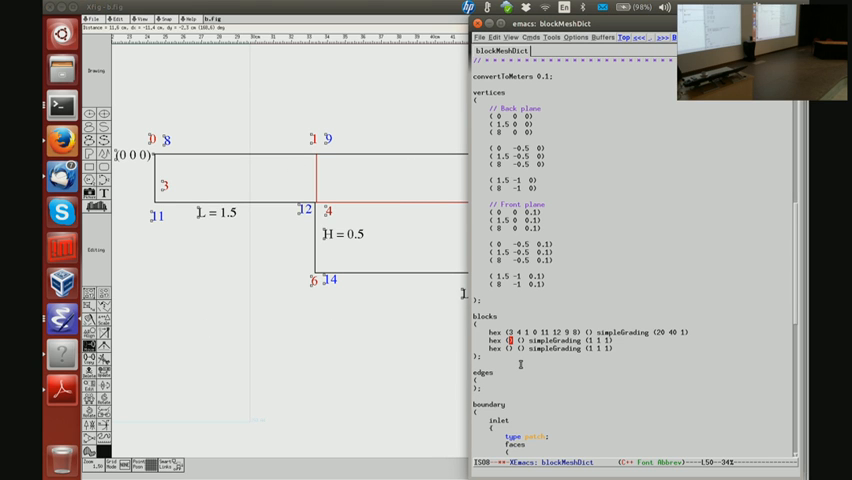
pyautogui.write('4 5 2 1 12 13 10 9')
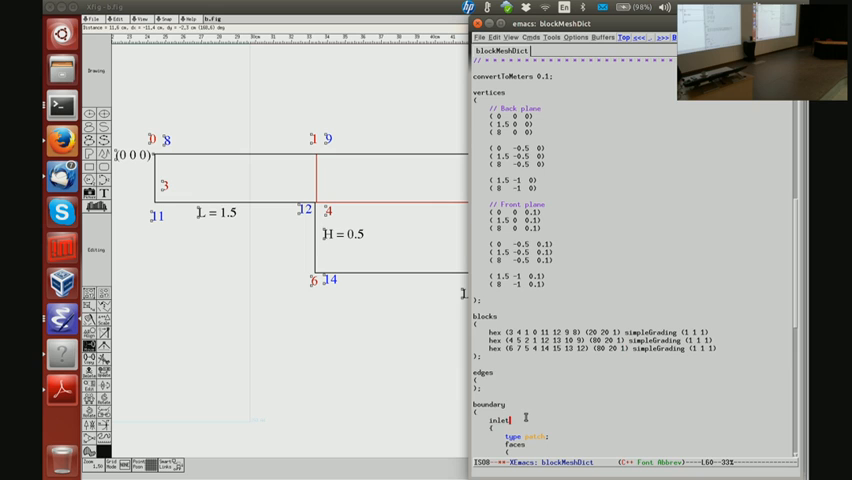
# - Complete the inlet patch face as (3 11 8 0)
pyautogui.scroll(-3)
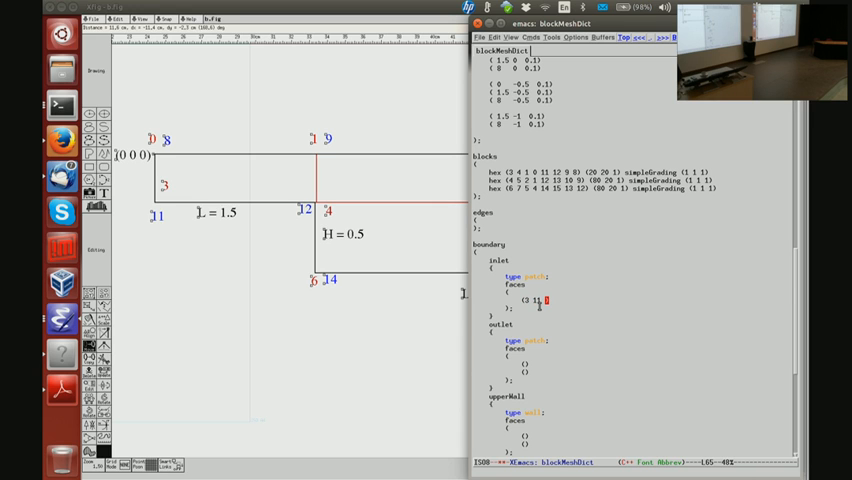
pyautogui.write('8 0')
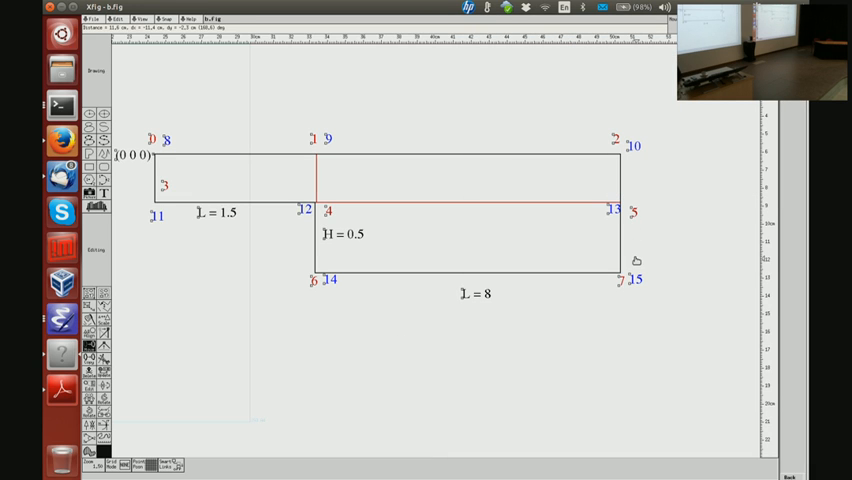
pyautogui.moveTo(736, 278)
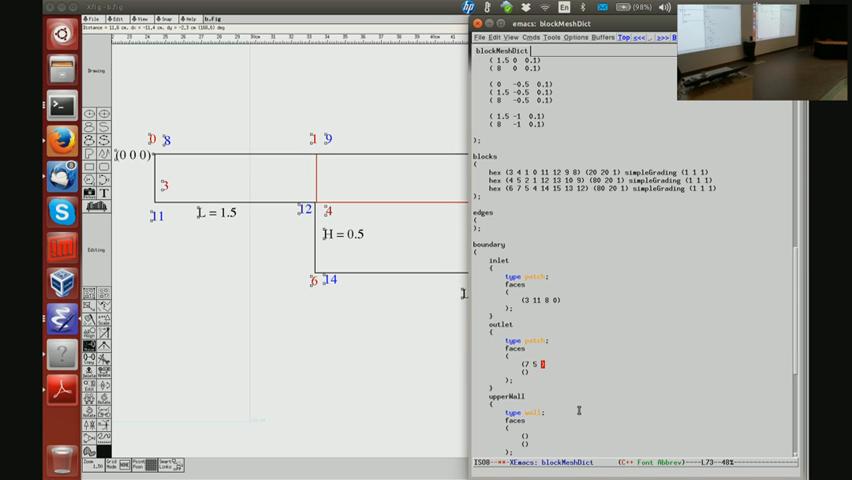
# - Type the remaining patch faces, e.g. 13 15, (1 9 10 0) and 4 12 1
pyautogui.write('13 15')
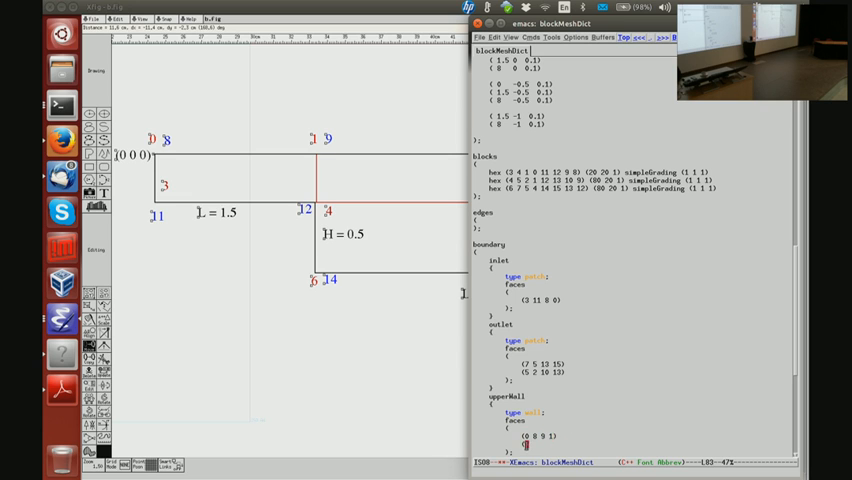
pyautogui.write('(1 9 10 0)')
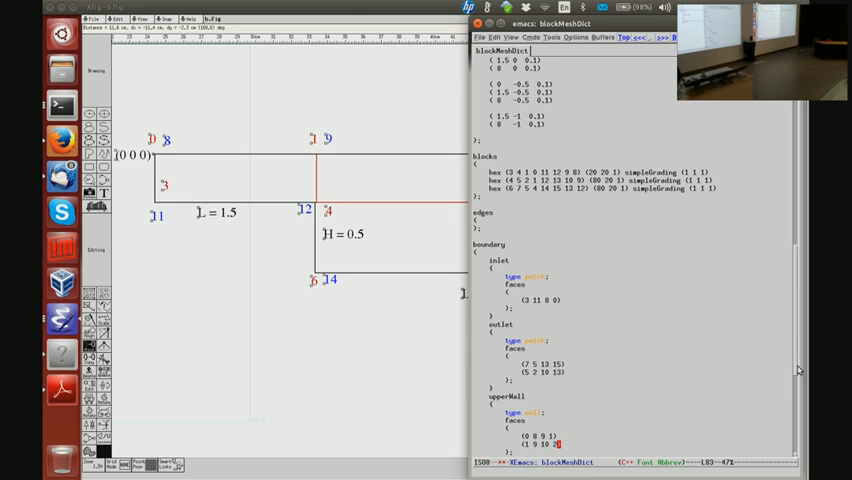
pyautogui.scroll(-3)
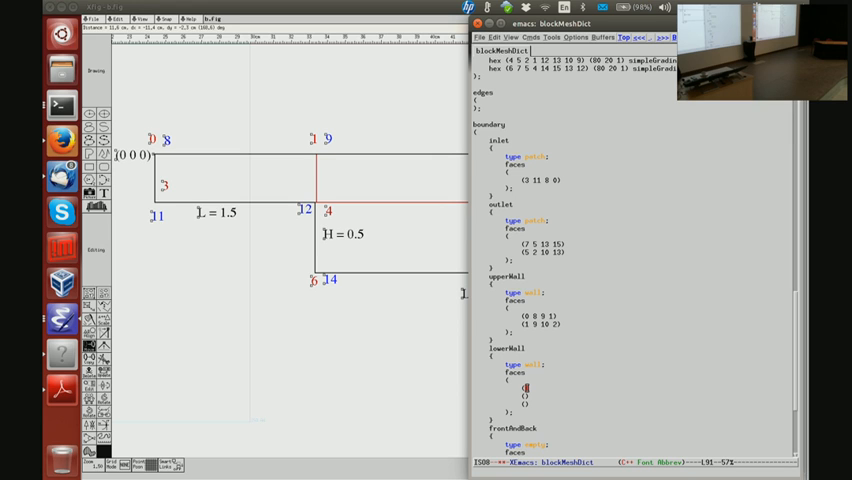
pyautogui.write('4 12 11')
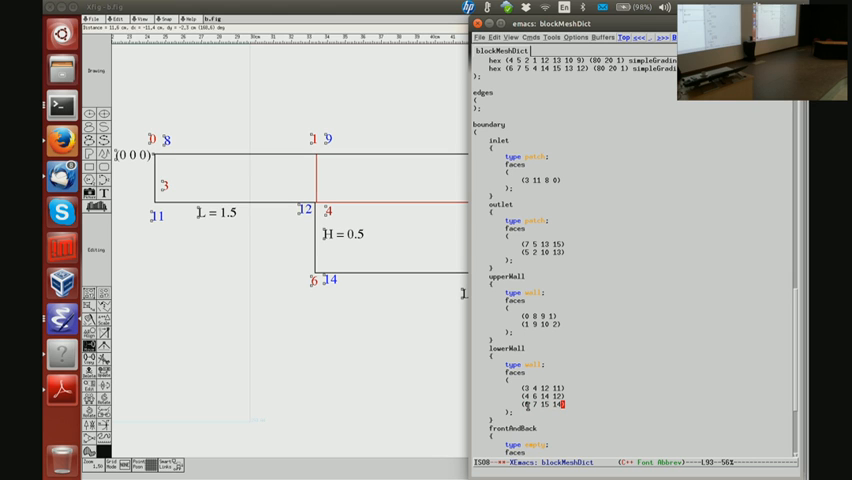
pyautogui.scroll(-3)
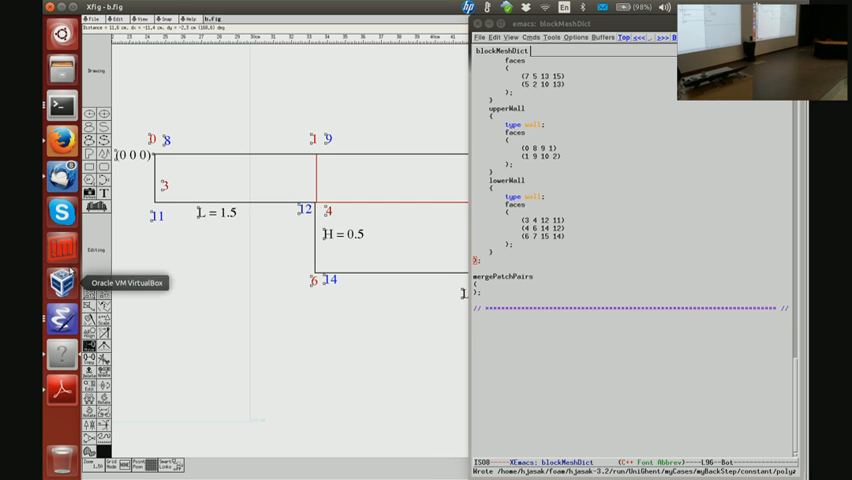
pyautogui.moveTo(62, 107)
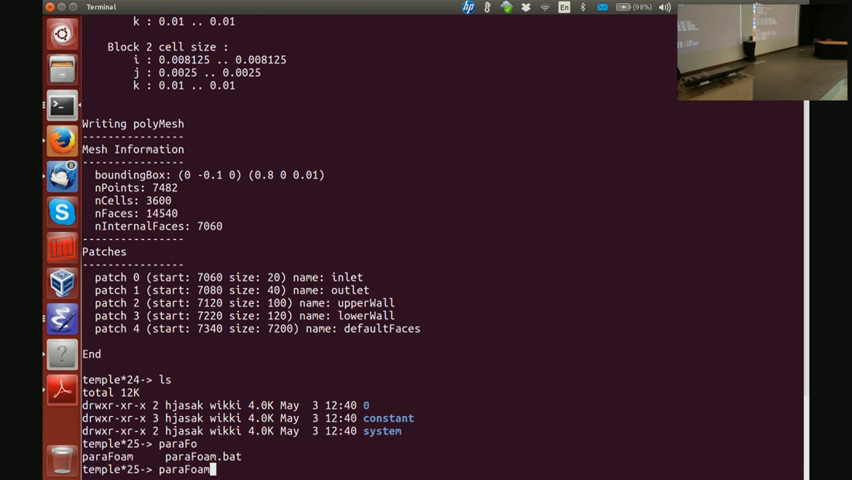
# - Launch ParaView on the myBackStep case with paraFoam -native
pyautogui.write('-native')
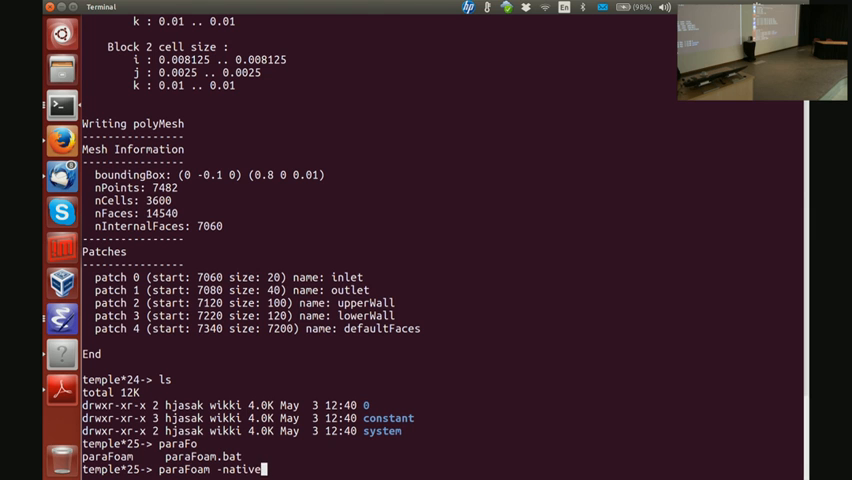
pyautogui.press('Return')
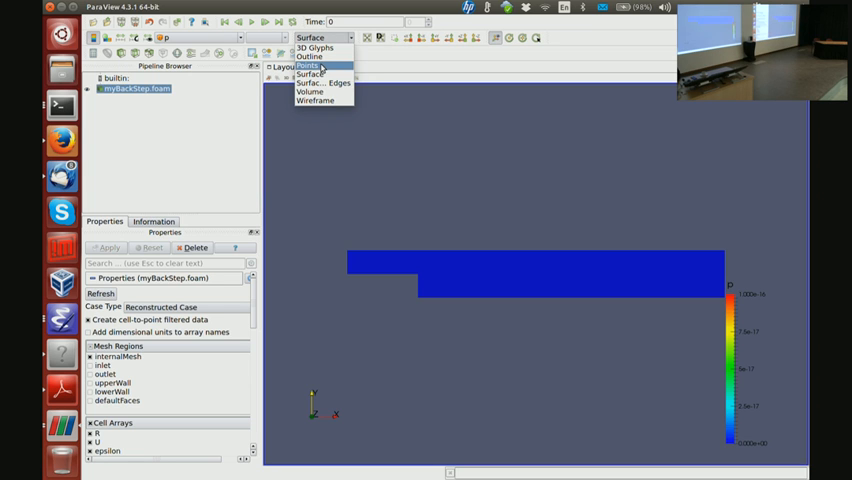
# - Show the mesh as Surface With Edges and open the colouring dropdown
pyautogui.click(319, 74)
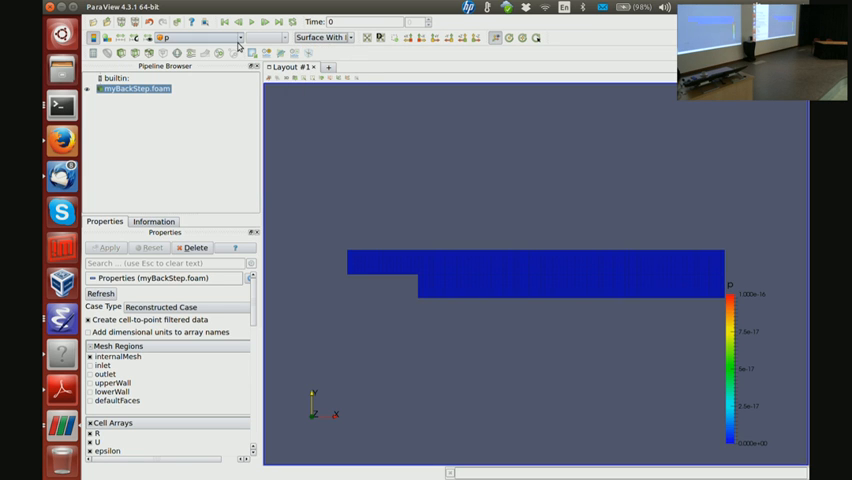
pyautogui.click(200, 37)
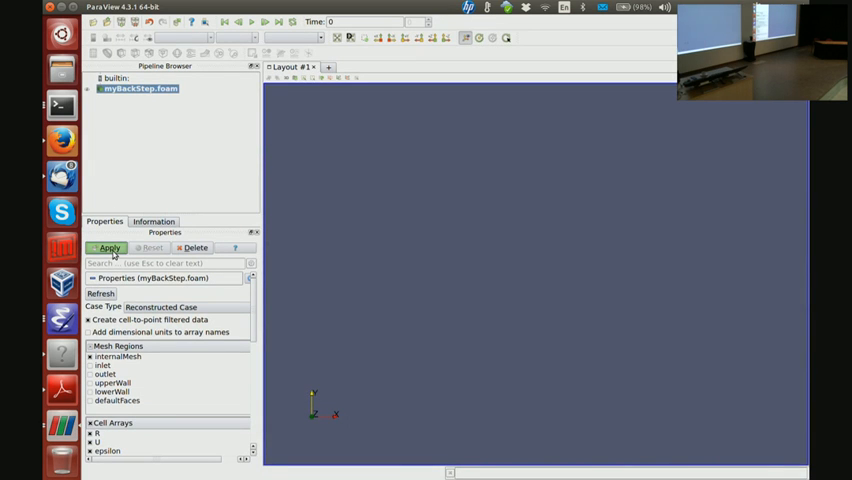
# - Apply the myBackStep.foam reader to load the mesh into the render view
pyautogui.click(108, 247)
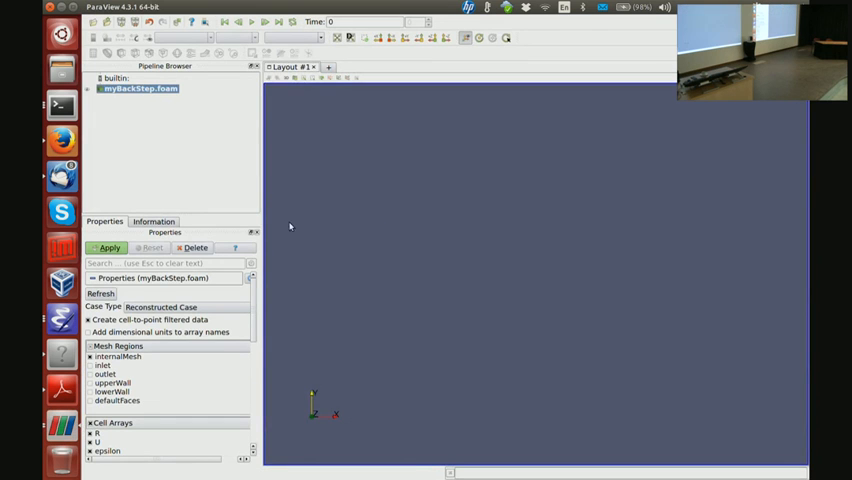
pyautogui.click(108, 247)
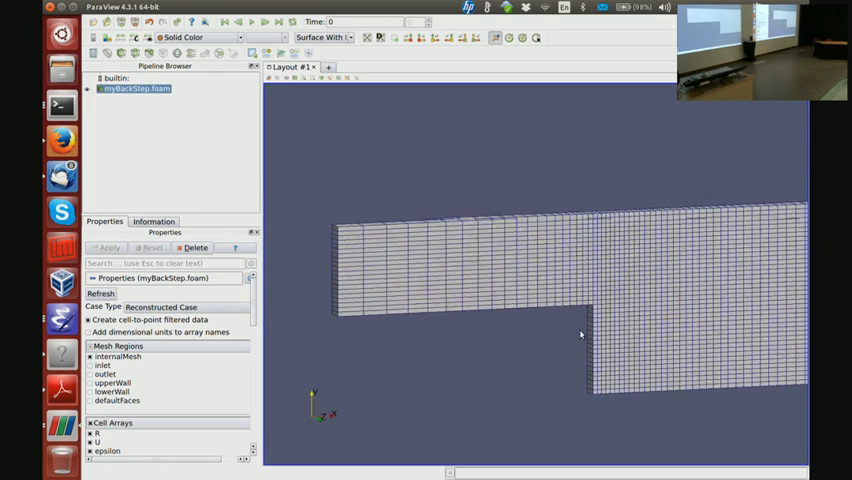
# - Orbit the step mesh to reveal its thin spanwise depth
pyautogui.moveTo(580, 335); pyautogui.dragTo(630, 400)
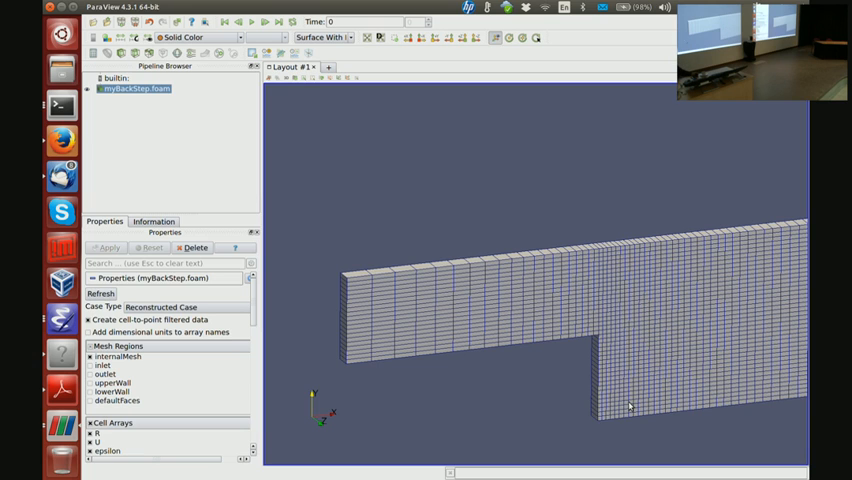
# - Display the mesh as an Outline and add an Extract Block filter
pyautogui.click(322, 37)
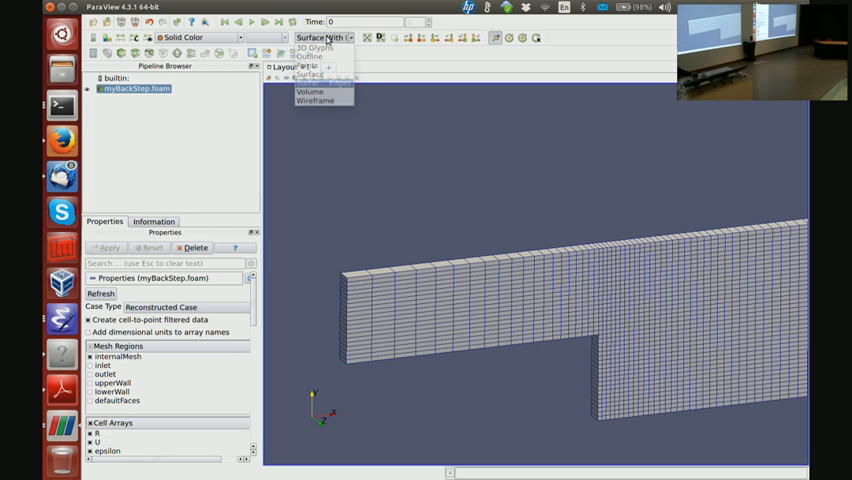
pyautogui.click(309, 57)
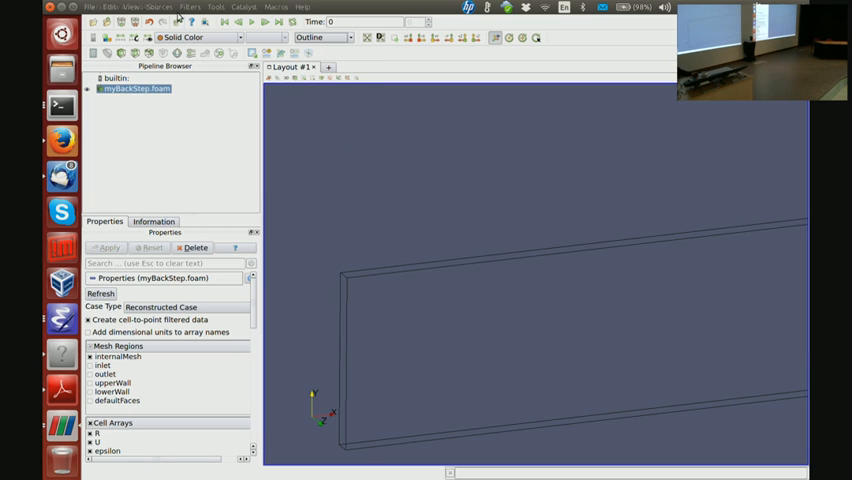
pyautogui.click(190, 7)
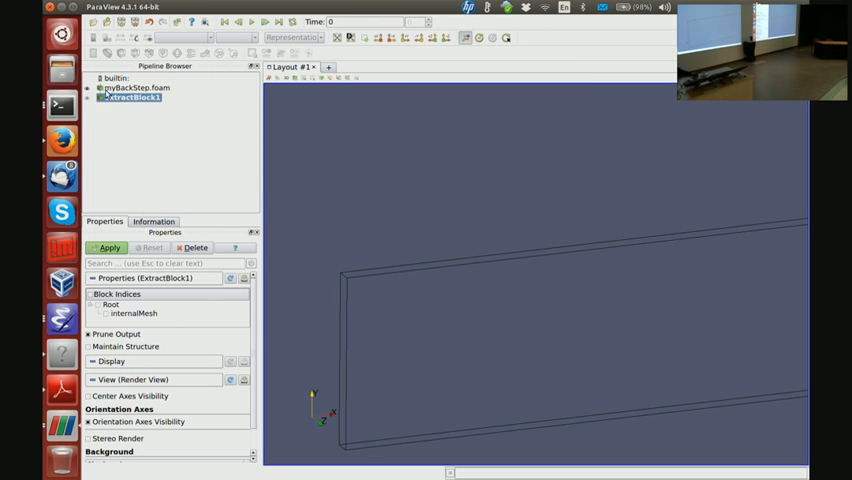
pyautogui.click(131, 88)
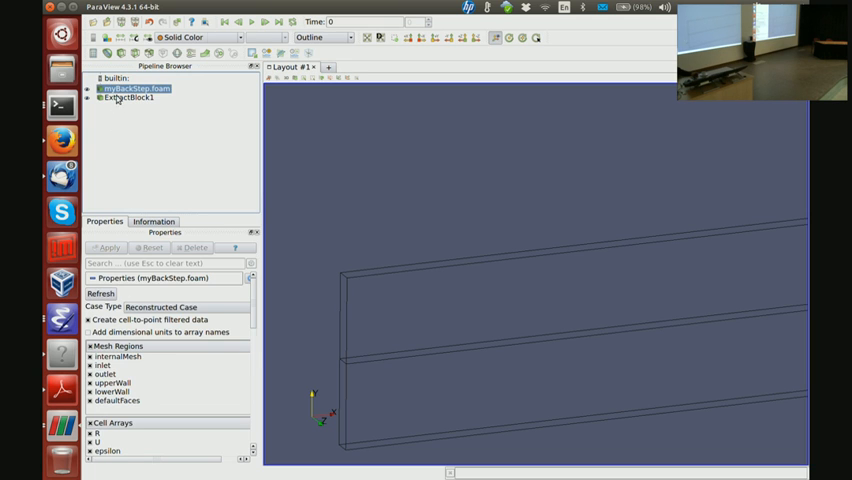
pyautogui.click(131, 97)
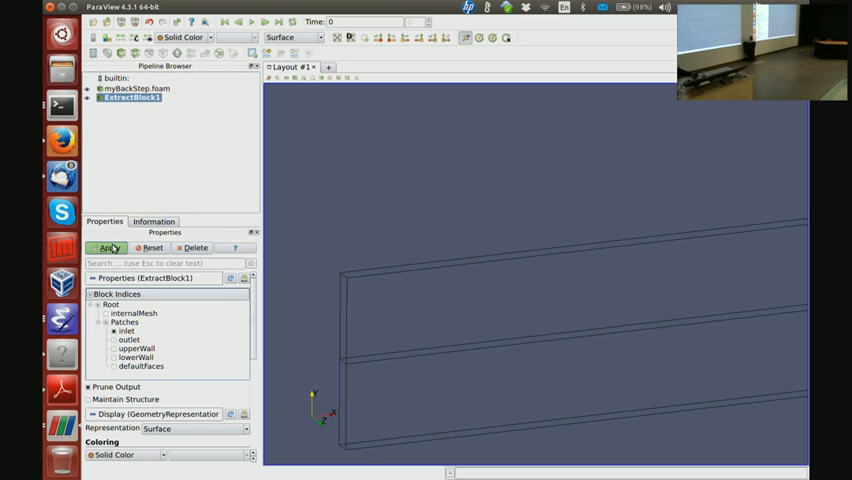
# - Extract the inlet and outlet patches, then the upperWall and lowerWall patches
pyautogui.click(110, 247)
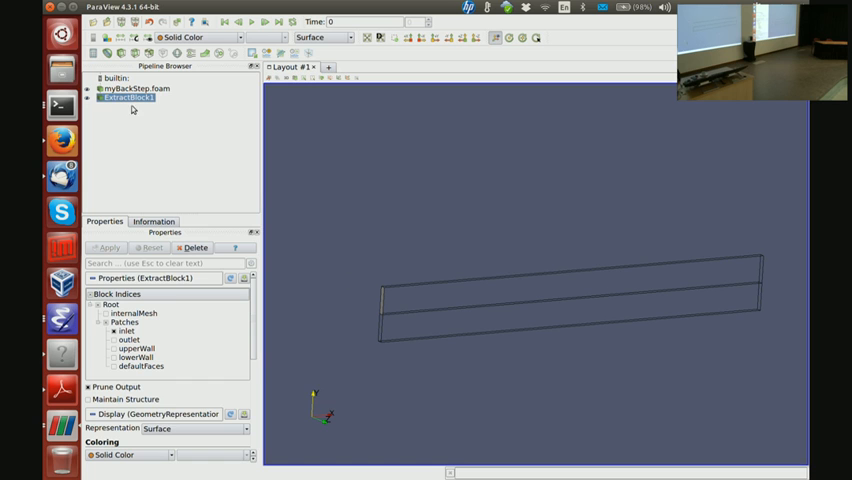
pyautogui.click(104, 331)
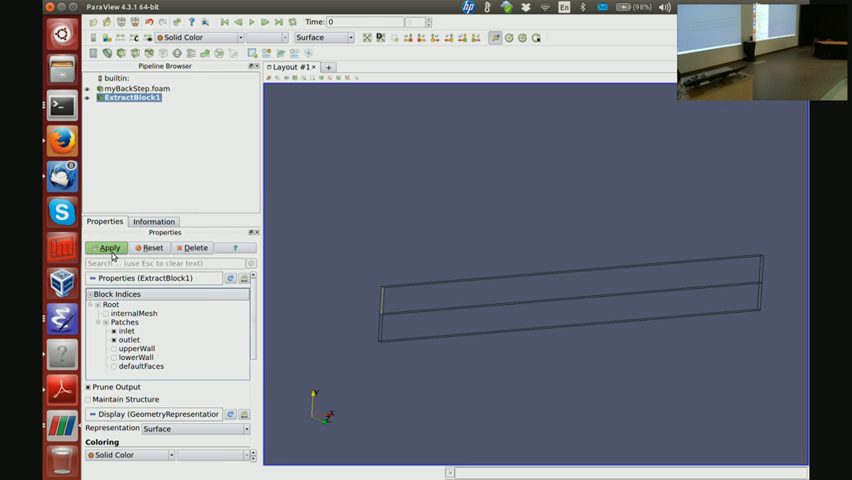
pyautogui.click(109, 247)
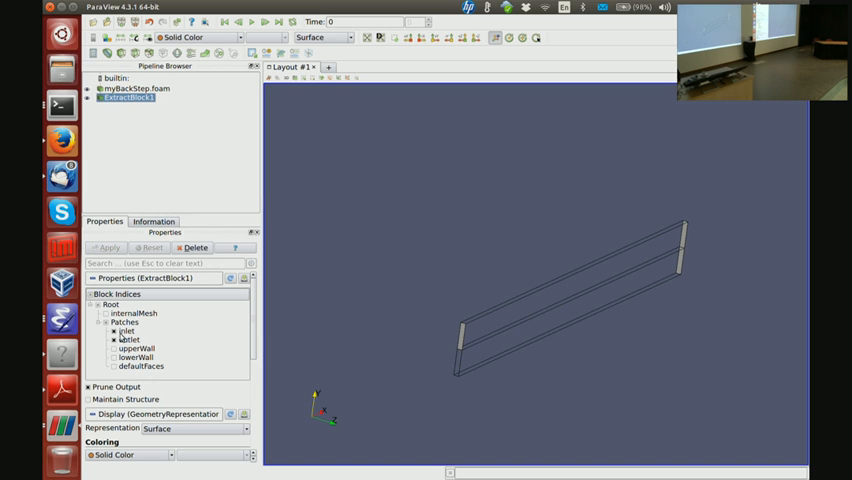
pyautogui.click(118, 340)
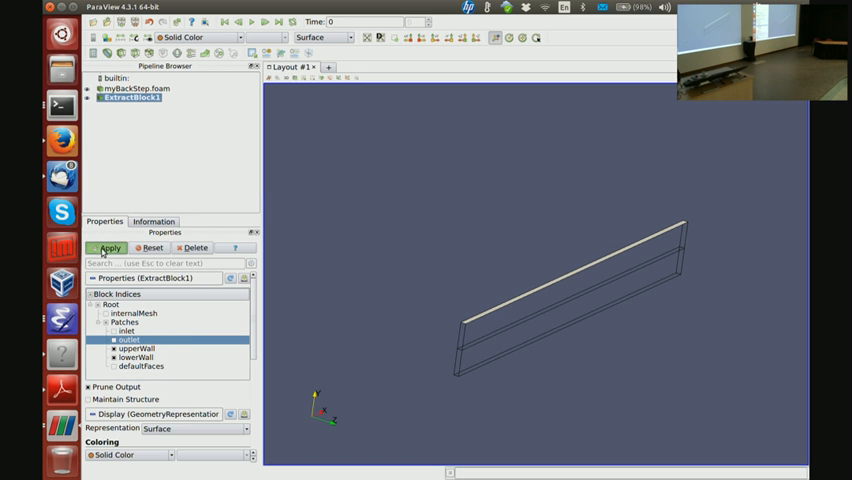
pyautogui.click(109, 247)
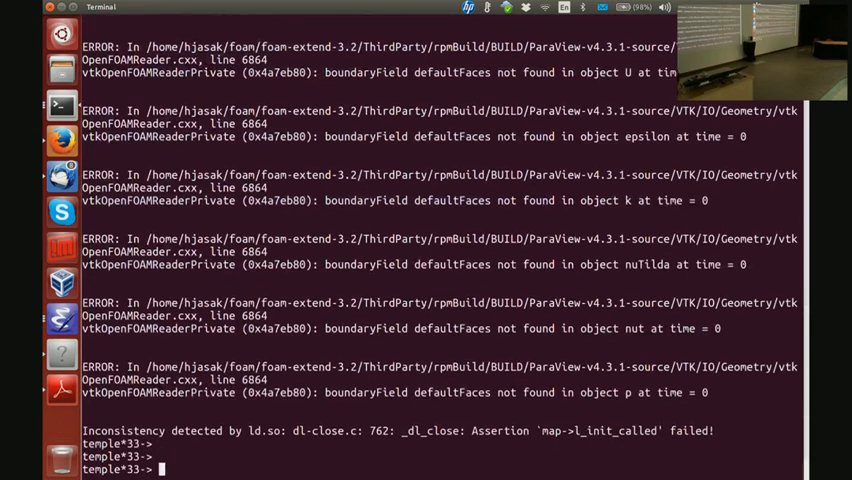
# - Run checkMesh and confirm all geometry checks pass for the 2-D backward-step mesh
pyautogui.write('checkMesh')
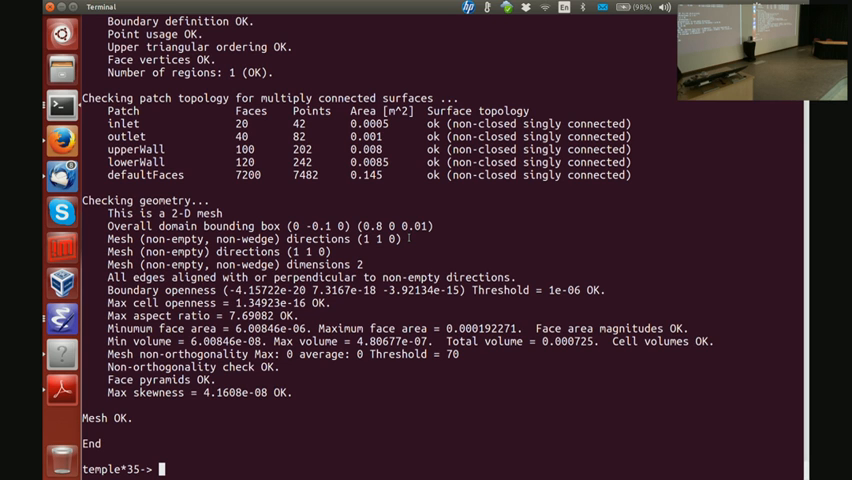
# - Open constant/transportProperties in vi and delete the 'n [0 0 0 0 0 0 0] 1;' line
pyautogui.write('vi constant/')
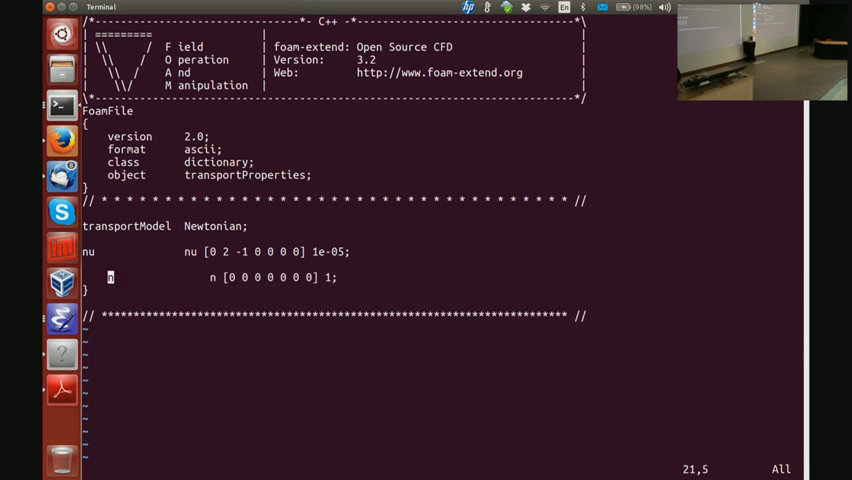
pyautogui.press('dd')
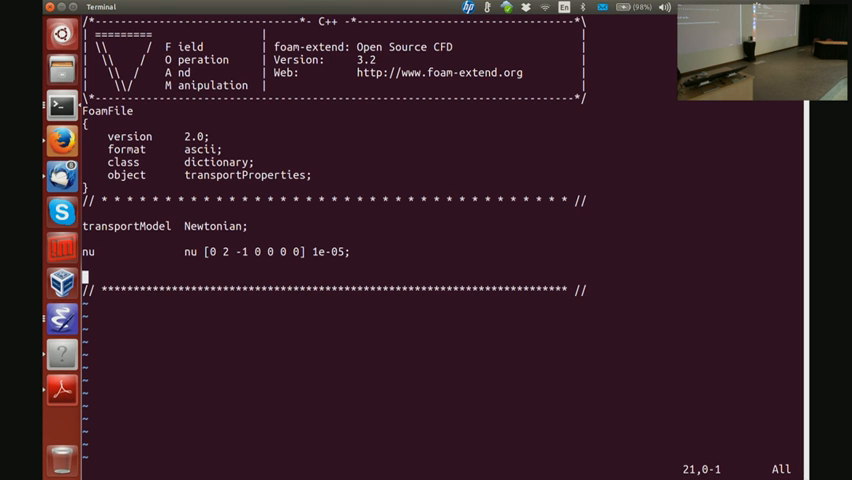
# - List the case folder and type the note 'Re = U*L/nu = 1e5' at the prompt
pyautogui.press('Return')
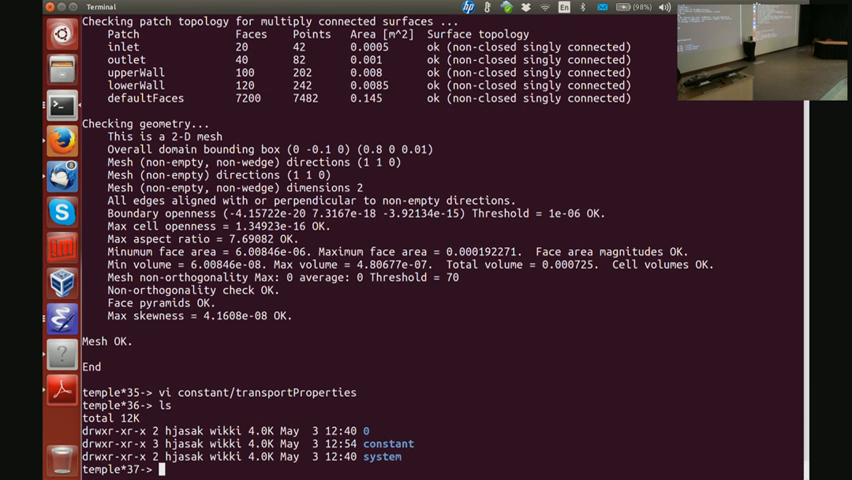
pyautogui.write('Re =')
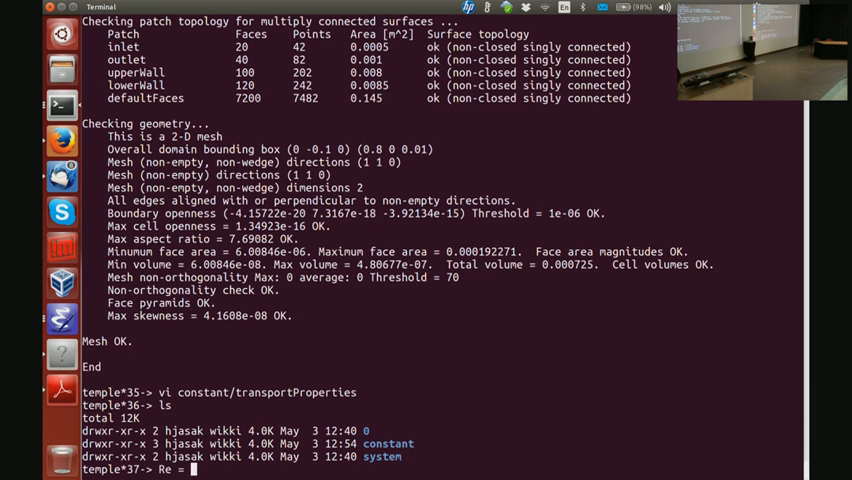
pyautogui.write('U*L')
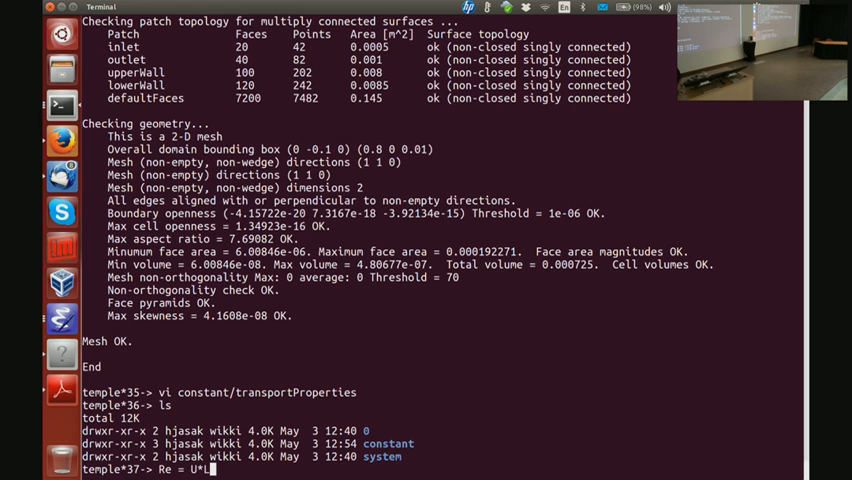
pyautogui.write('/nu')
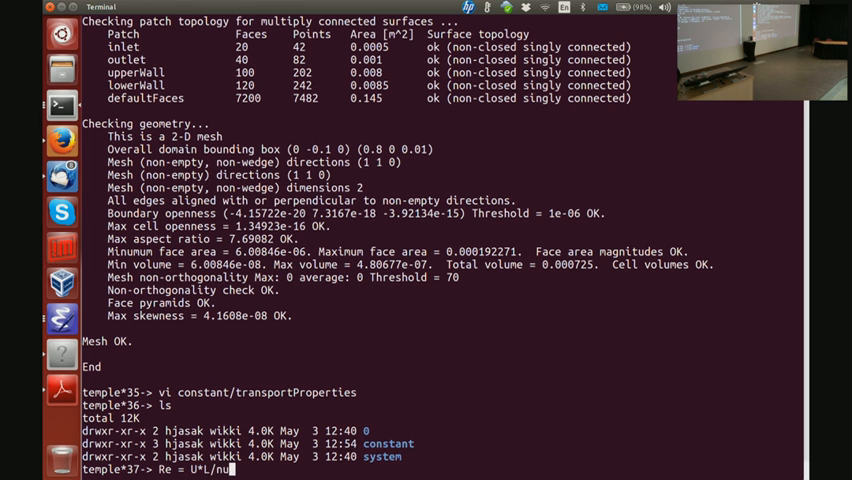
pyautogui.write('=')
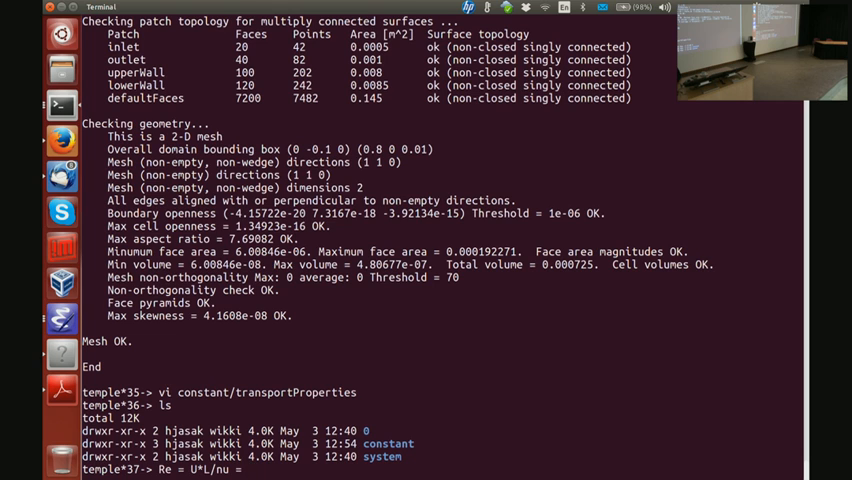
pyautogui.write('1e5')
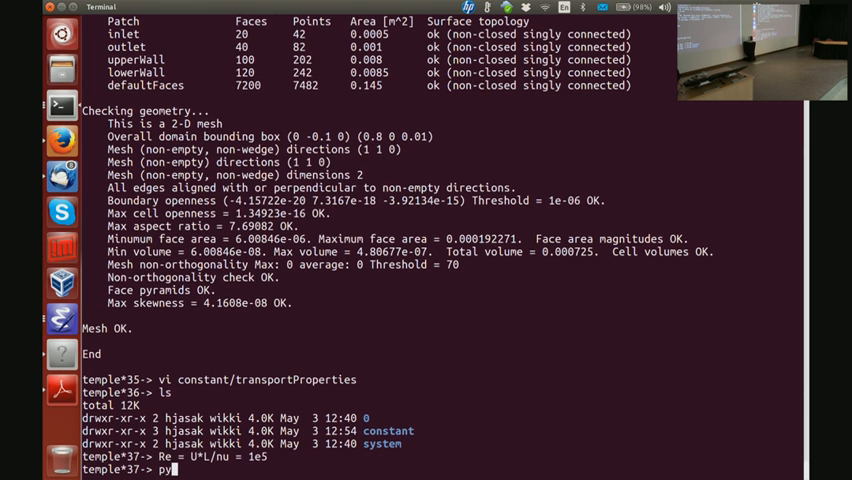
# - In Python, compute velocity 1e5*1e-5/0.05 = 20.0 and 1.5*(0.02*20.0)^2 ≈ 0.24, then exit
pyautogui.press('Return')
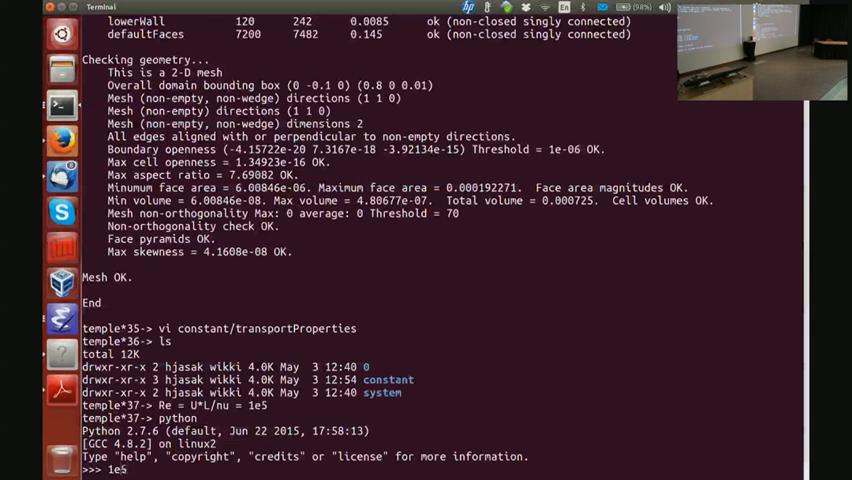
pyautogui.write('/')
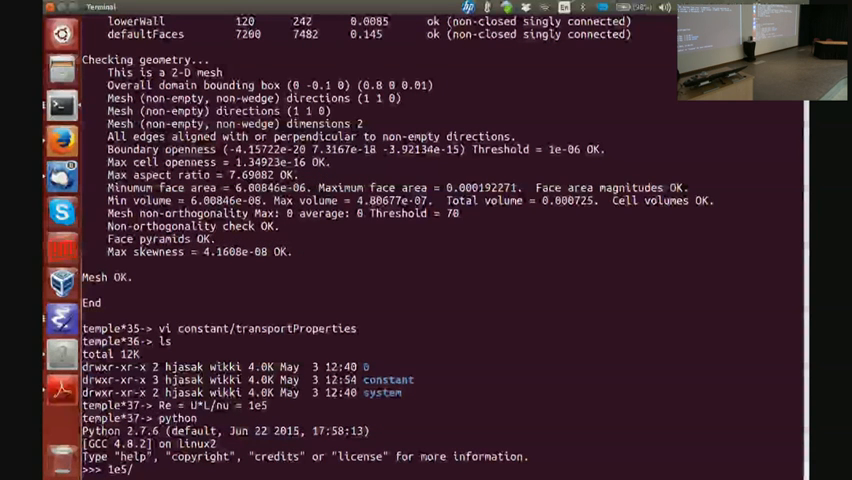
pyautogui.write('*1e-')
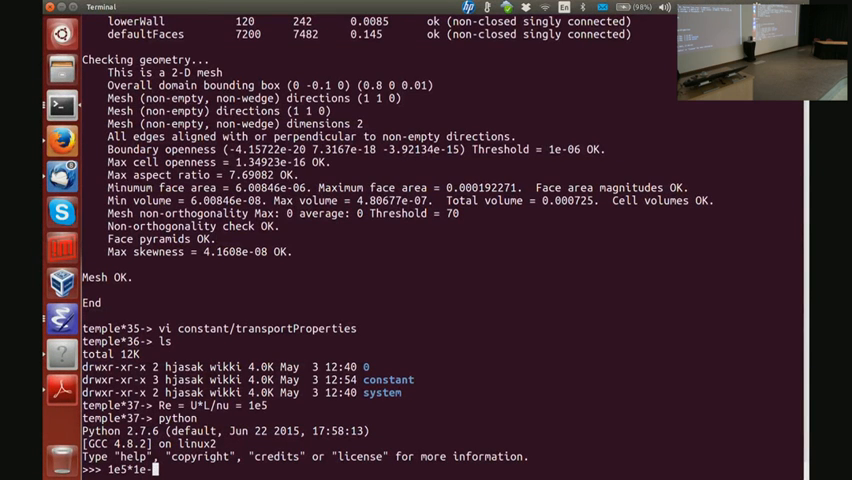
pyautogui.write('5/0.05')
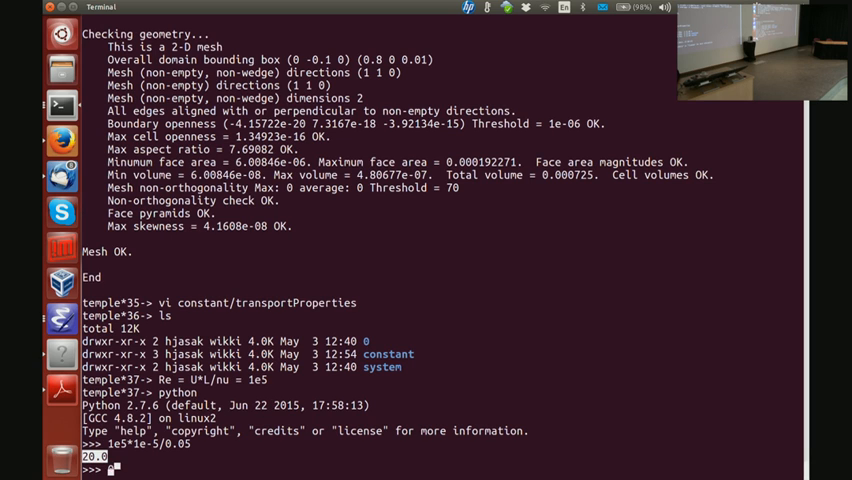
pyautogui.write('0.02')
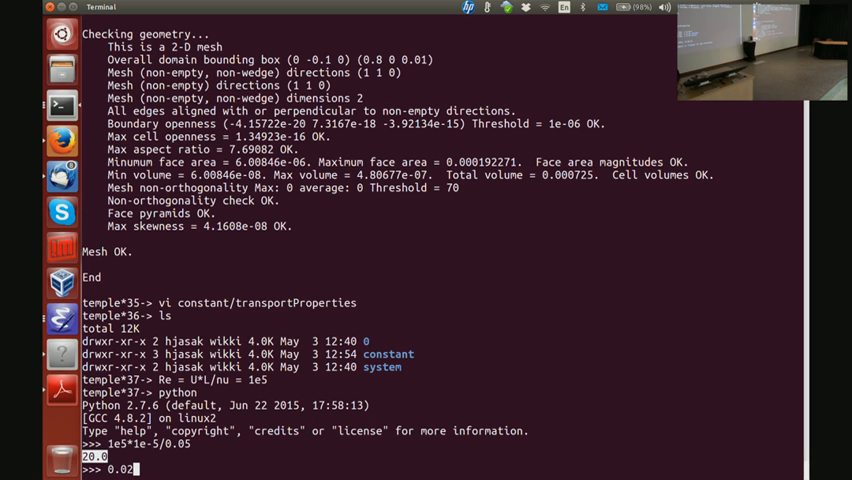
pyautogui.write('&')
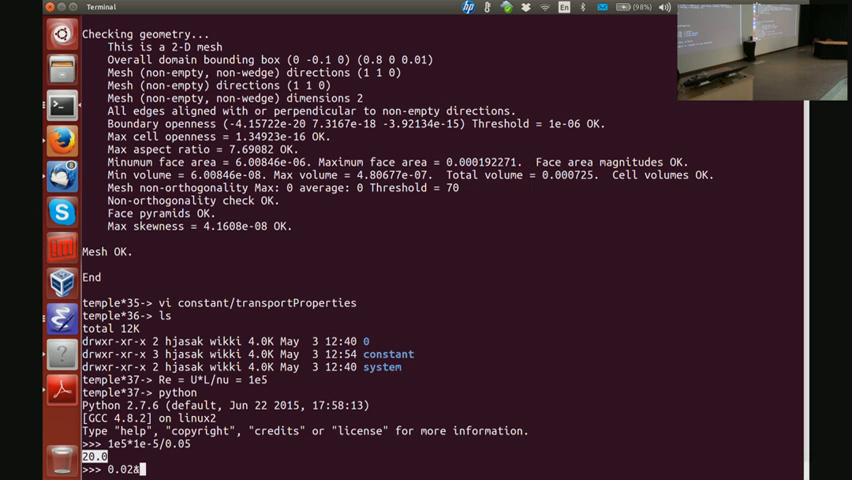
pyautogui.write('*20.0)*(0.02*20.0)')
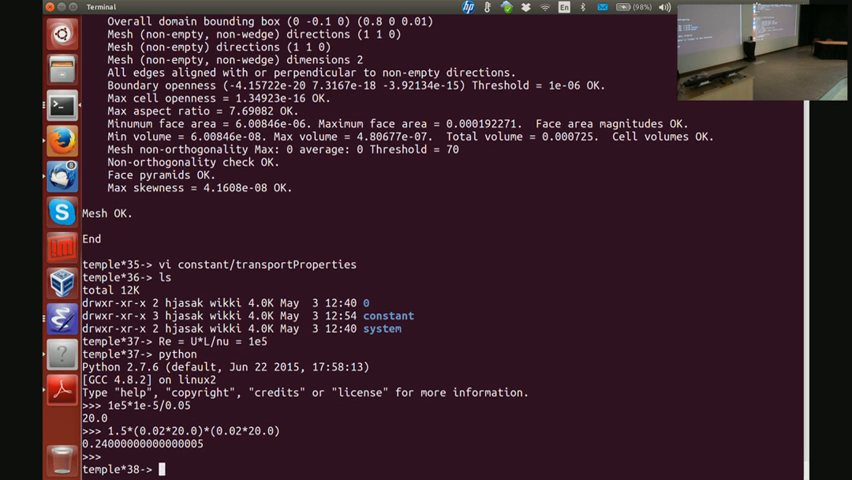
# - Display constant/polyMesh/boundary, then enter the 0 folder and list its field files
pyautogui.write('more constant/polyMesh/bo')
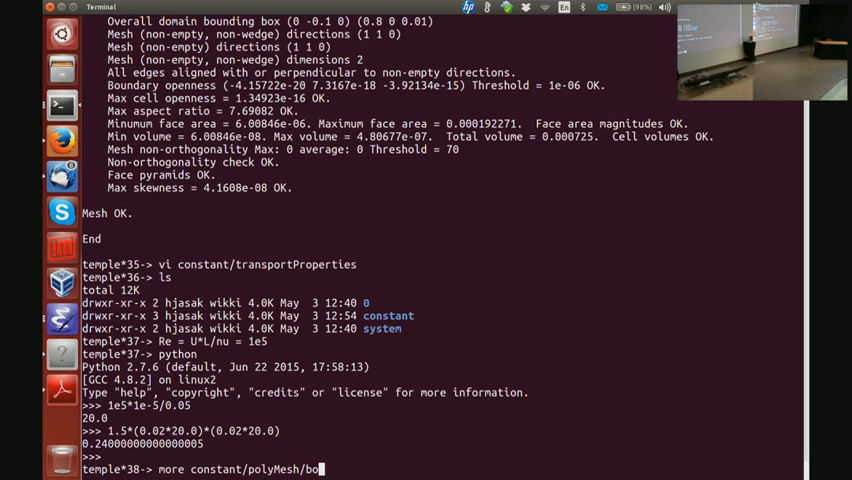
pyautogui.press('Return')
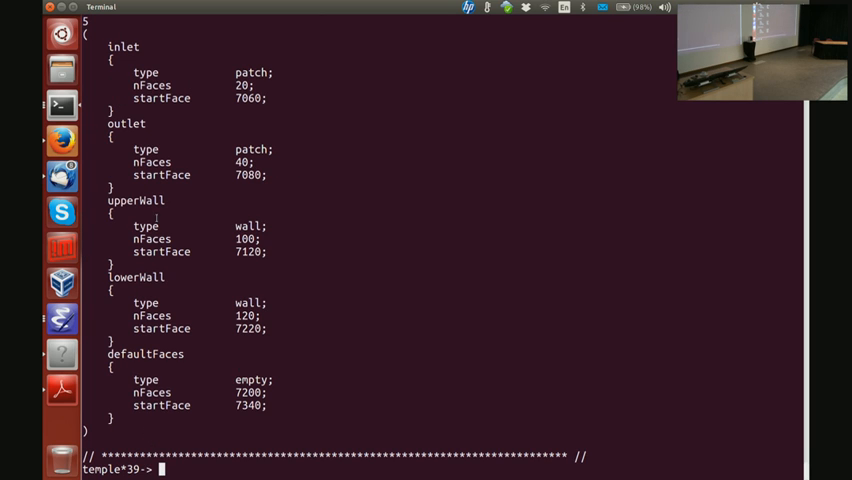
pyautogui.doubleClick(122, 47)
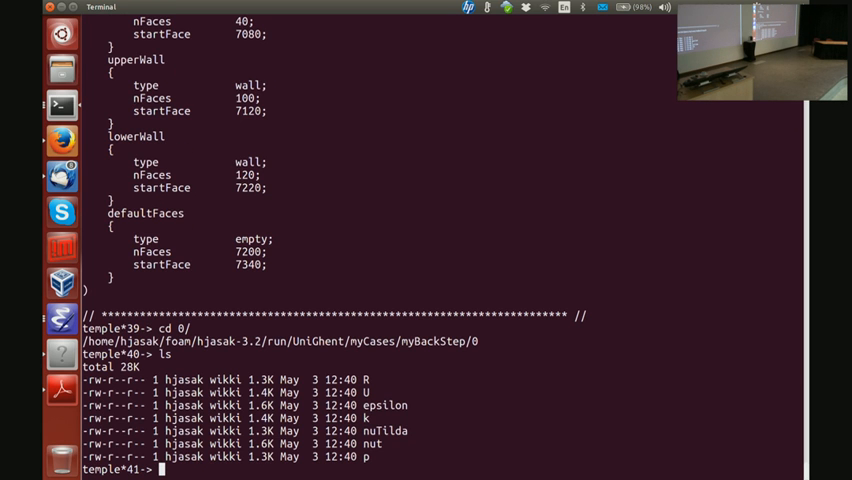
# - Remove the R and nuTilda field files and open U in vi
pyautogui.write('rm Y')
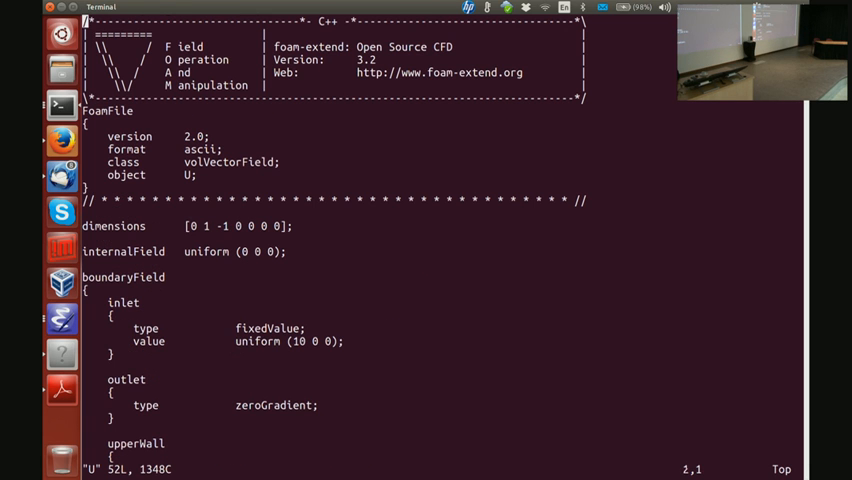
# - Change U's internalField to uniform (20 0 0), copy the frontAndBack patch name, and save
pyautogui.press('Down')
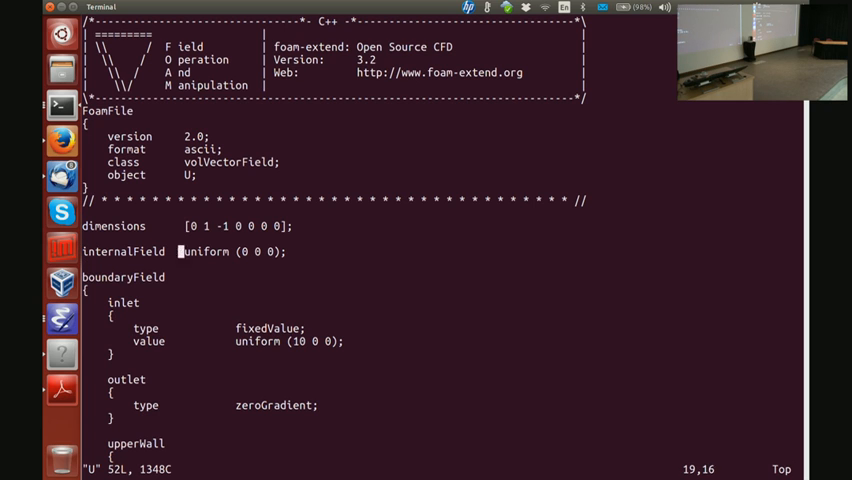
pyautogui.press('i')
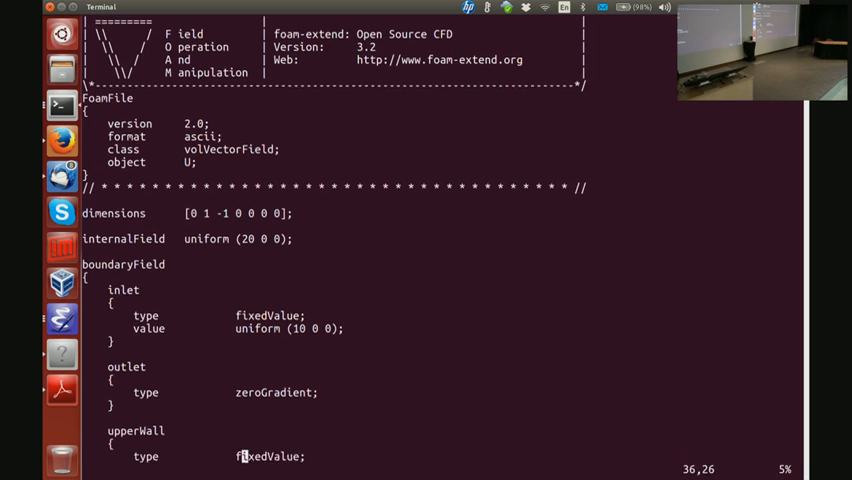
pyautogui.scroll(-3)
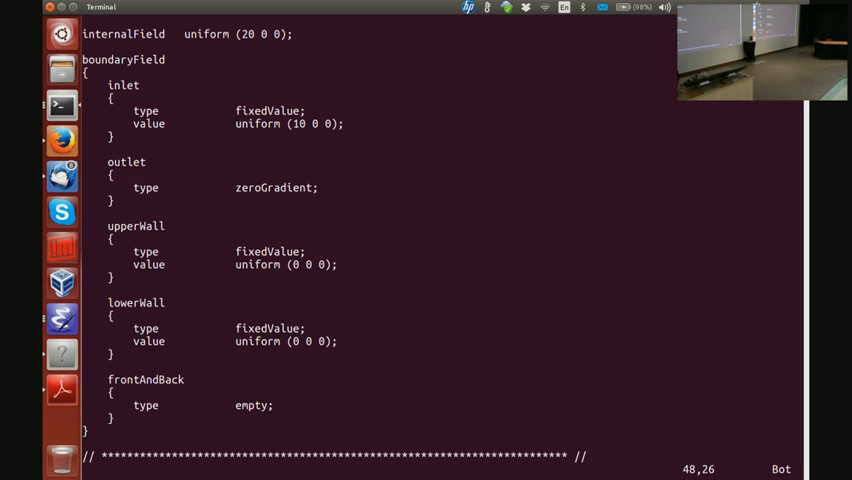
pyautogui.doubleClick(144, 379)
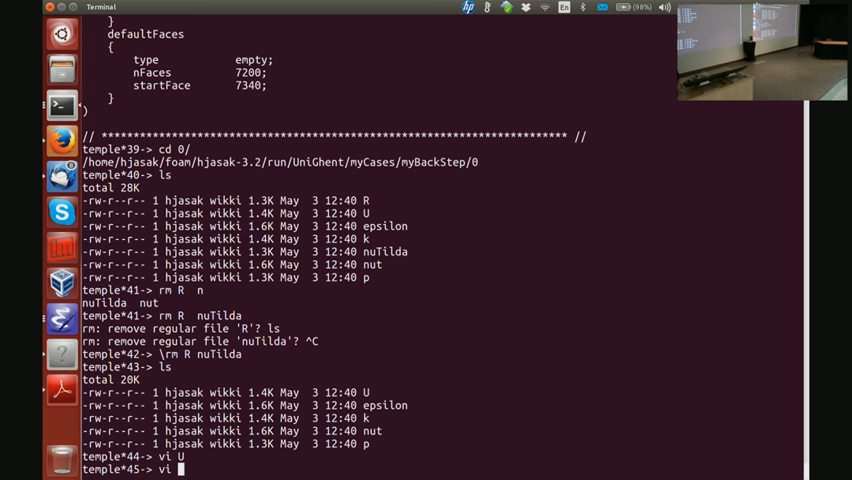
# - Edit the ~/bin/sedit sed rule to substitute frontAndBack with defaultFaces
pyautogui.write('~/bin/s')
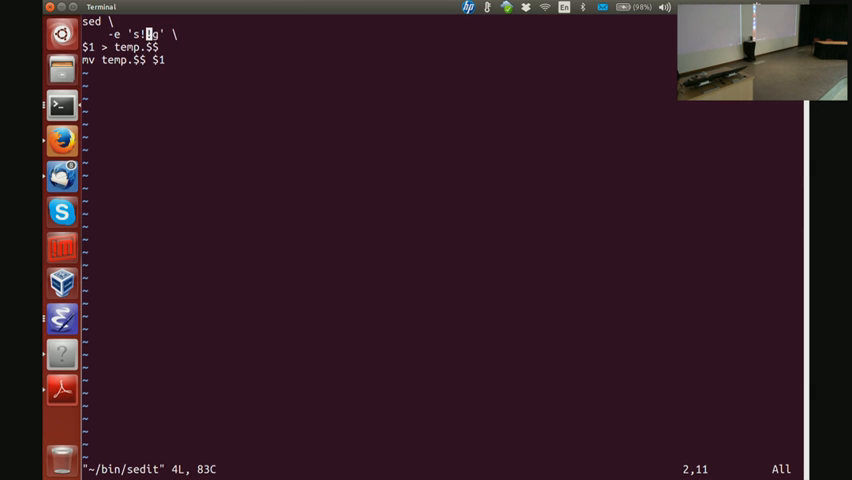
pyautogui.write('frontAndBack')
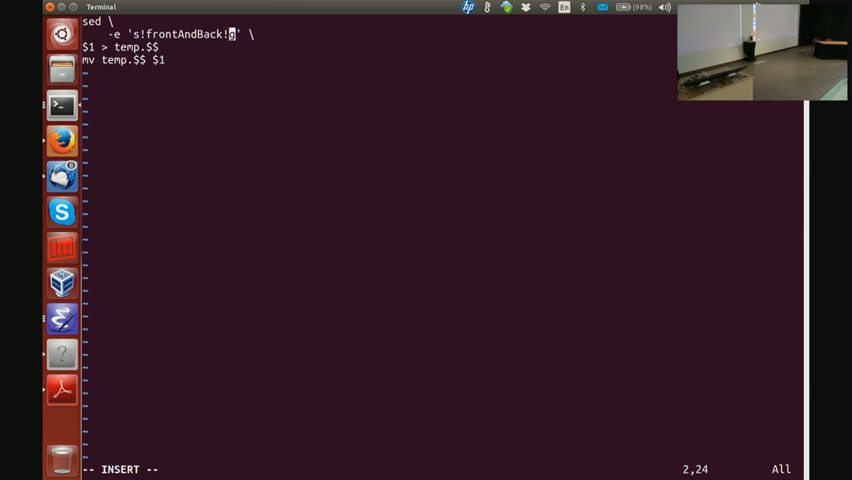
pyautogui.write('default')
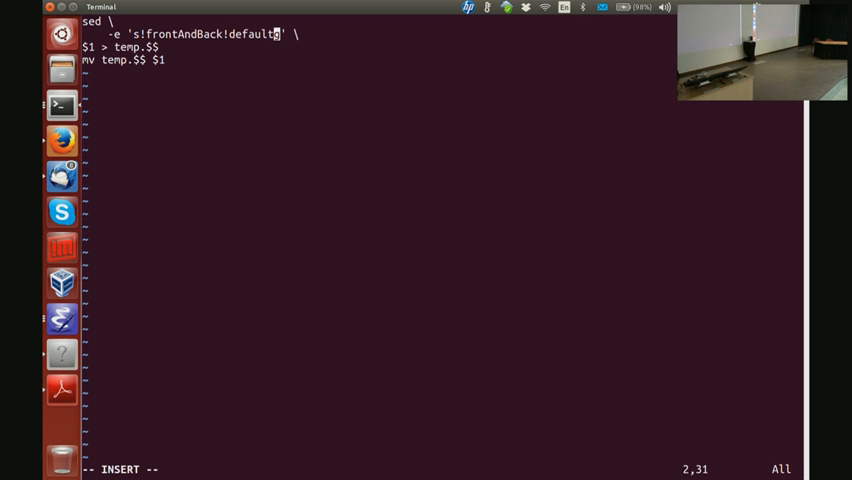
pyautogui.write('Face')
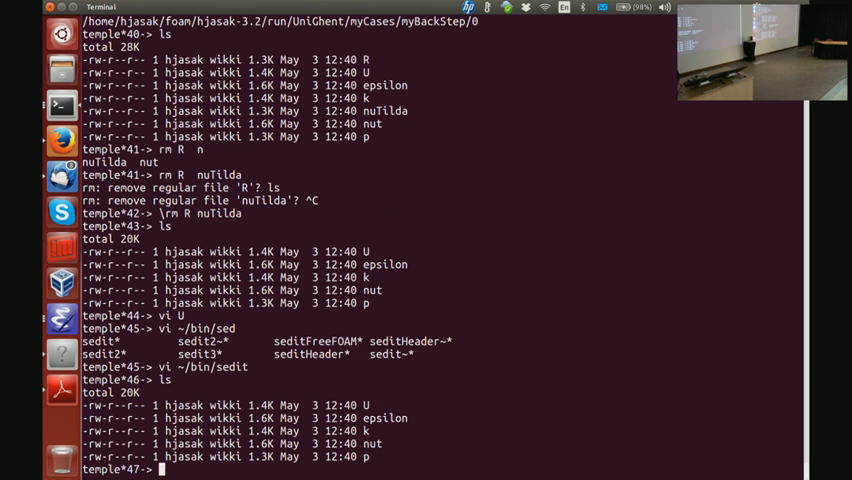
# - Check the boundary patch names and loop ~/bin/sedit over U, epsilon, k, nut and p
pyautogui.write('more ../constant/polyMesh/')
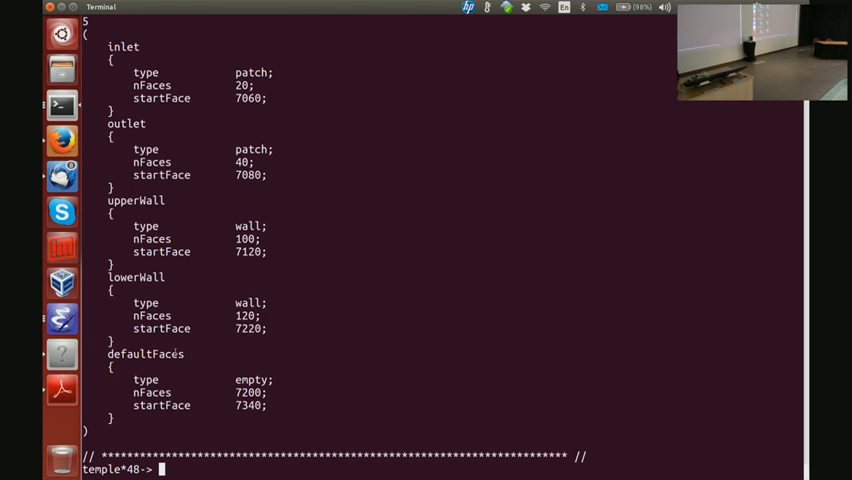
pyautogui.write('fir')
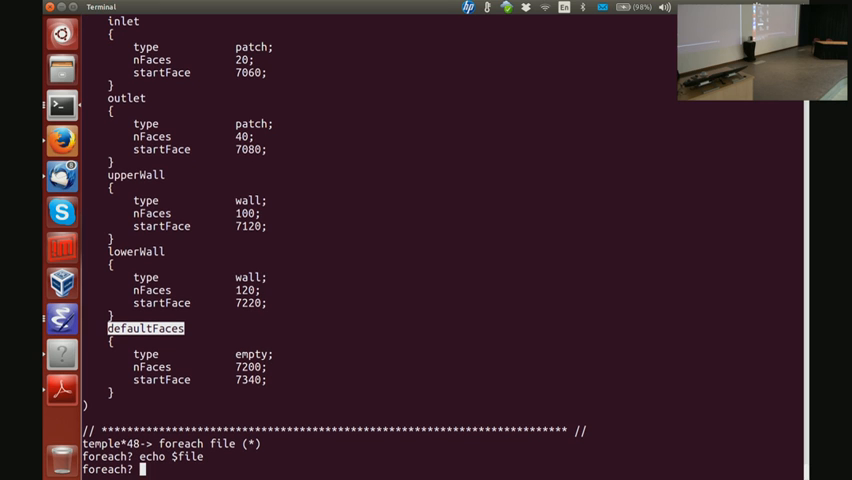
pyautogui.write('~/bin/sedti')
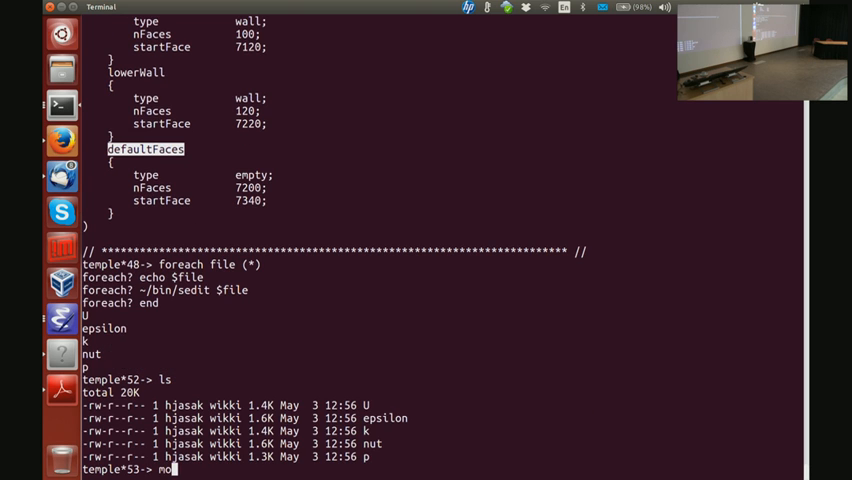
pyautogui.write('vi U')
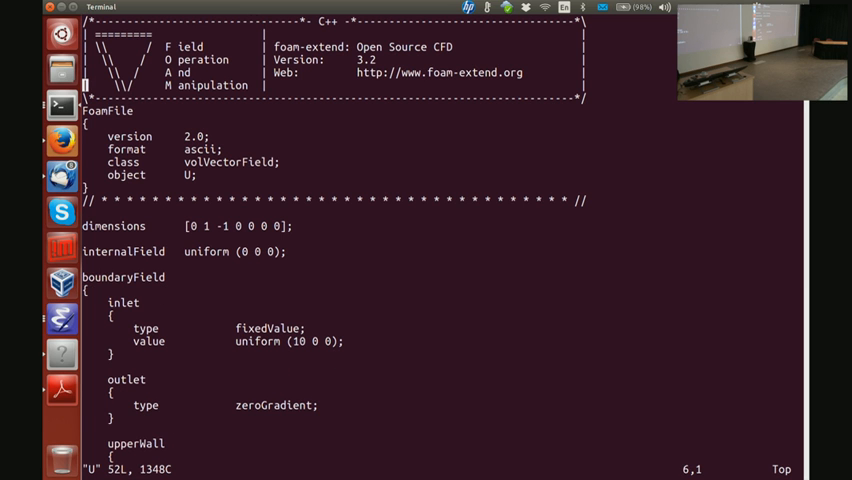
# - Add 'inletValue uniform (20 0 0);' to U and point internalField and inlet at $inletValue
pyautogui.scroll(-3)
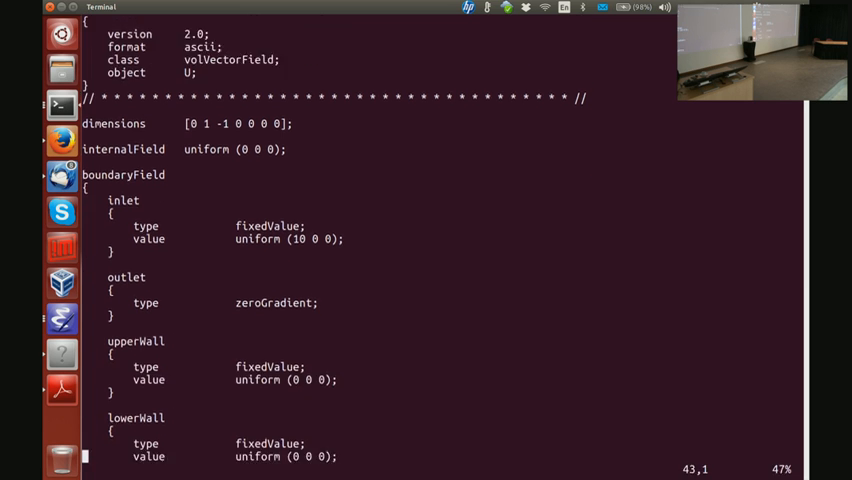
pyautogui.scroll(-3)
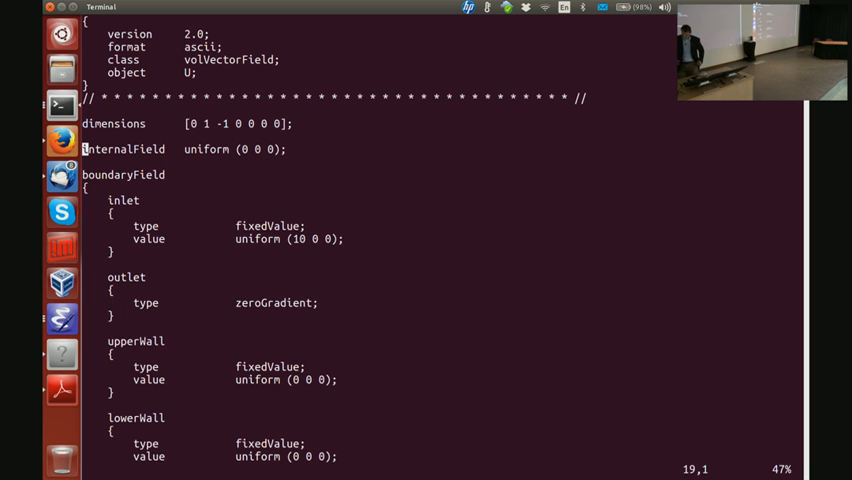
pyautogui.press('i')
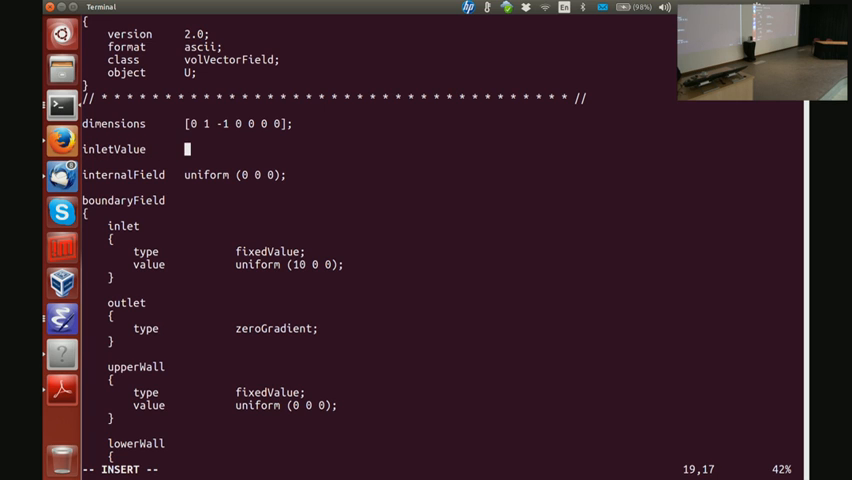
pyautogui.write('uniform')
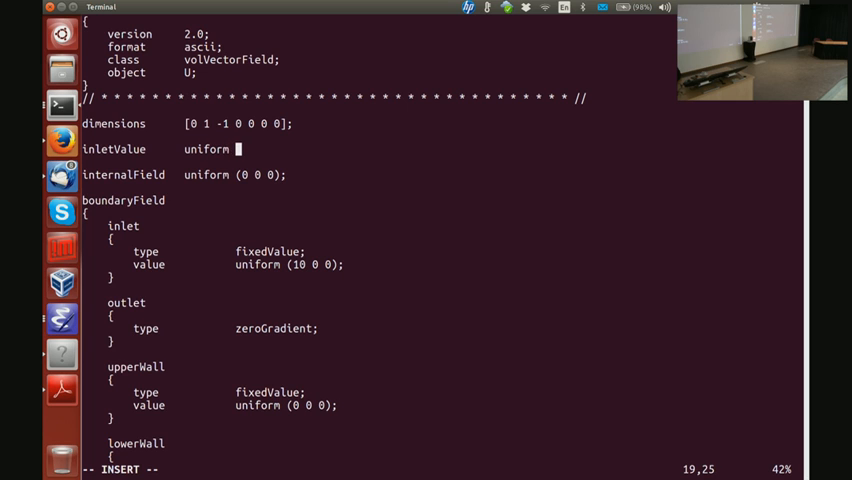
pyautogui.write('(20 0 0);')
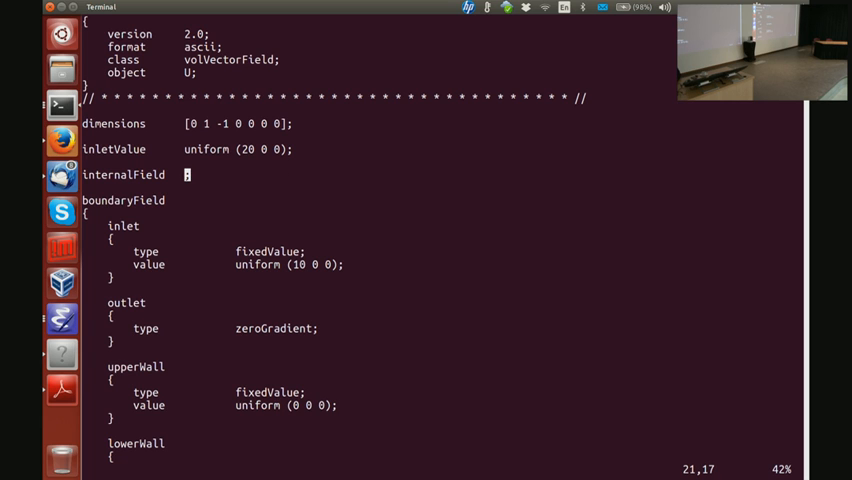
pyautogui.write('$inletV')
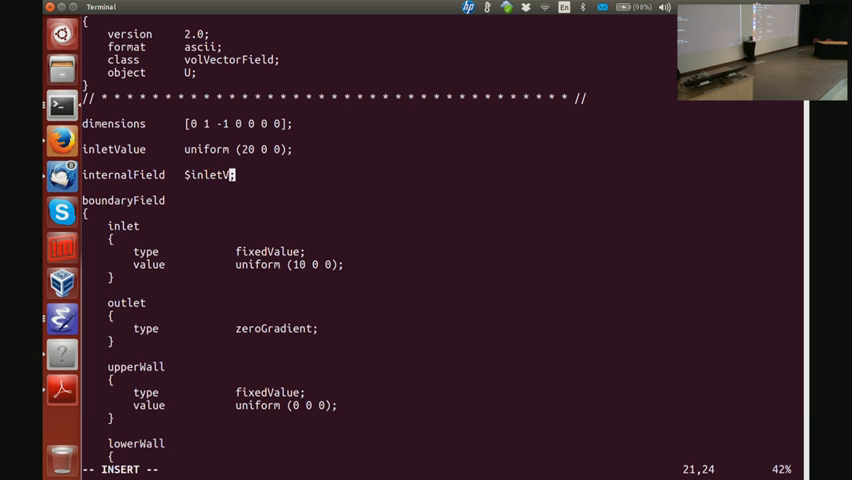
pyautogui.write('alue;')
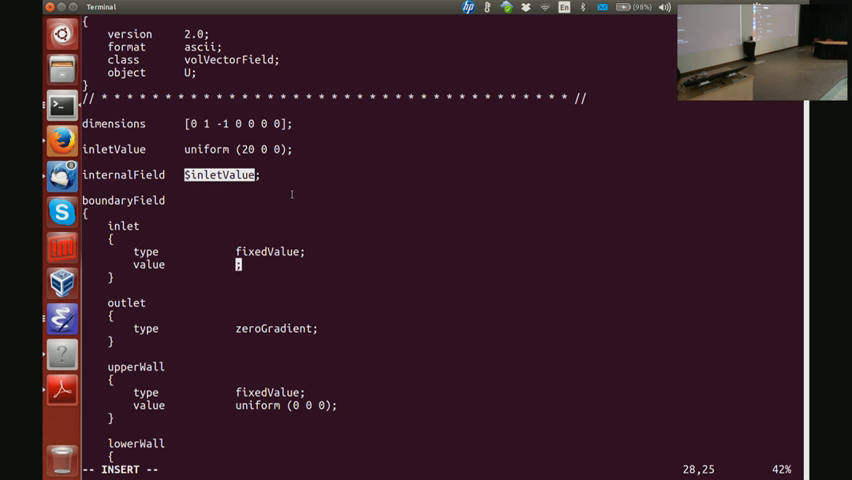
pyautogui.write('$inletValue')
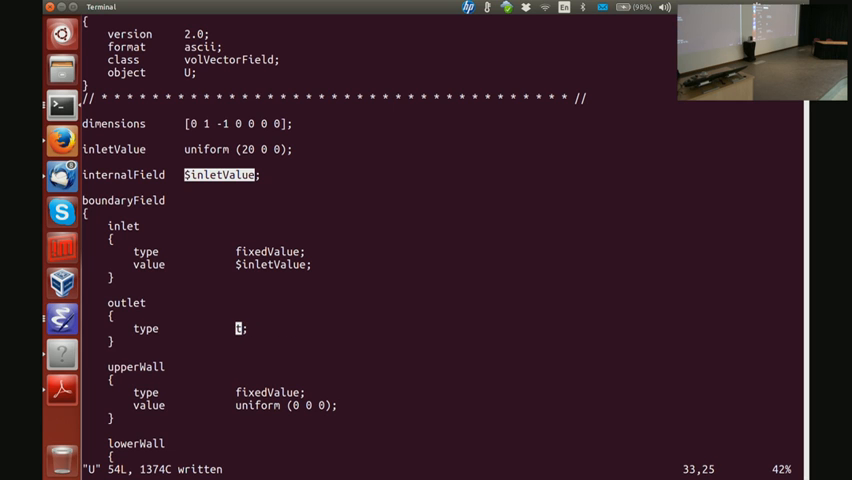
# - Make U's outlet inletOutlet with inletValue uniform (0 0 0) and value $inletValue, then quit vi
pyautogui.write('inletOu')
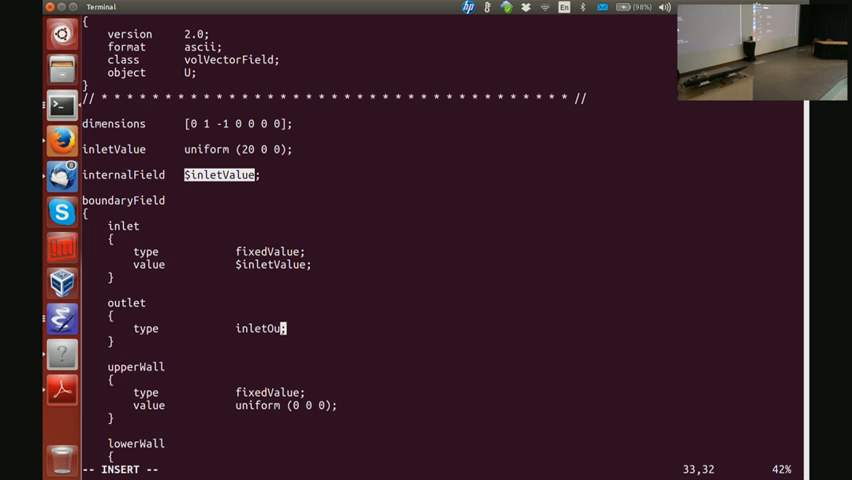
pyautogui.write('tlet')
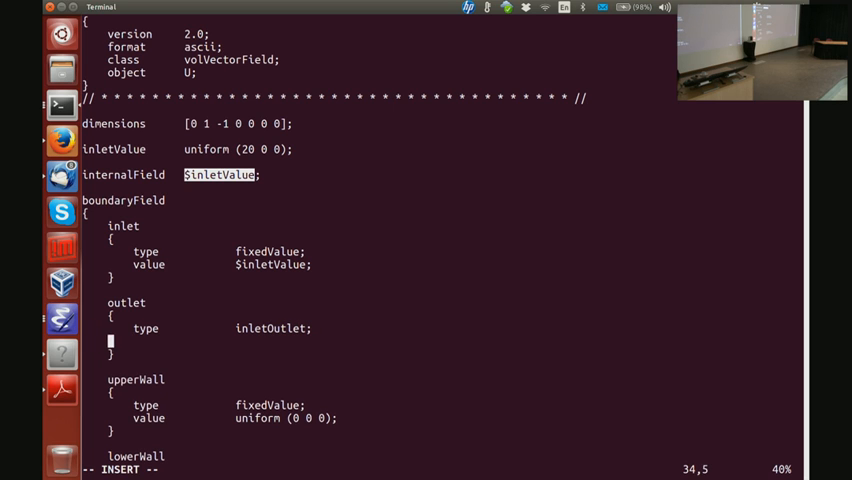
pyautogui.write('inle')
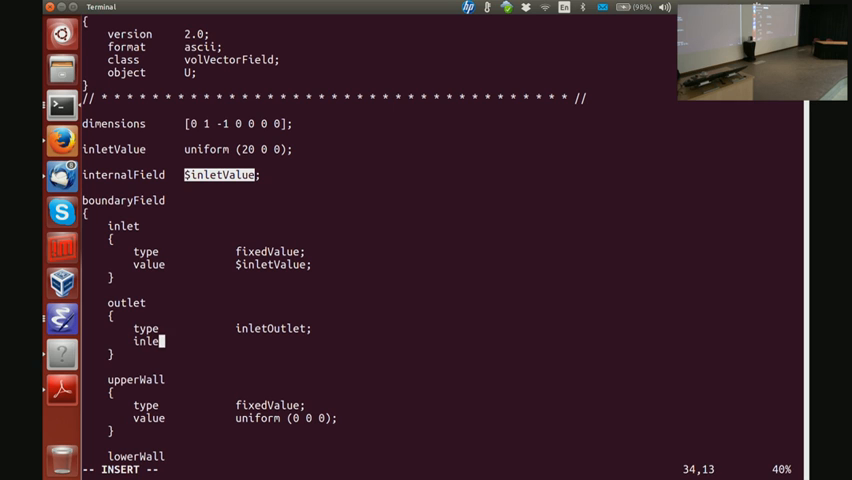
pyautogui.write('tValue')
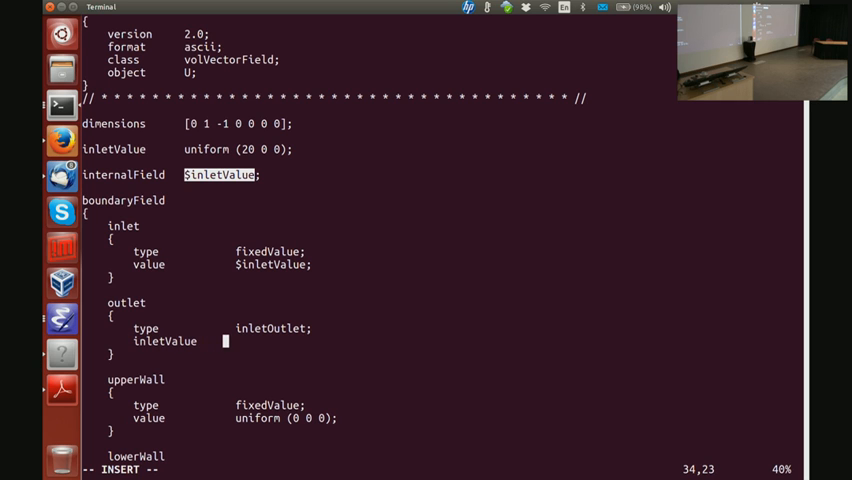
pyautogui.write('uniform (0 0 0);')
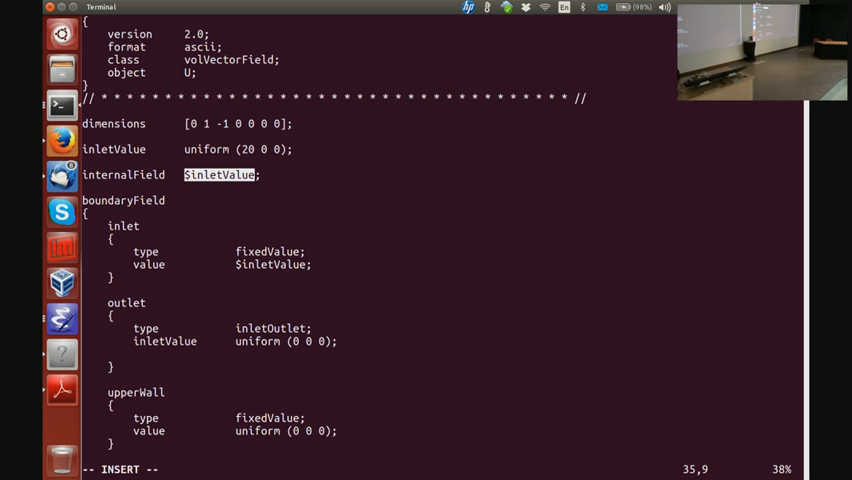
pyautogui.write('value')
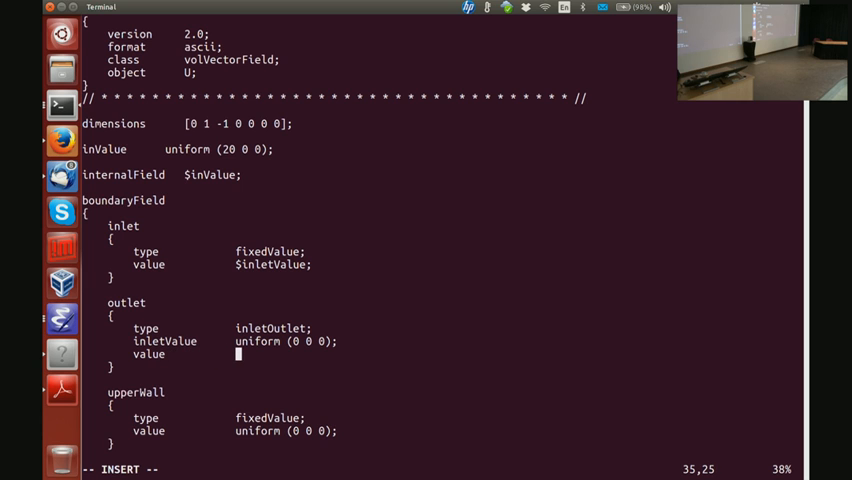
pyautogui.write('$inVal')
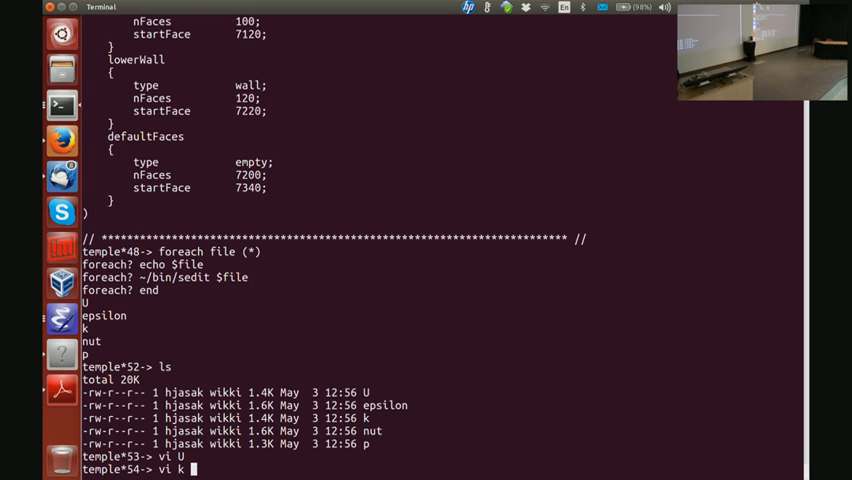
# - Open the k file, replace its Wall entry with ".*Wall", and save
pyautogui.press('Return')
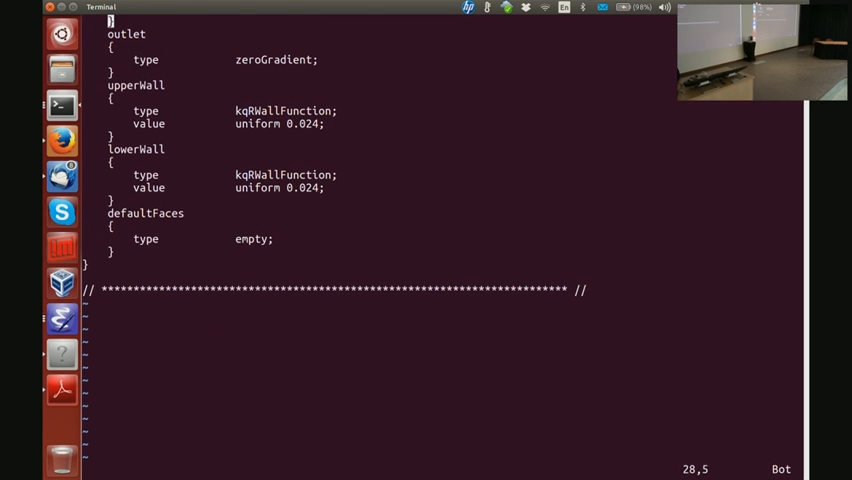
pyautogui.click(108, 148)
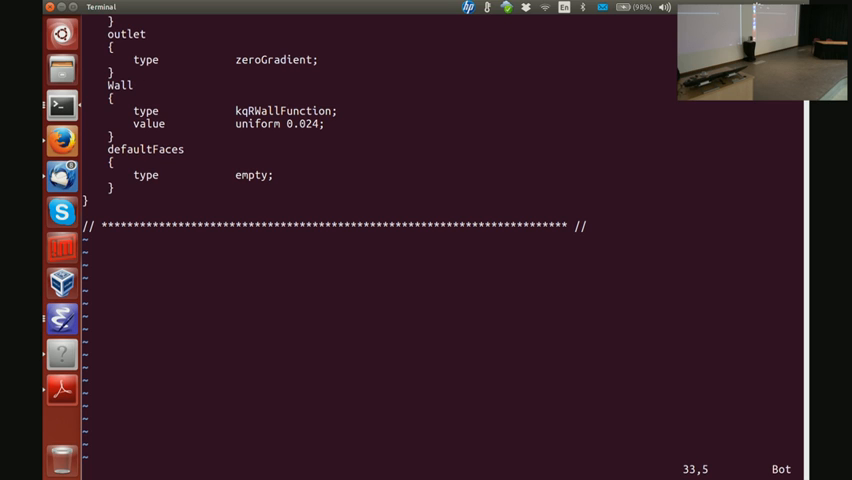
pyautogui.press('i')
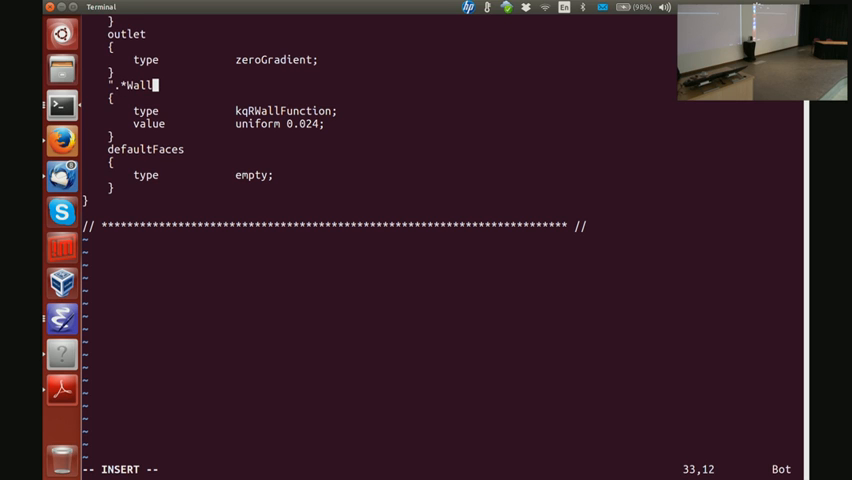
pyautogui.press('Escape')
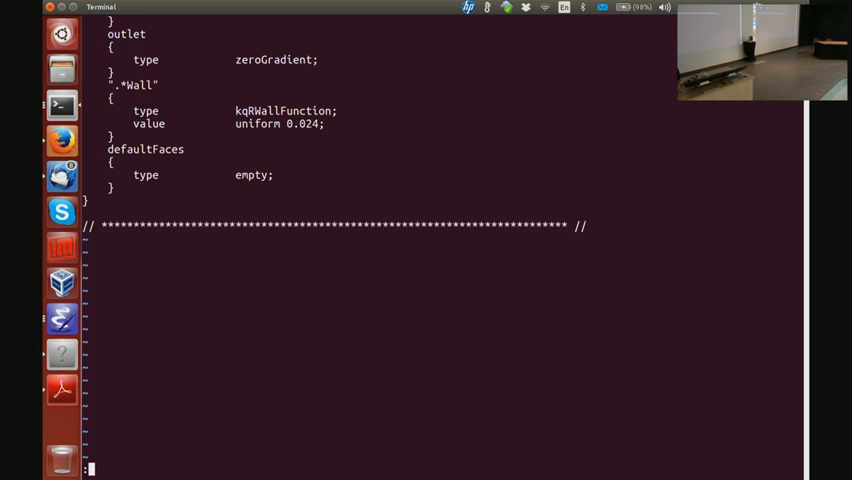
pyautogui.write('w')
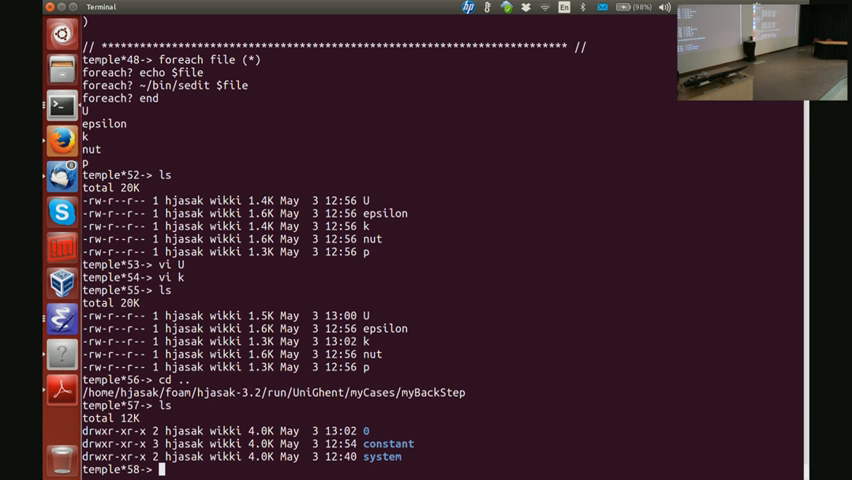
# - Run simpleFoam, highlight 'uniform' in the $inletValue fatal error, and reopen 0/U with !v
pyautogui.write('sim')
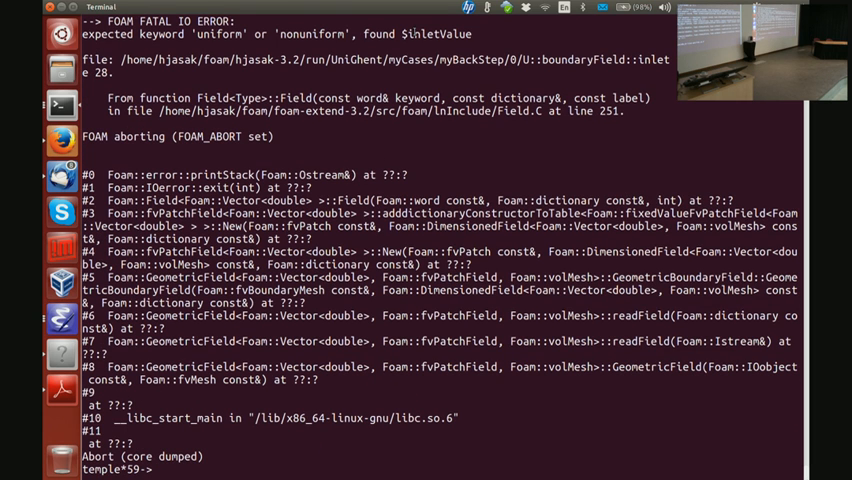
pyautogui.doubleClick(217, 33)
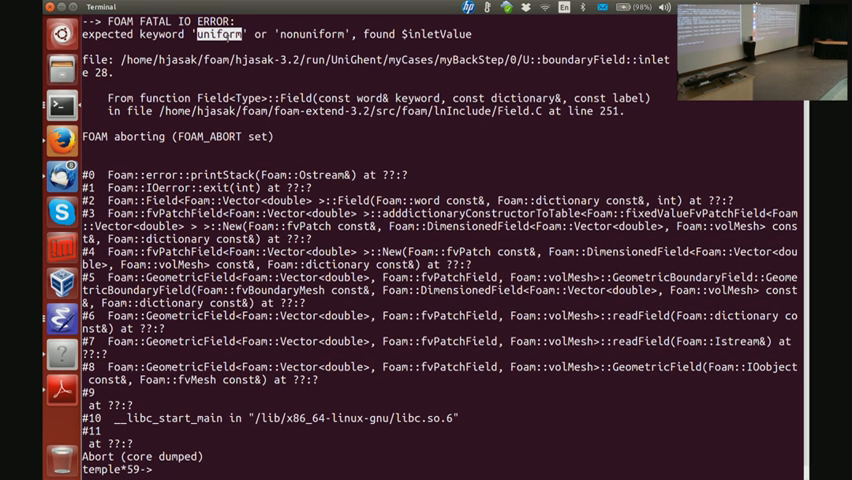
pyautogui.moveTo(267, 68)
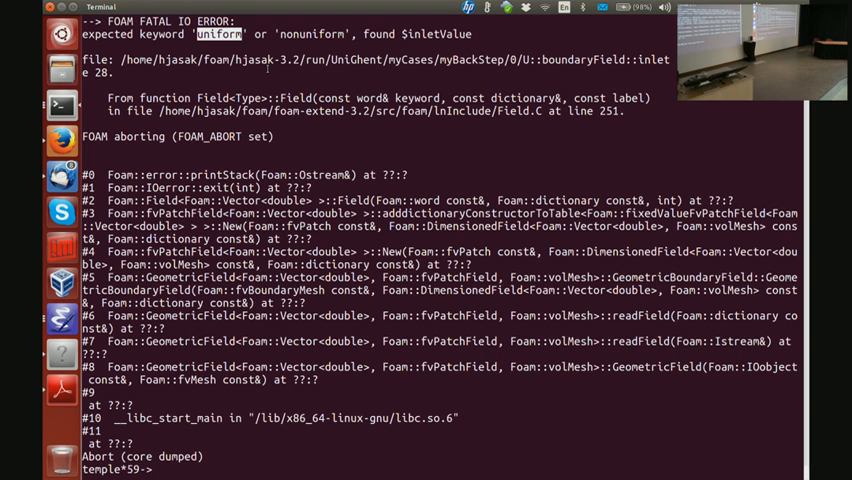
pyautogui.write('!v')
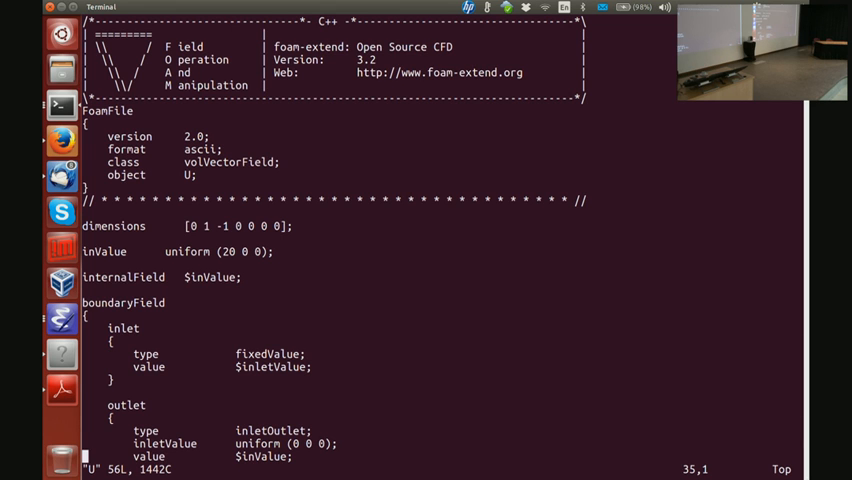
# - Fix U in vi and rerun simpleFoam, reaching the missing div((nuEff*dev(T(grad(U))))) scheme error
pyautogui.scroll(-3)
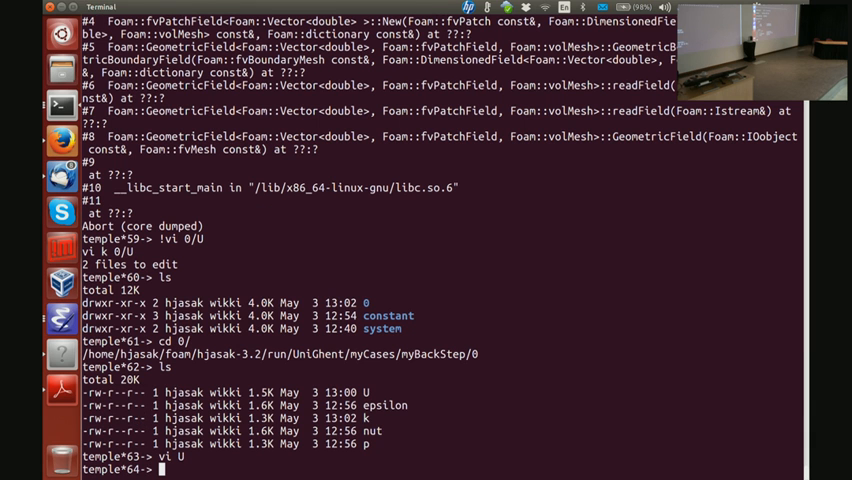
pyautogui.press('Return')
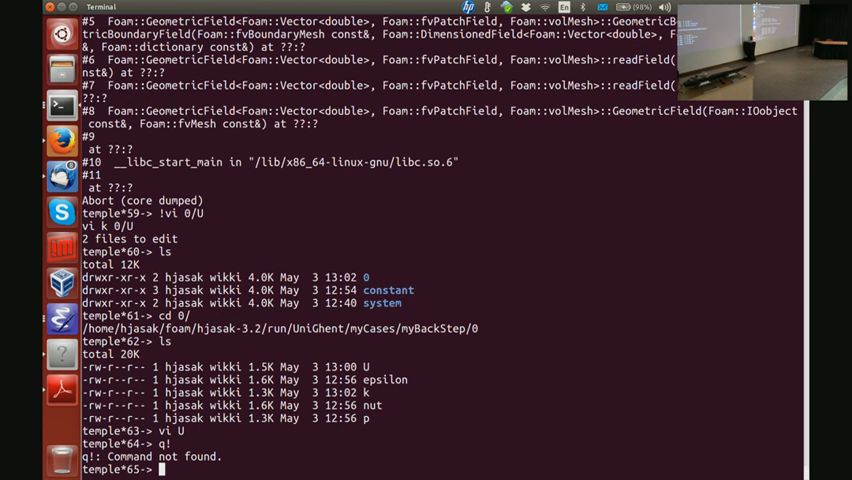
pyautogui.write('vi U')
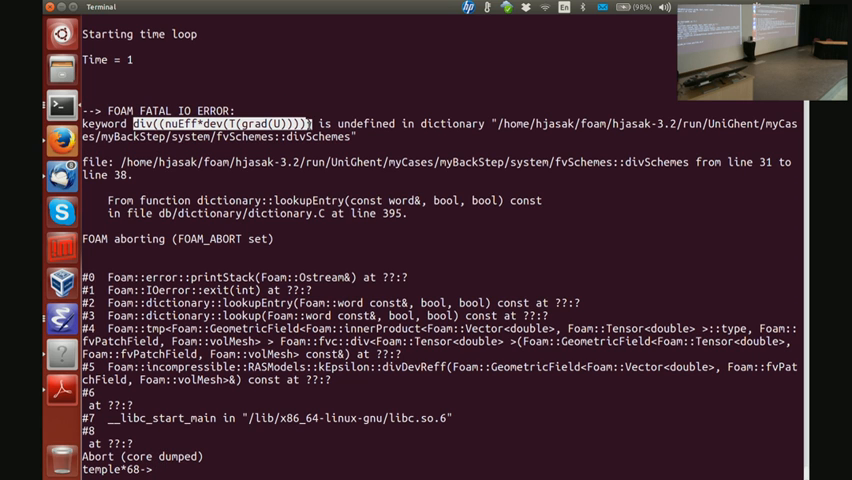
# - Add a div((nuEff*dev(T(grad(U))))) Gauss linear line to fvSchemes divSchemes and rerun simpleFoam
pyautogui.write('vi system/fvS')
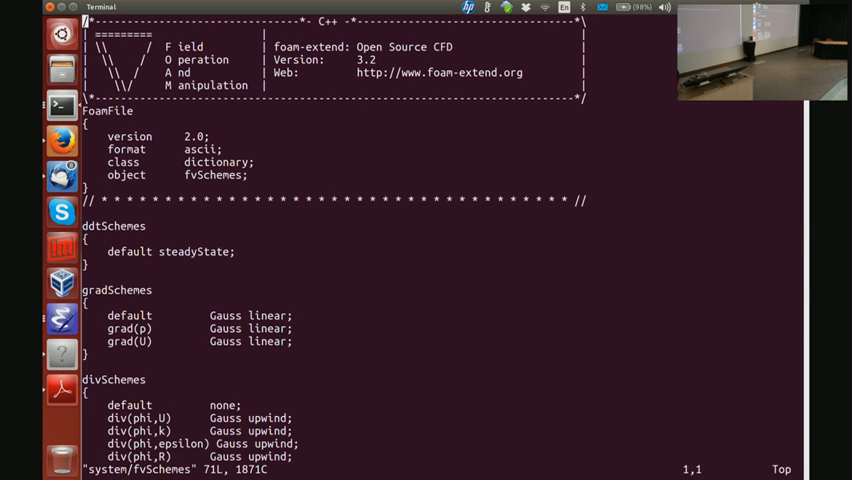
pyautogui.scroll(-3)
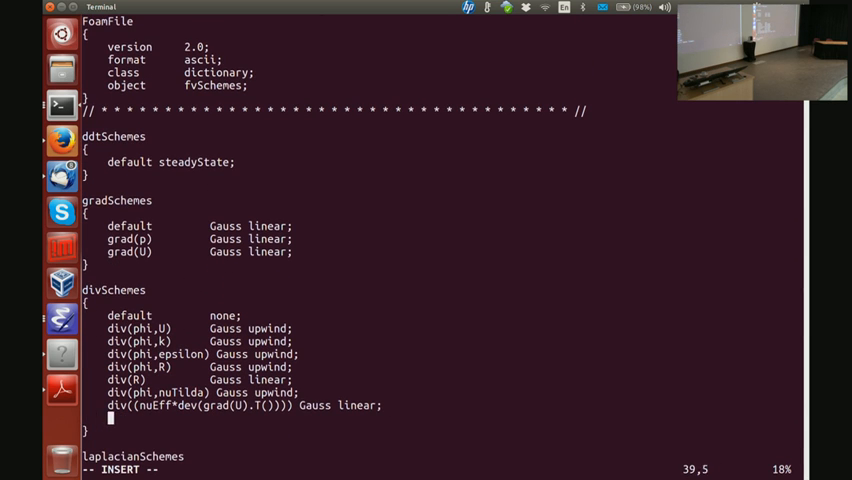
pyautogui.write('div((nuEff*dev(T(grad(U)))) Ga')
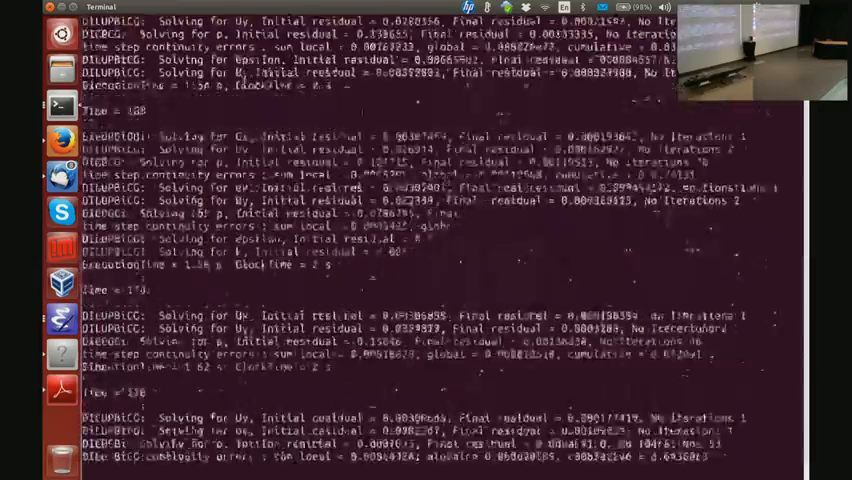
# - Let simpleFoam converge at time 447, list the case, and reopen 0/U in vi
pyautogui.scroll(-3)
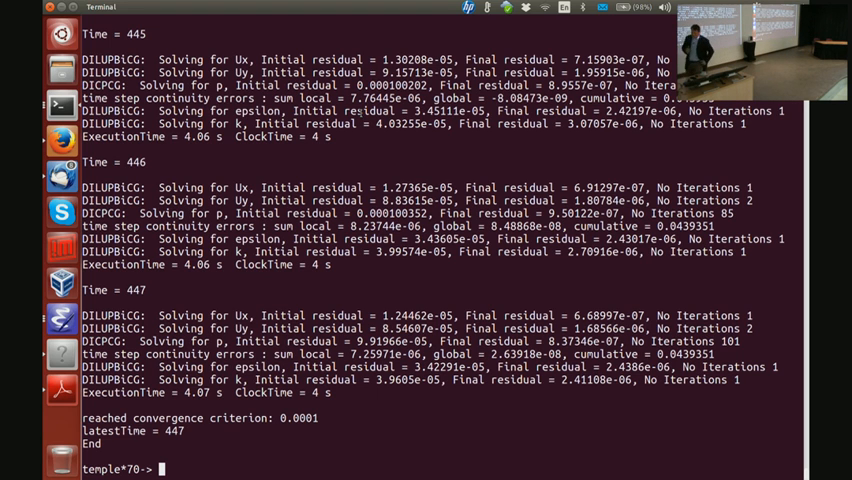
pyautogui.write('ls')
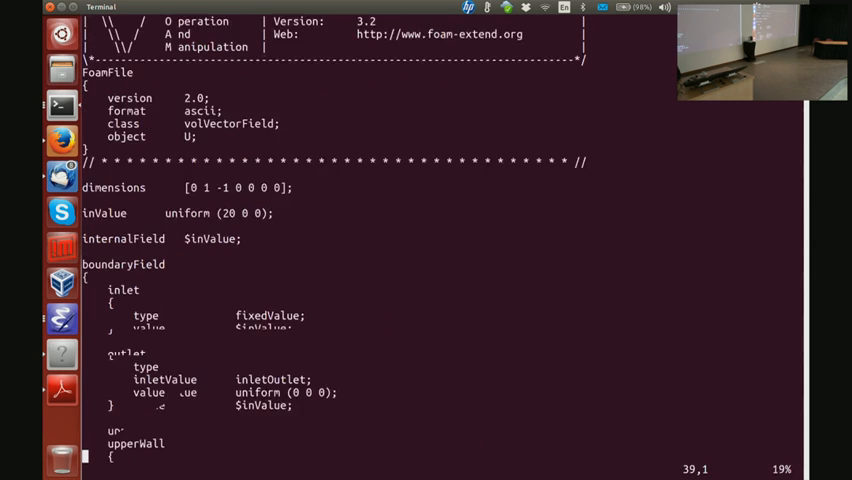
# - Comment out upperWall's value with //, add value 0, delete time folders, and rerun simpleFoam
pyautogui.scroll(-3)
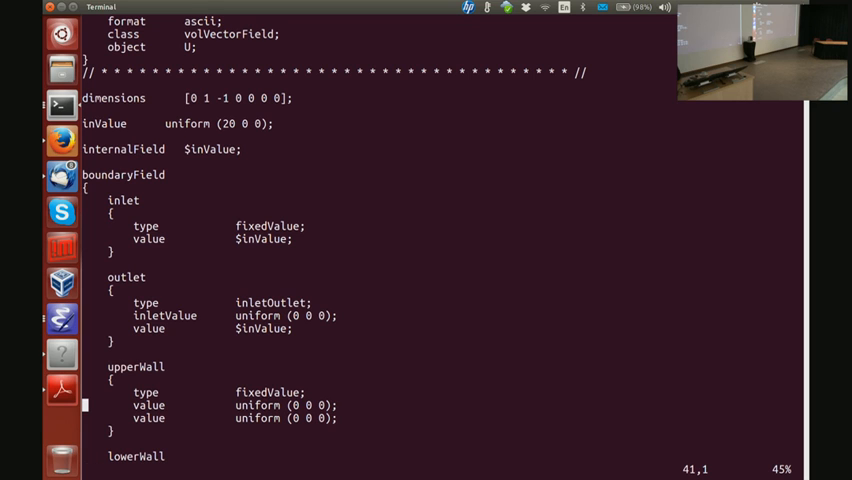
pyautogui.write('//')
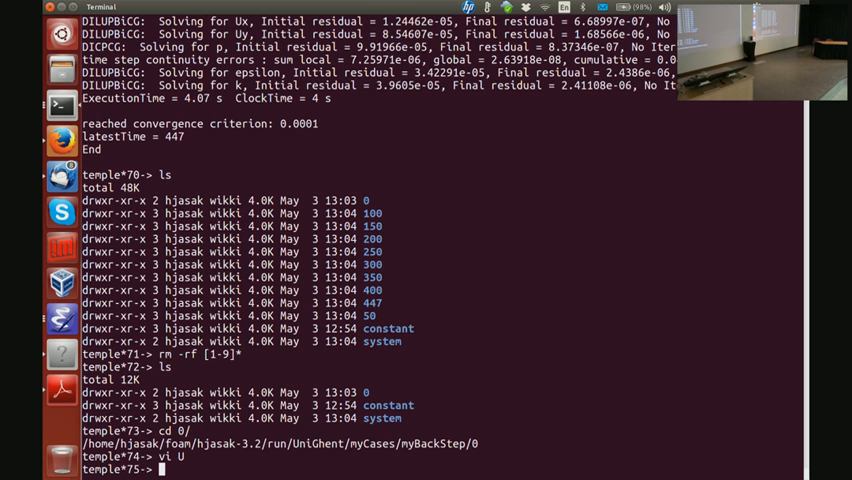
pyautogui.write('cd')
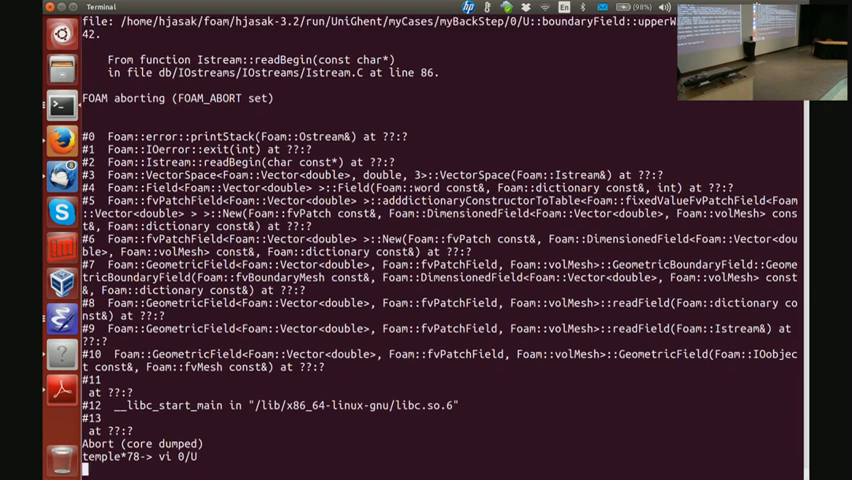
# - Set U's upperWall value to uniform banana and rerun simpleFoam, which aborts
pyautogui.press('Return')
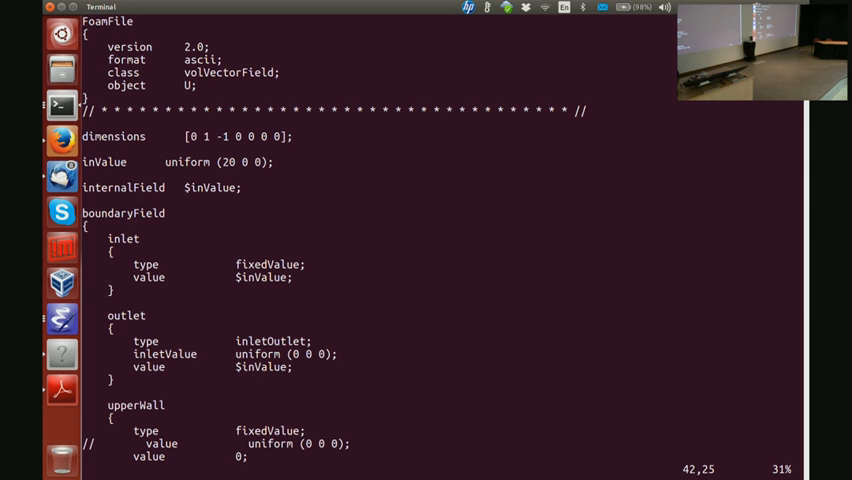
pyautogui.write('uniform')
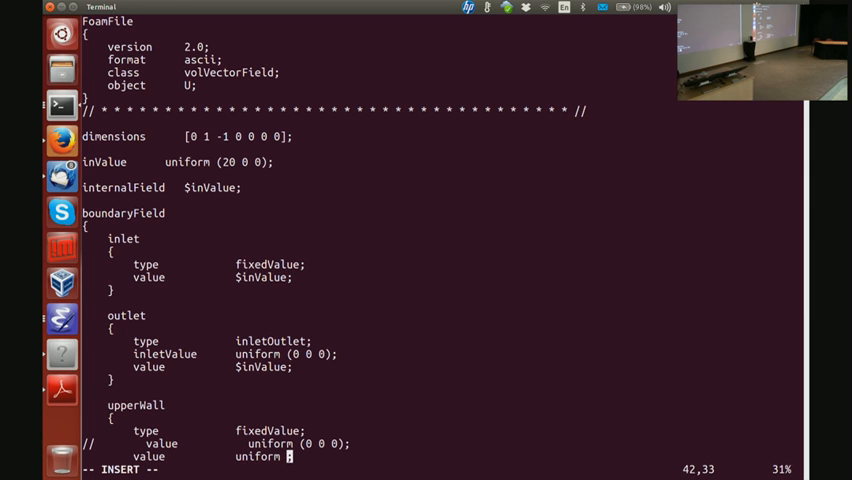
pyautogui.write('banana')
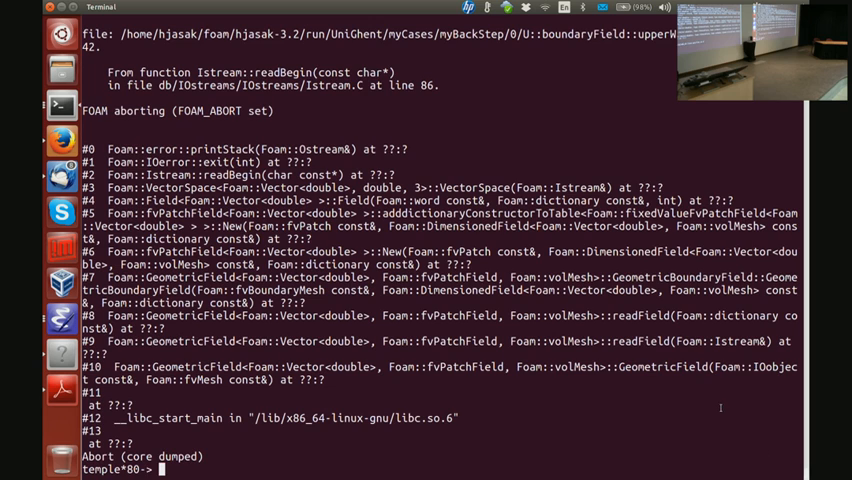
pyautogui.write('simpleFoam')
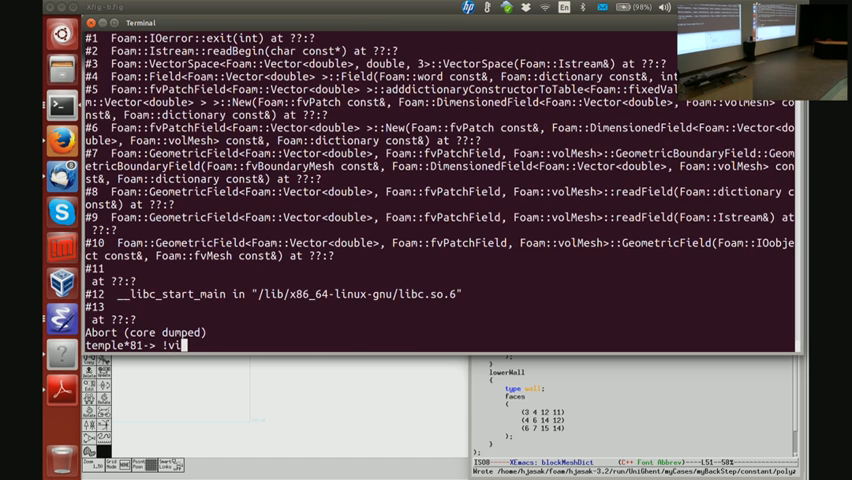
# - Reopen U, make upperWall's value uniform (0 0 0 banana), and save with :wq
pyautogui.press('Return')
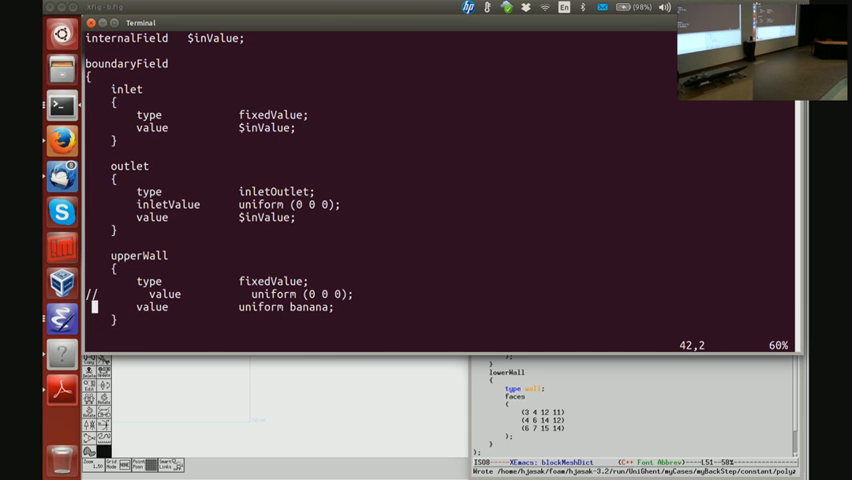
pyautogui.click(291, 307)
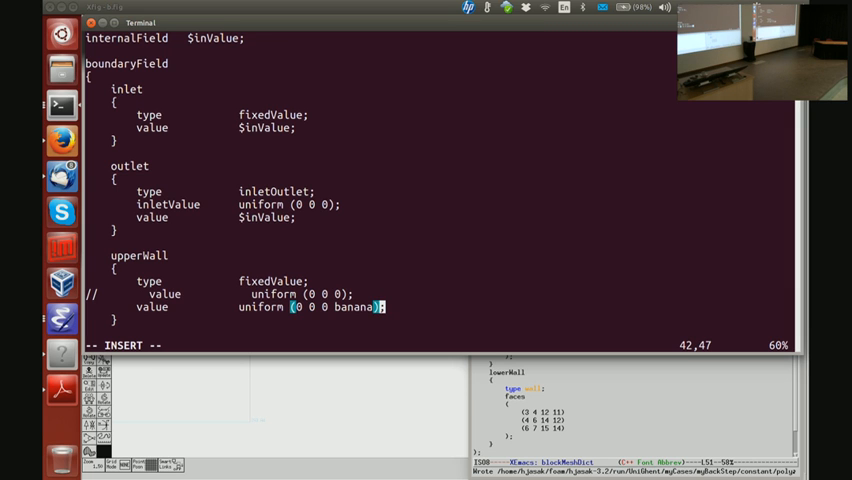
pyautogui.write(':wq')
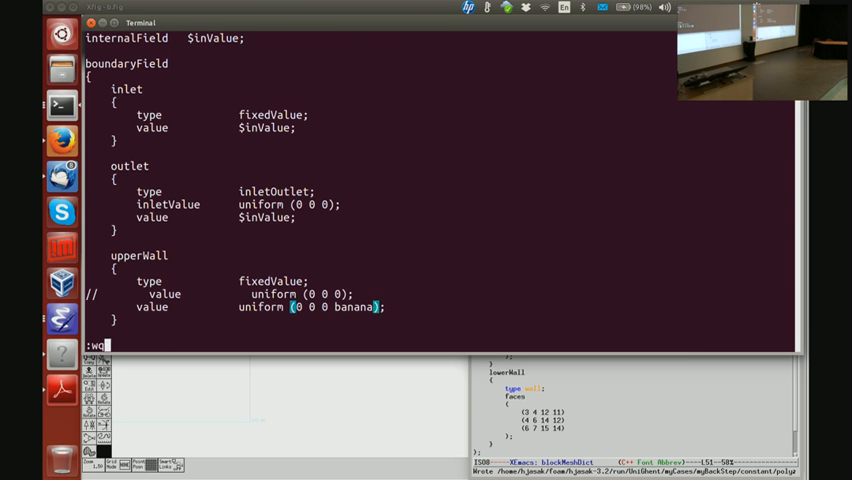
pyautogui.press('Return')
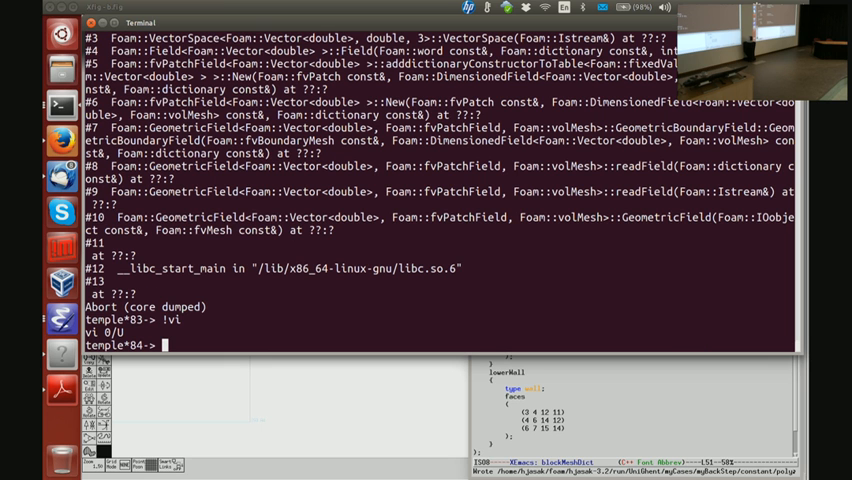
# - Break a divergence scheme in system/fvSchemes and rerun into a surfaceInterpolationScheme fatal error
pyautogui.write('vi')
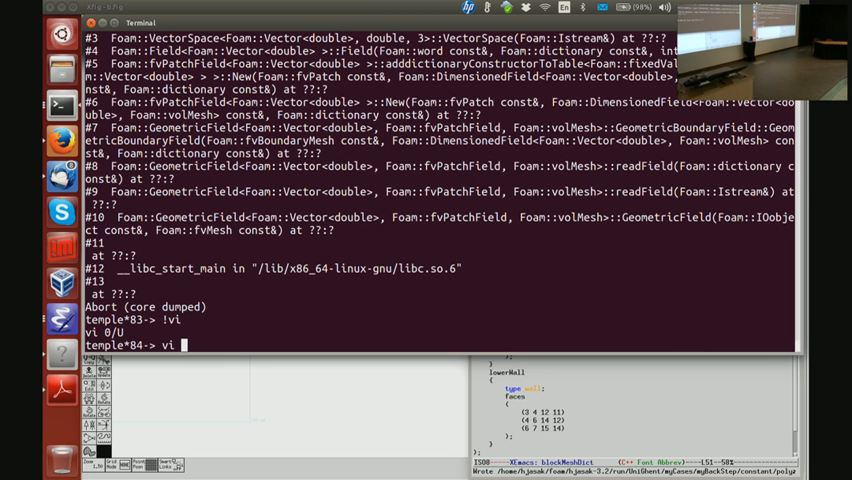
pyautogui.write('system/fv')
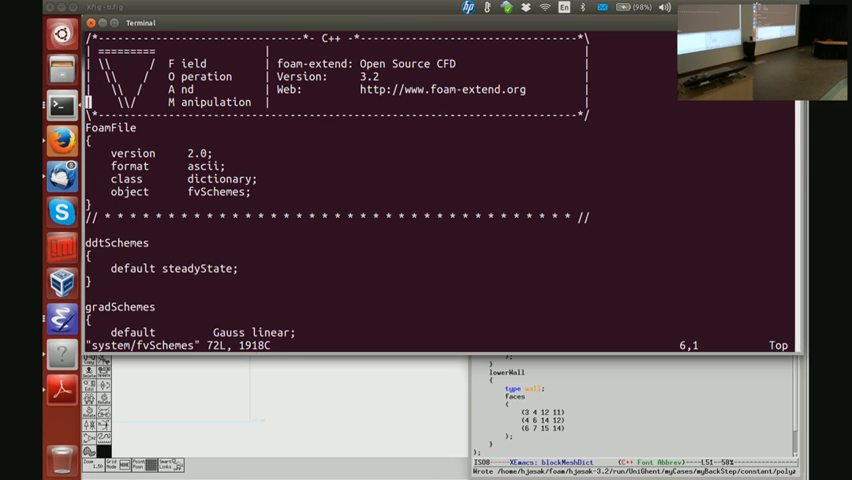
pyautogui.scroll(-3)
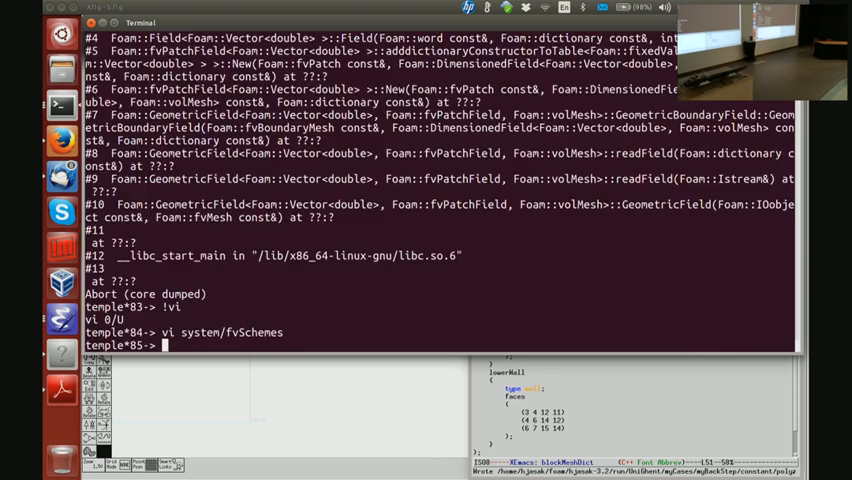
pyautogui.press('Return')
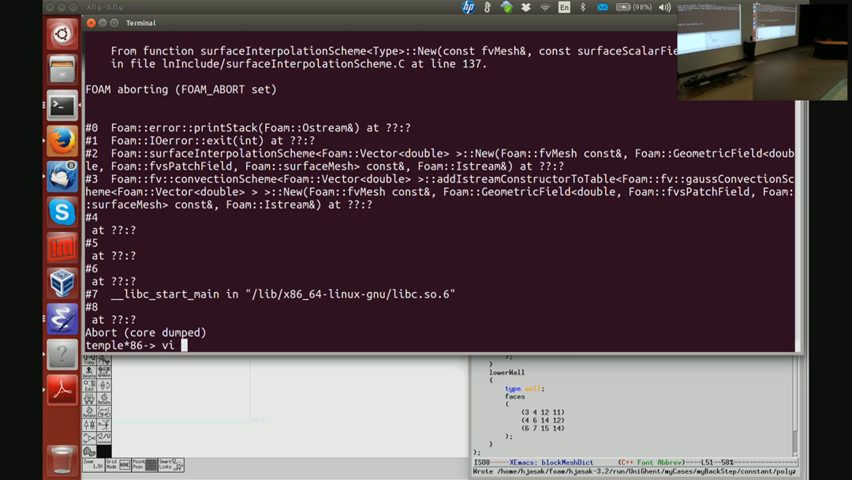
# - Set the k internalField to uniform -50, then rerun the solver and stop it near Time 388
pyautogui.write('system/fvSchemes')
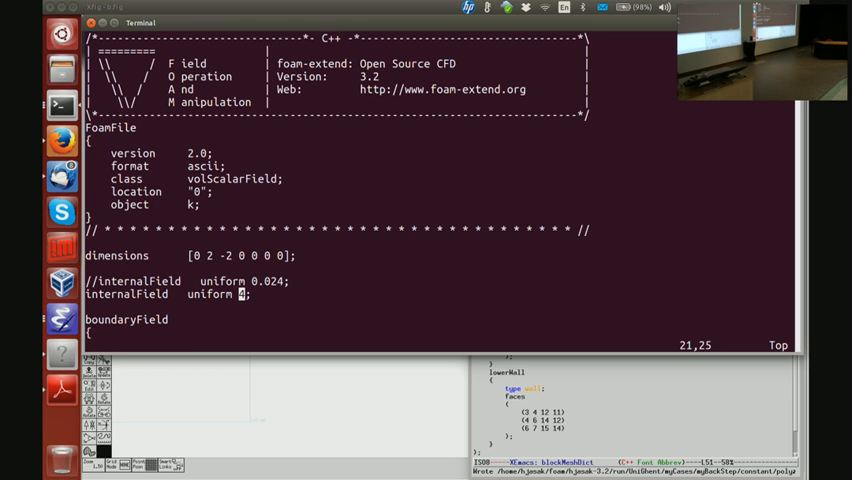
pyautogui.write('-50')
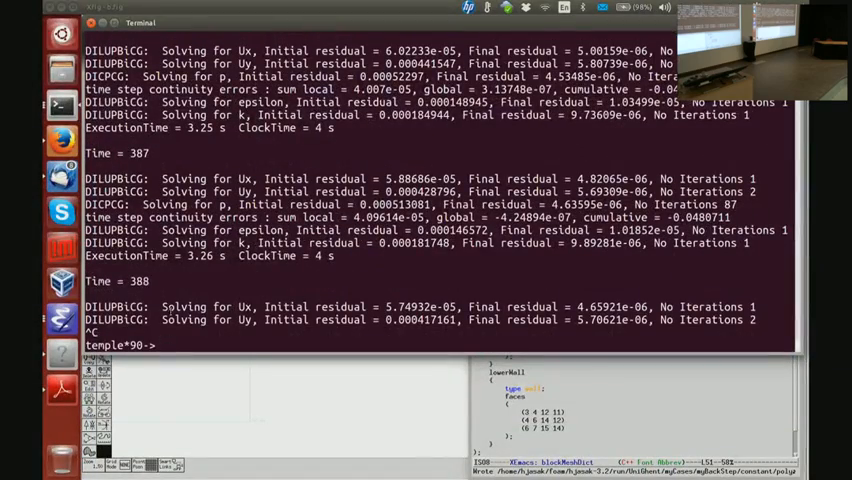
# - Reopen the last edited file, then check the case directory and its 0/ folder with pwd and ls
pyautogui.write('!vi')
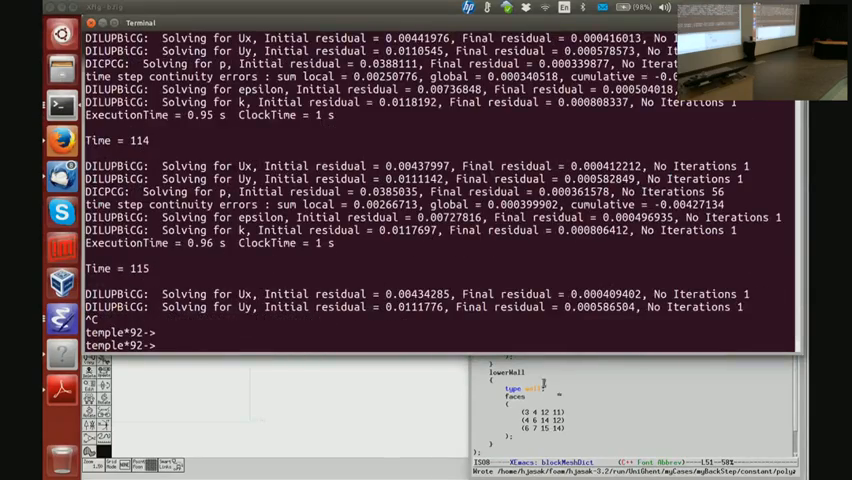
pyautogui.write('pwd')
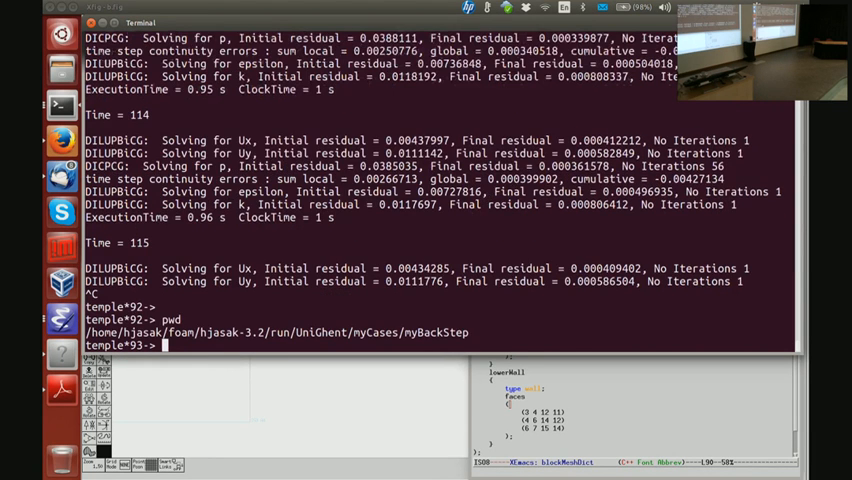
pyautogui.write('ls')
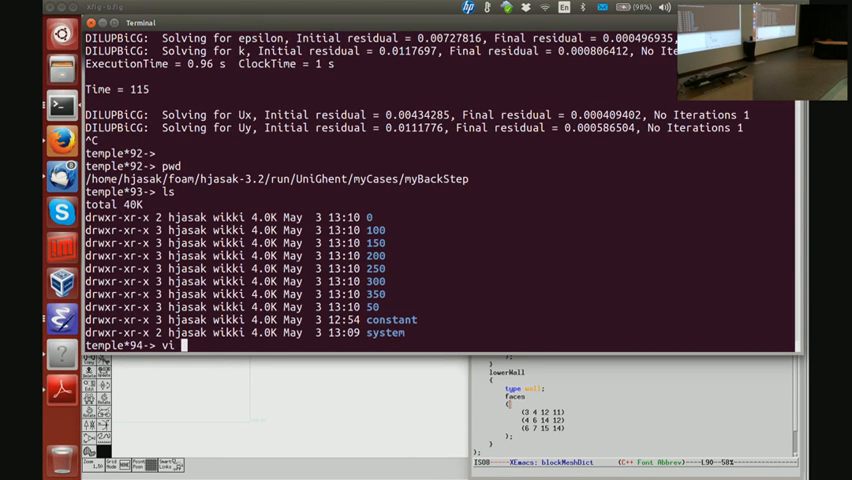
pyautogui.write('0/')
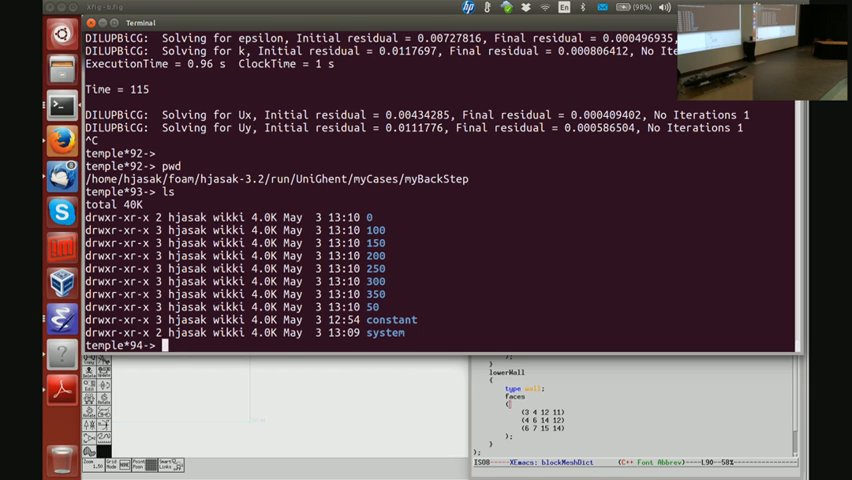
# - Change div(phi,k) to Gauss linear in fvSchemes, rerun the solver, and stop it after bounding k
pyautogui.write('vi system/')
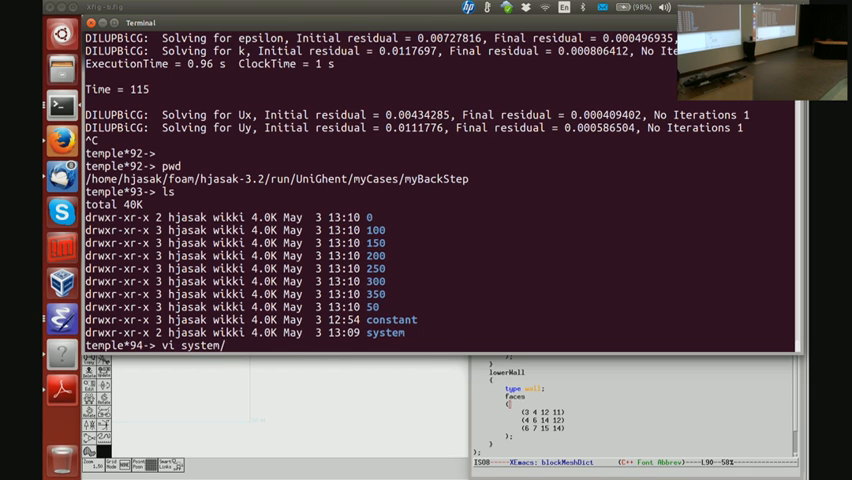
pyautogui.press('Return')
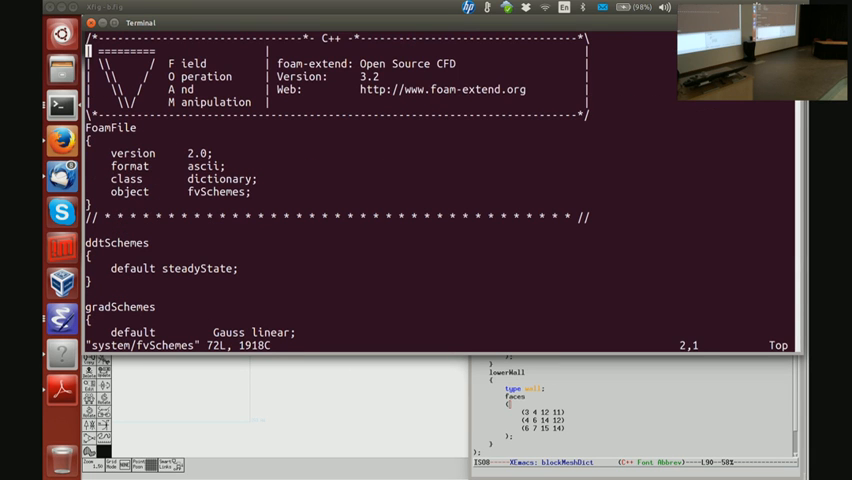
pyautogui.scroll(-3)
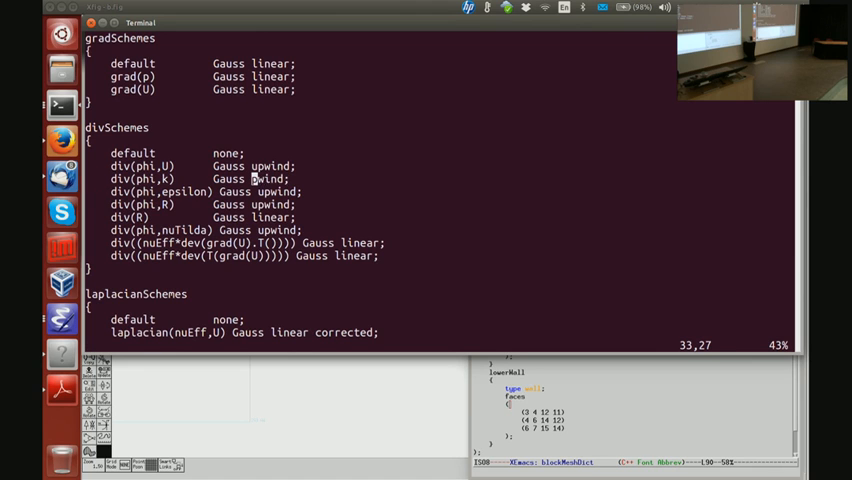
pyautogui.write('lin')
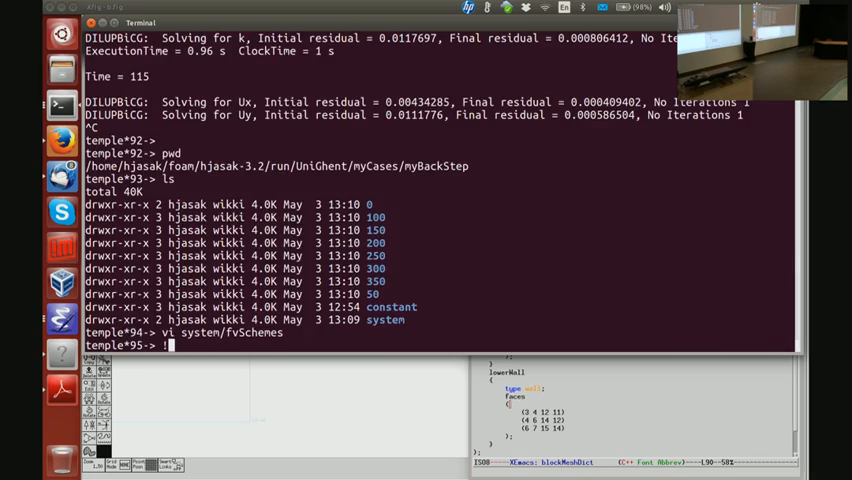
pyautogui.press('Return')
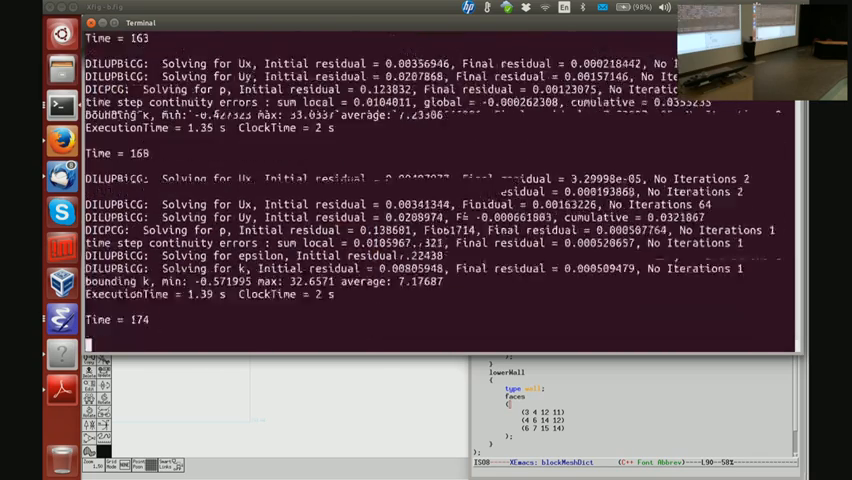
pyautogui.press('ctrl+c')
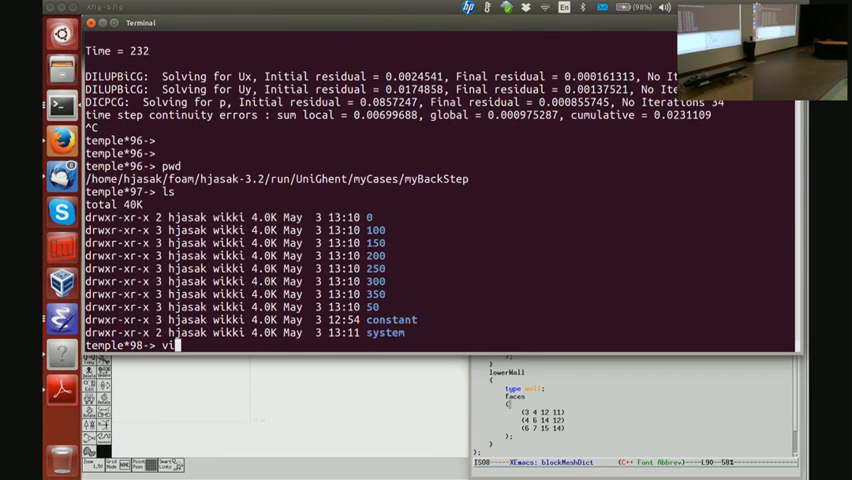
# - Delete the [1-9]* time folders and set RASModel to 'banana' to trigger the fatal error
pyautogui.write('rm -rf')
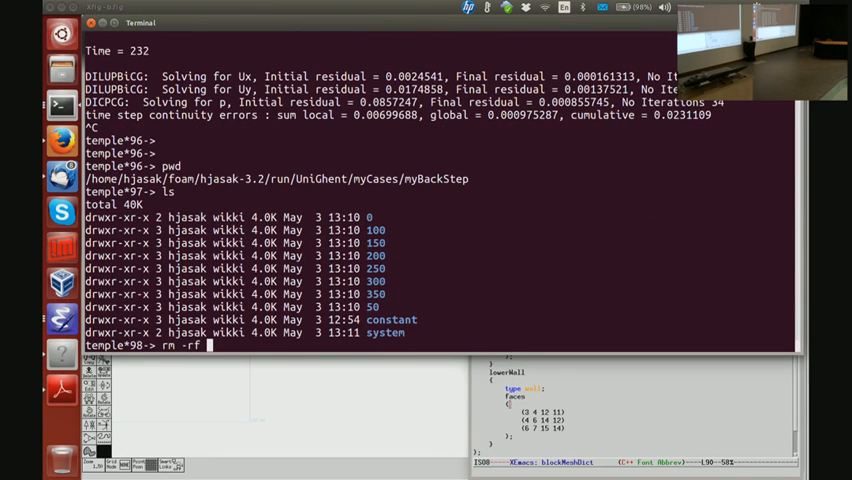
pyautogui.write('[1-9]*')
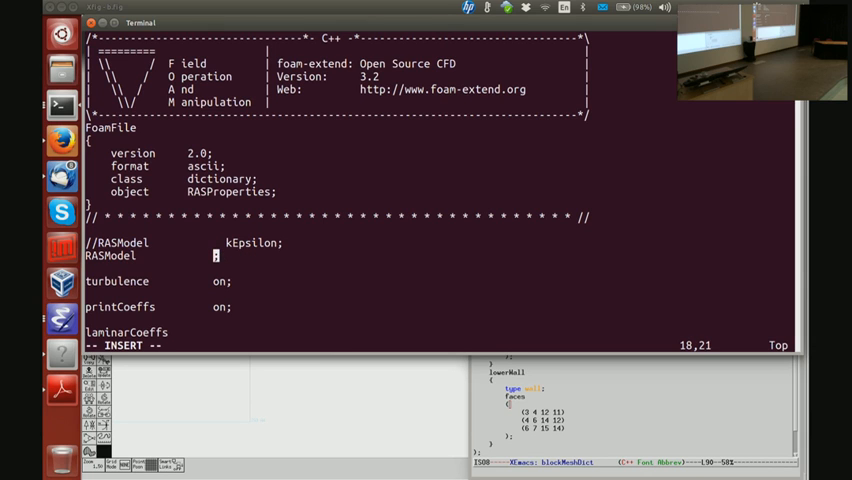
pyautogui.write('banana')
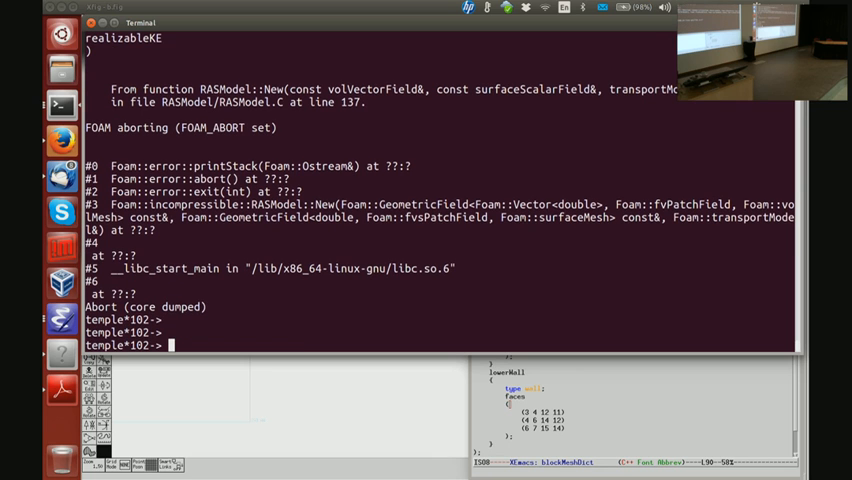
# - Reopen constant/RASProperties to restore kEpsilon, then move up to the OpenFOAM run directory
pyautogui.write('vi constant/RASProperties')
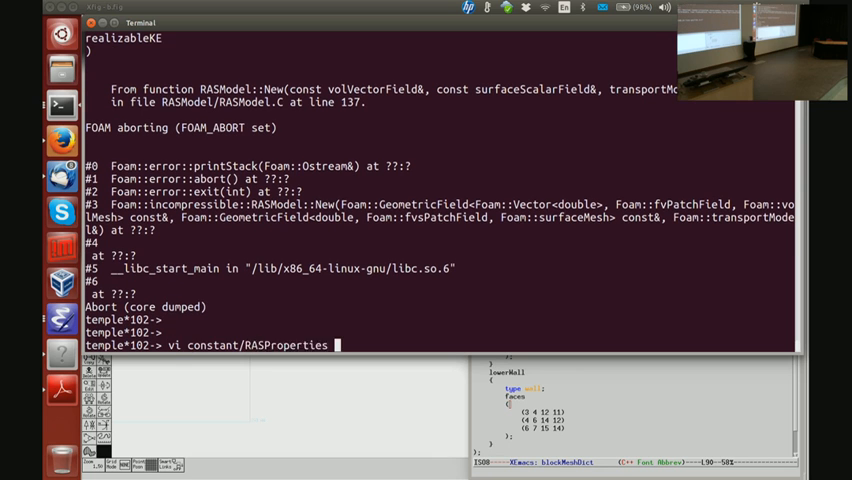
pyautogui.press('Return')
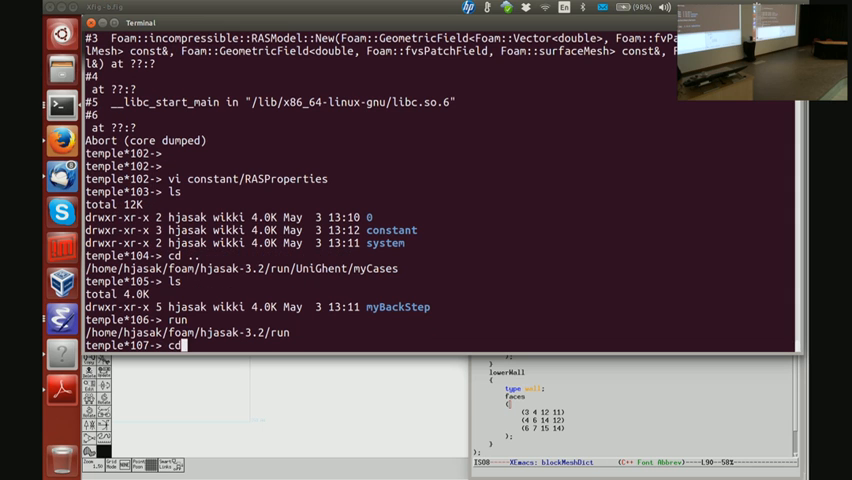
# - Go to UniGhent/TrainingCases/run/engineCooling and list the three gzipped mesh files in prostar
pyautogui.write('UniGhent/TrainingCases')
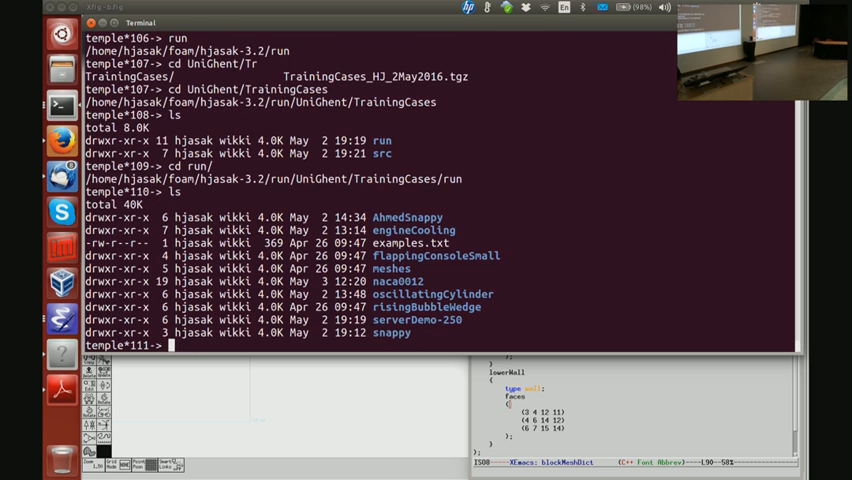
pyautogui.write('cd engineCooling/')
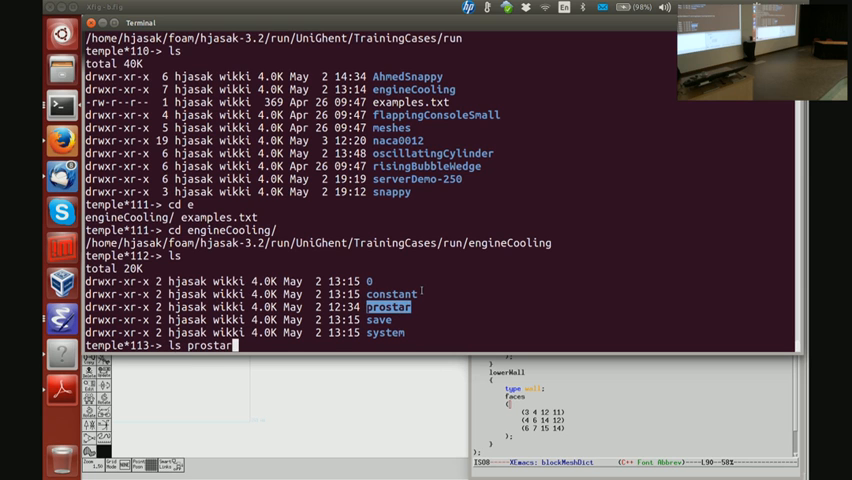
pyautogui.press('Return')
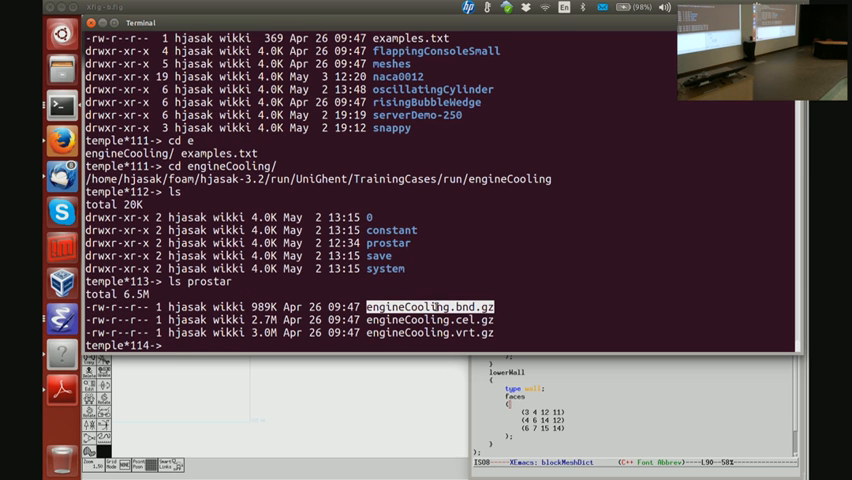